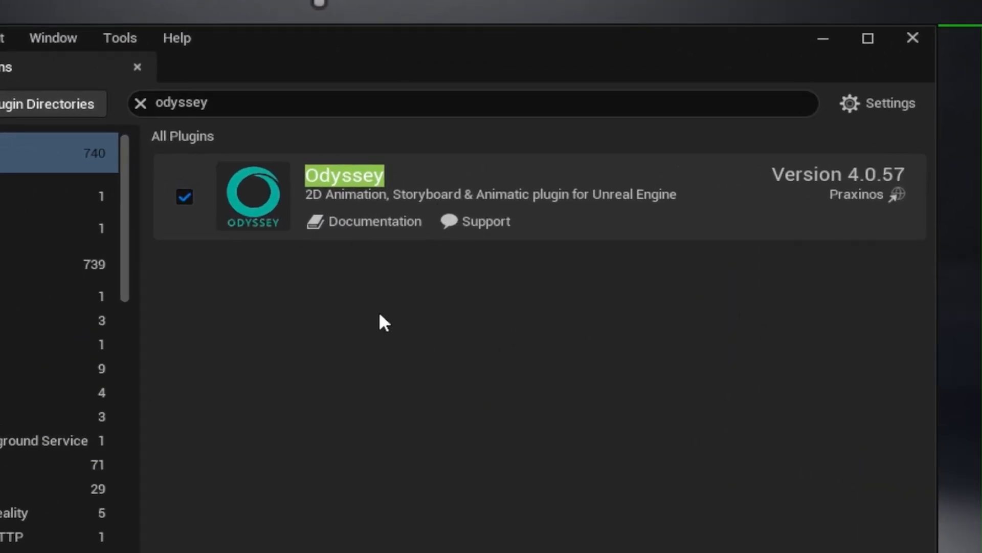
mouse_move(362, 345)
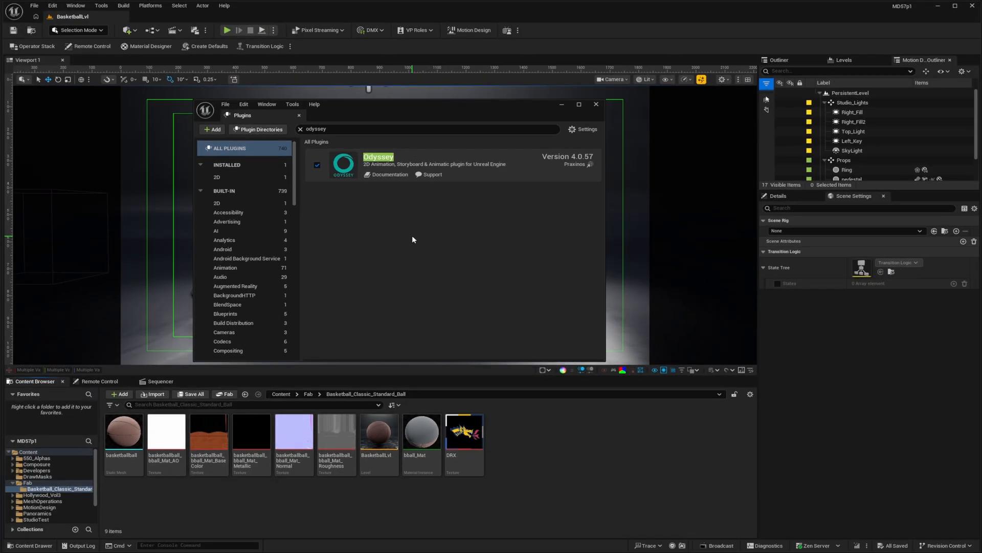
mouse_move(419, 247)
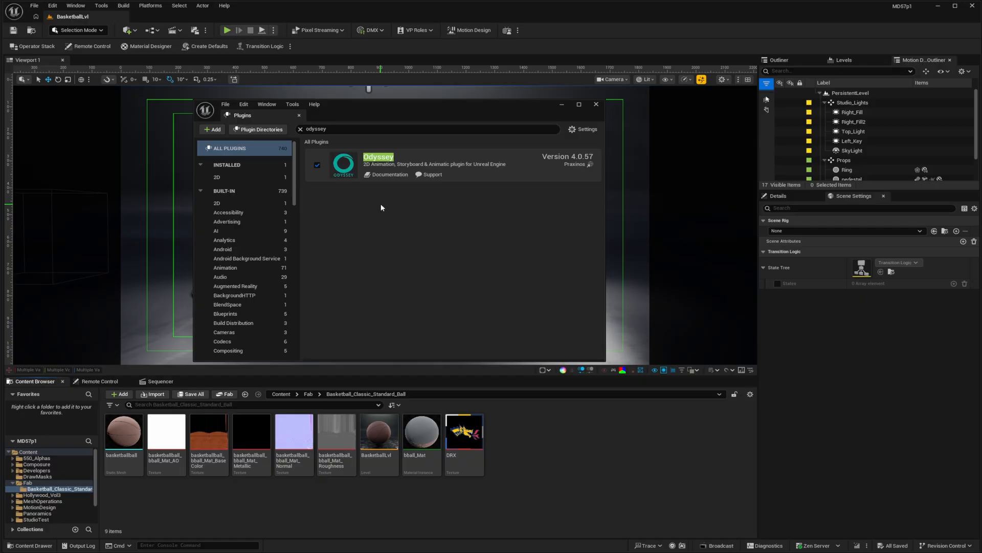
mouse_move(389, 241)
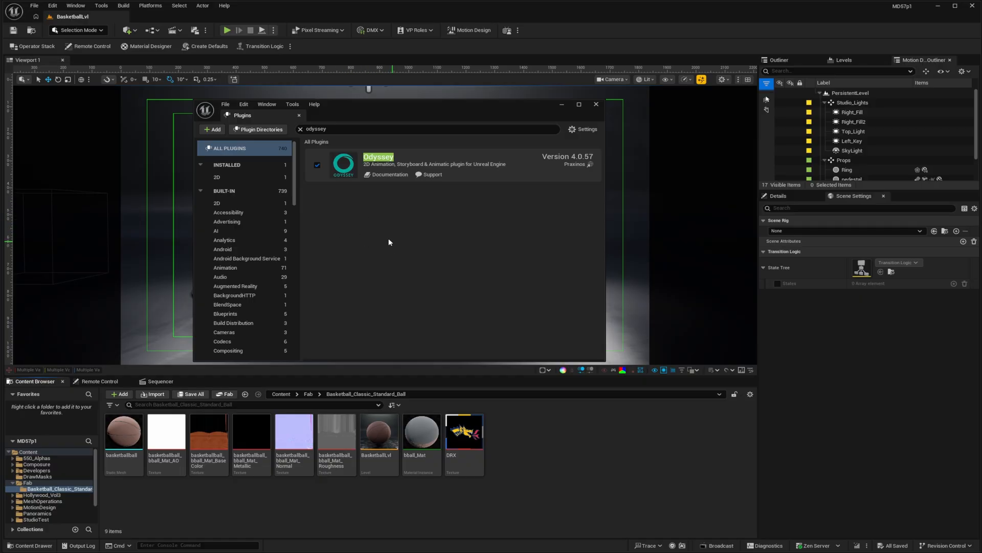
mouse_move(510, 119)
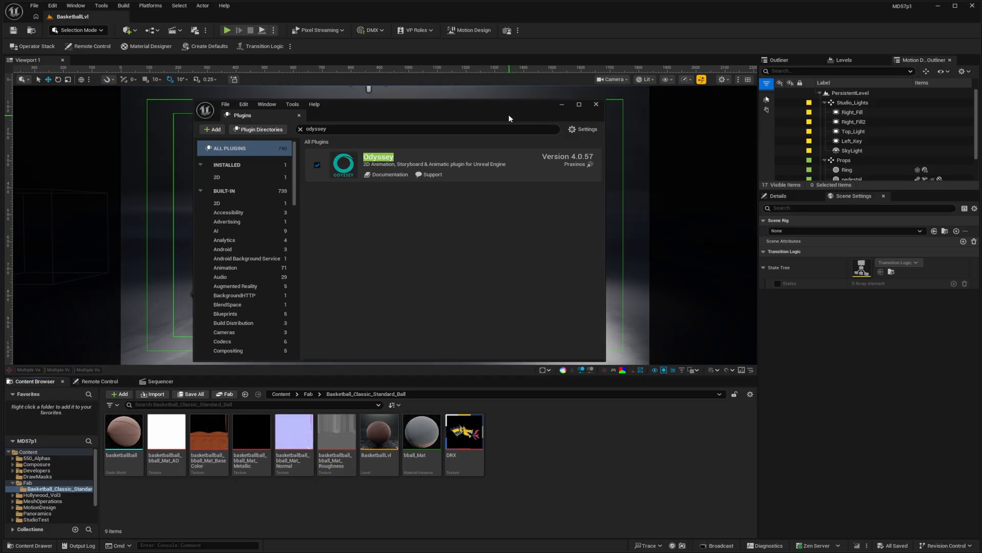
- Close the Plugins list and duplicate bball_Mat_BaseColor as a texture named basketball_mask
left_click(594, 104)
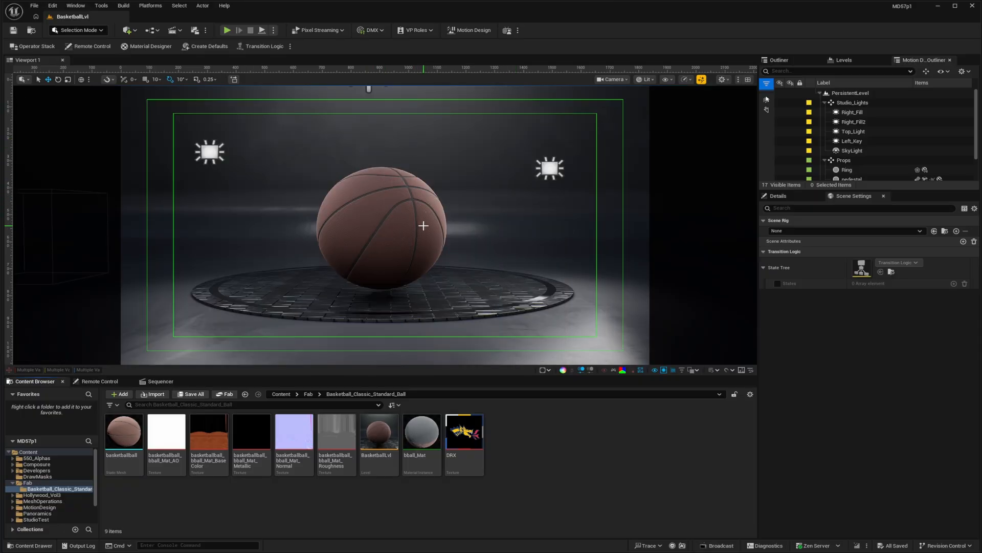
mouse_move(389, 212)
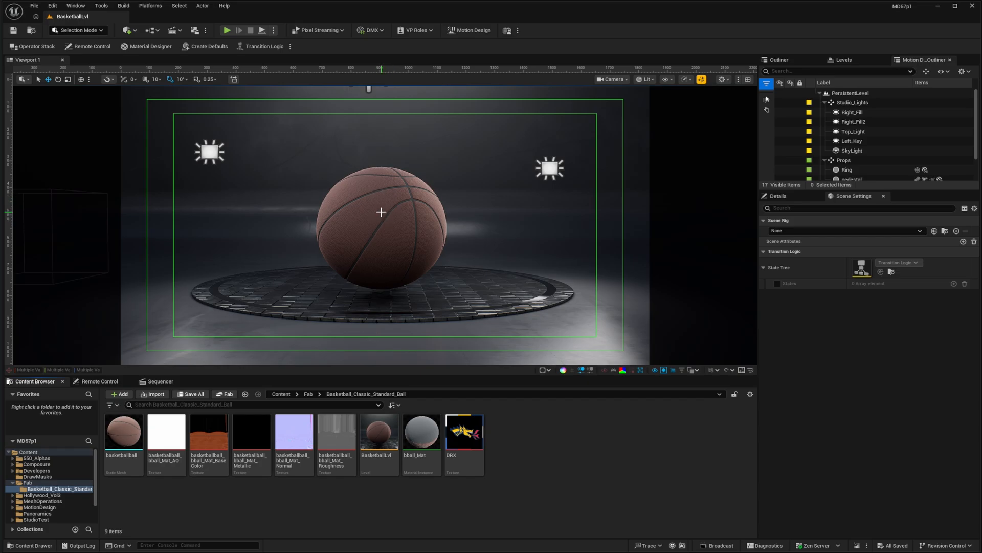
mouse_move(498, 422)
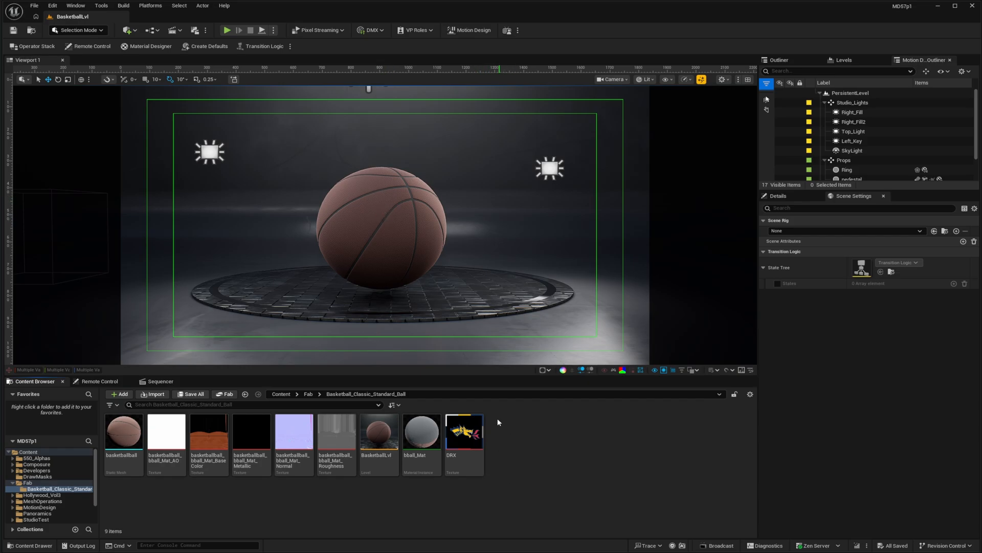
mouse_move(536, 462)
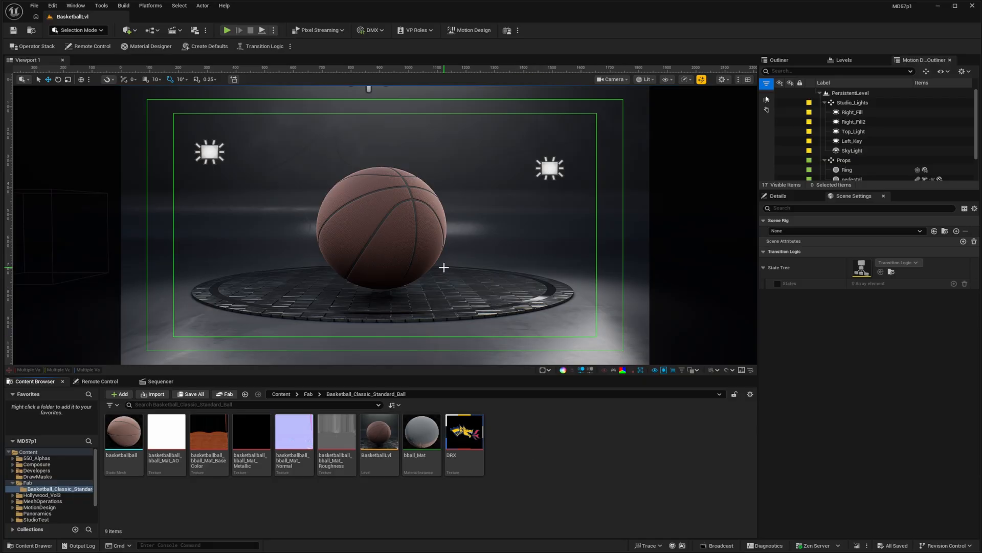
mouse_move(388, 233)
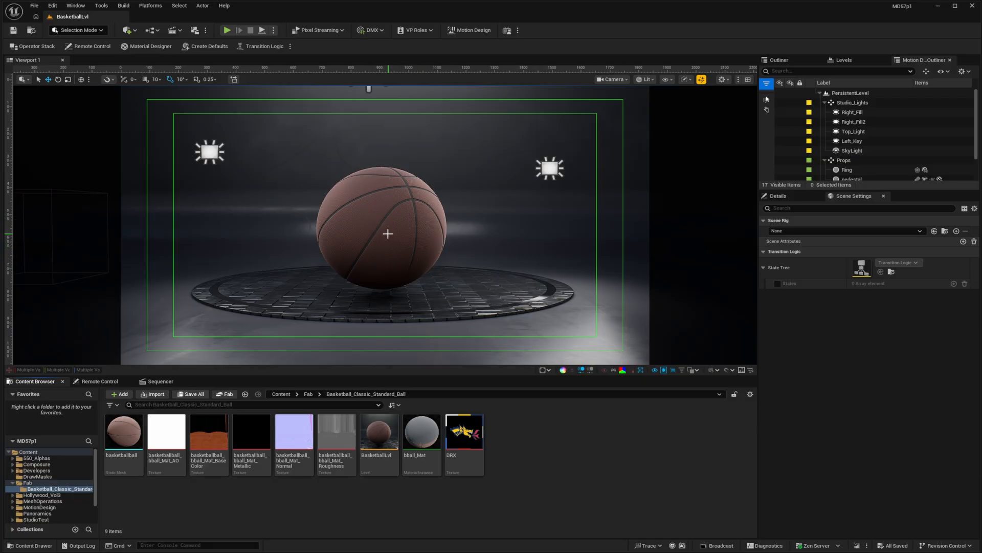
mouse_move(420, 222)
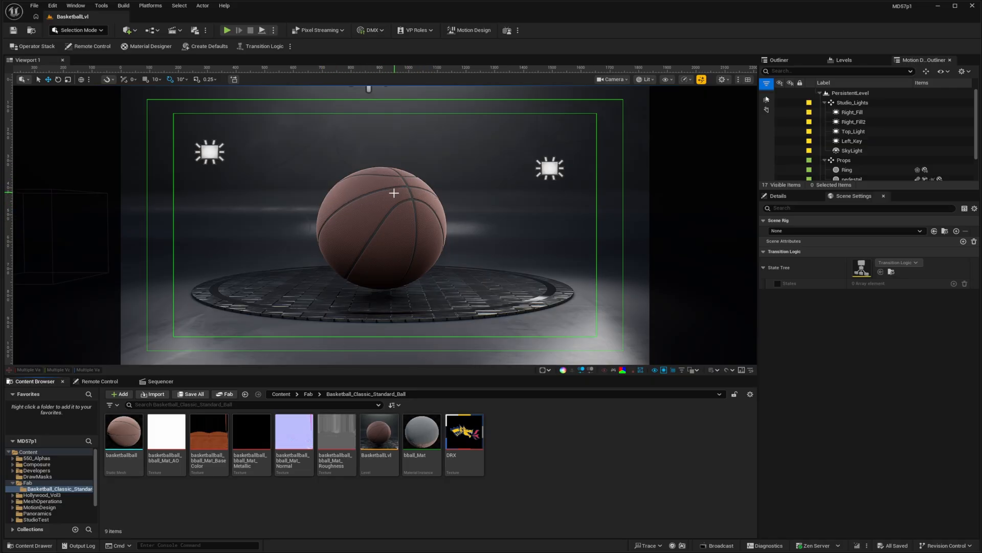
mouse_move(344, 209)
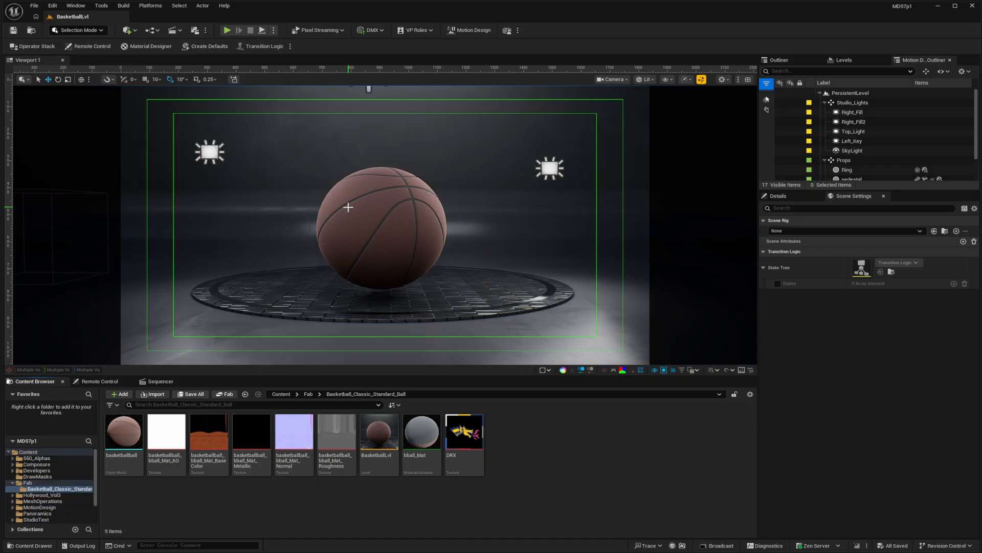
mouse_move(413, 244)
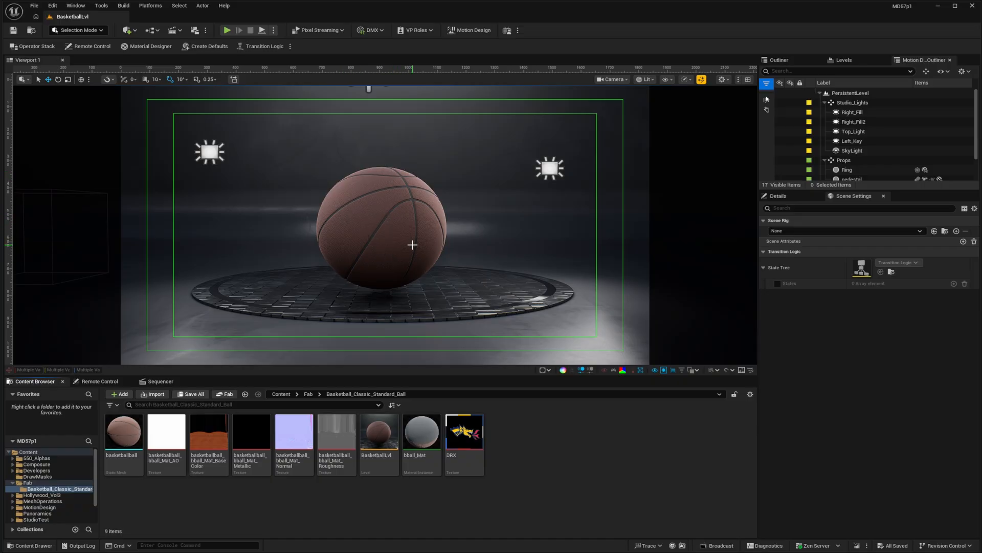
mouse_move(421, 199)
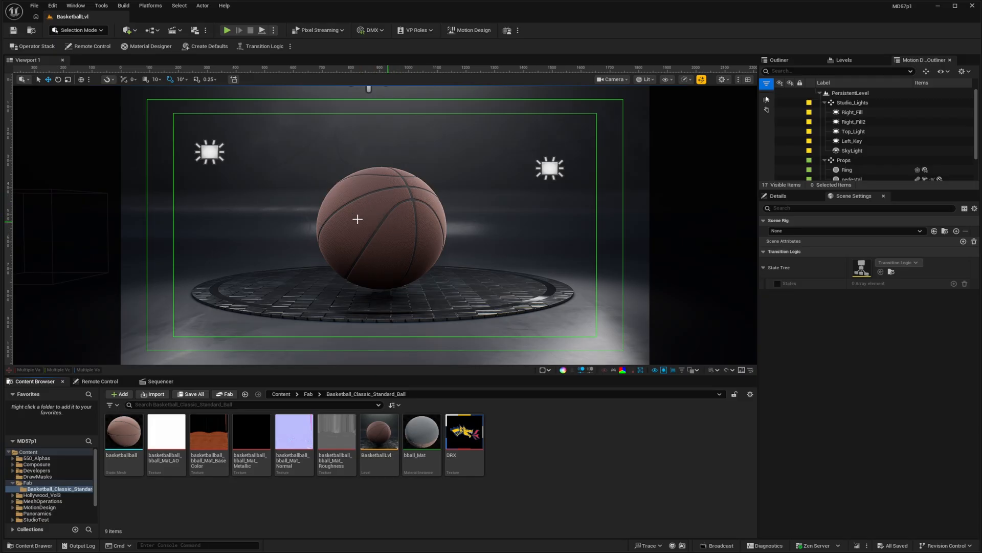
left_click(208, 431)
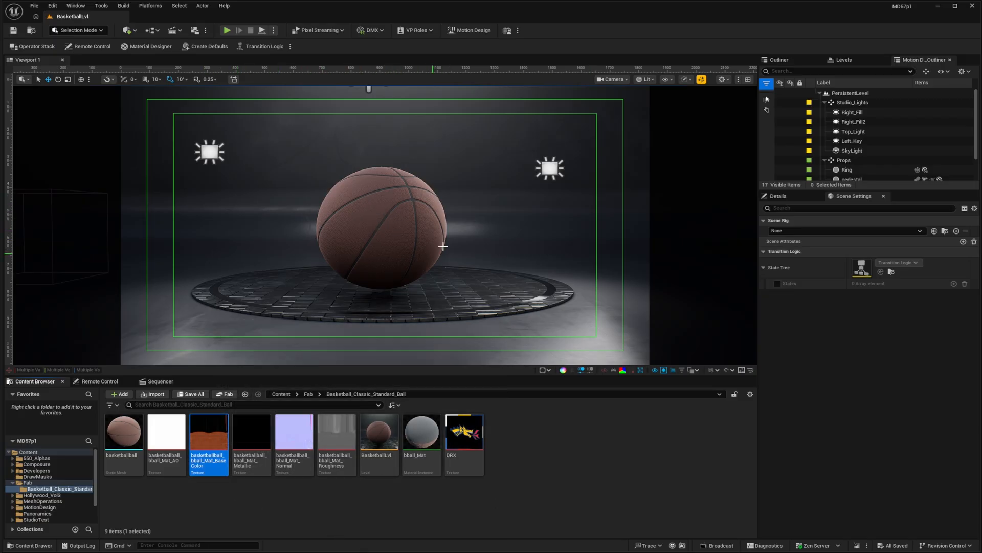
mouse_move(208, 431)
type("basketball_")
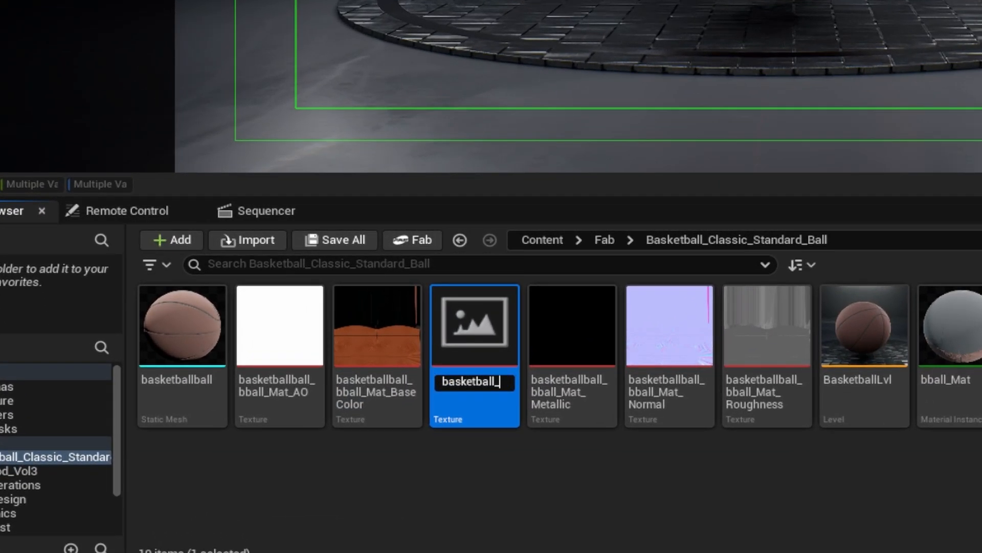
type("mask")
key("Return")
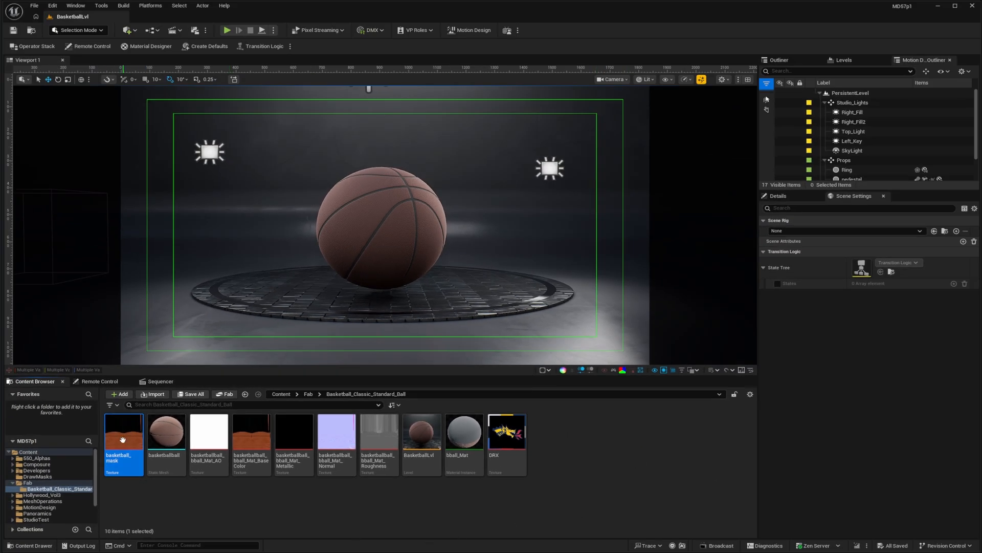
- Open basketball_mask for painting and add a second paint layer above Layer 1
double_click(124, 431)
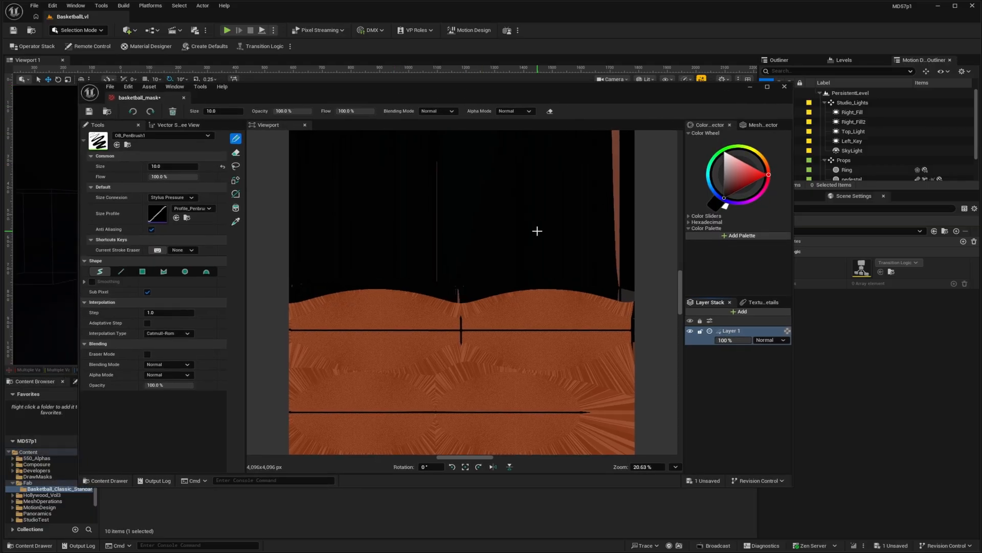
mouse_move(451, 232)
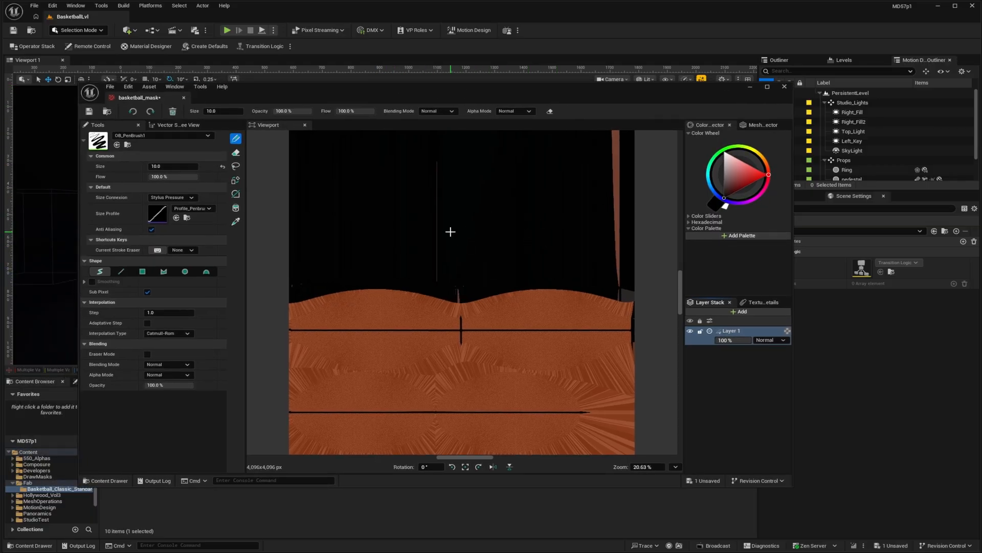
mouse_move(420, 255)
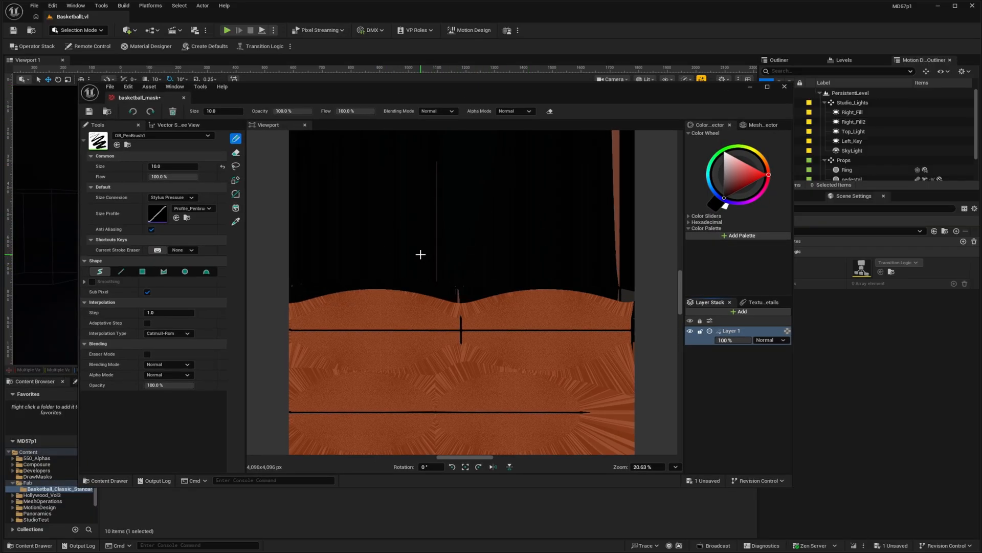
mouse_move(704, 375)
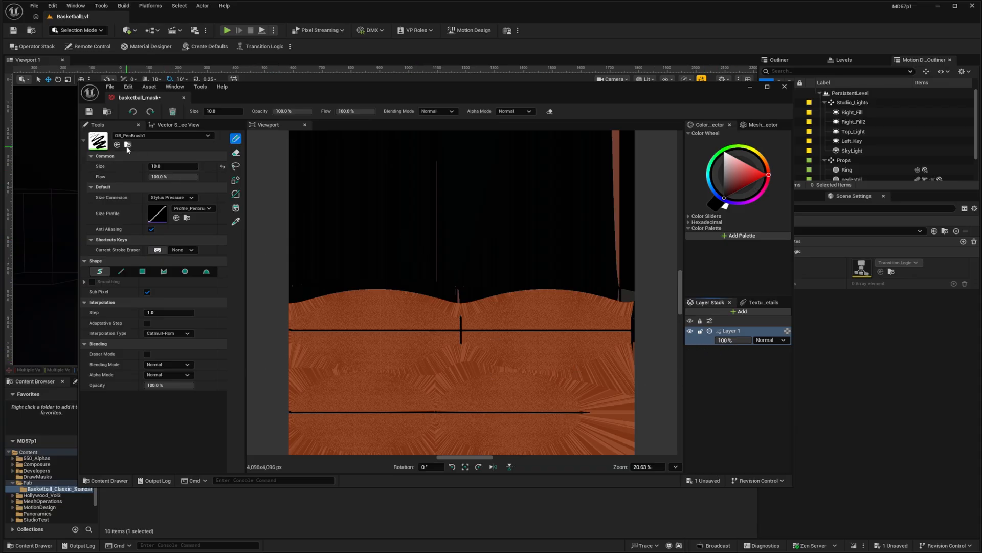
mouse_move(405, 397)
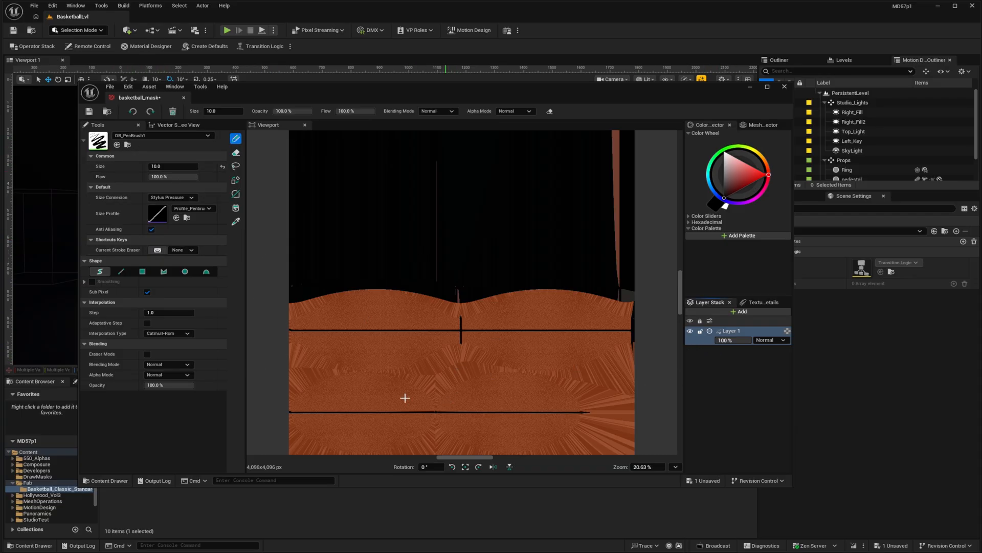
mouse_move(403, 364)
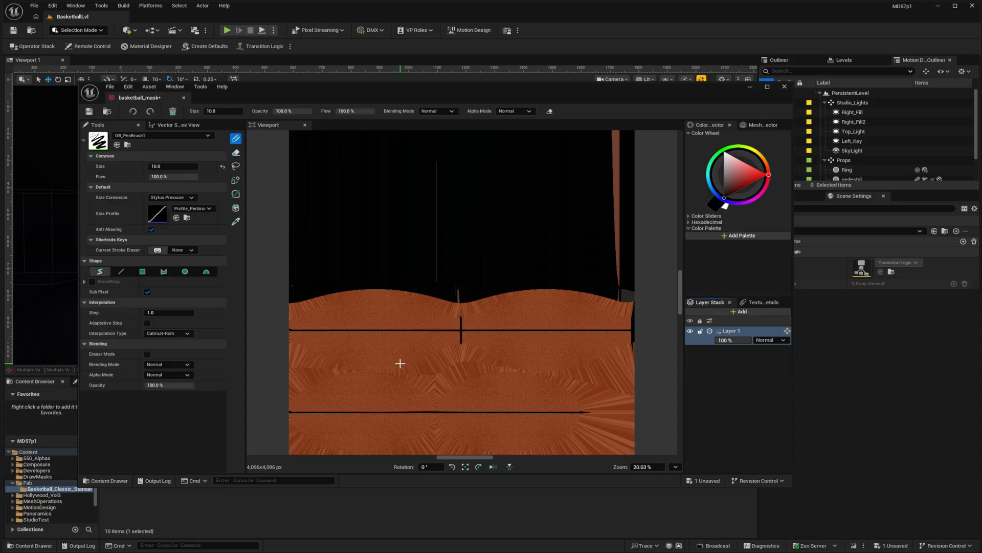
mouse_move(651, 409)
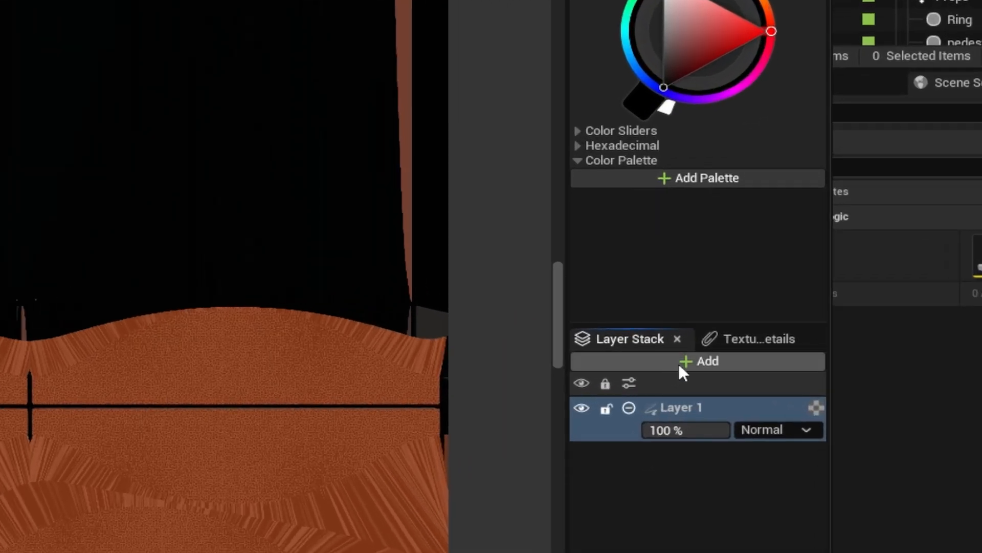
left_click(696, 361)
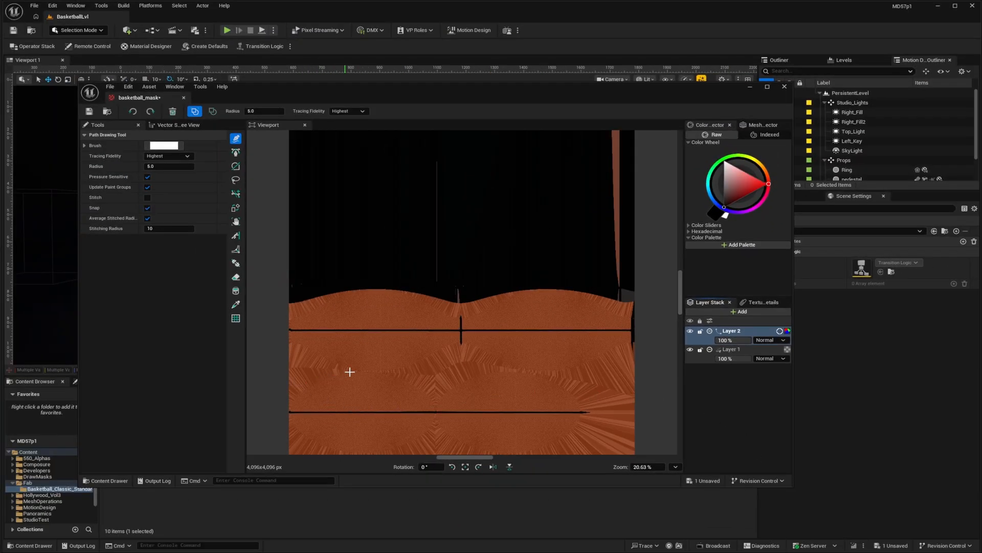
mouse_move(321, 420)
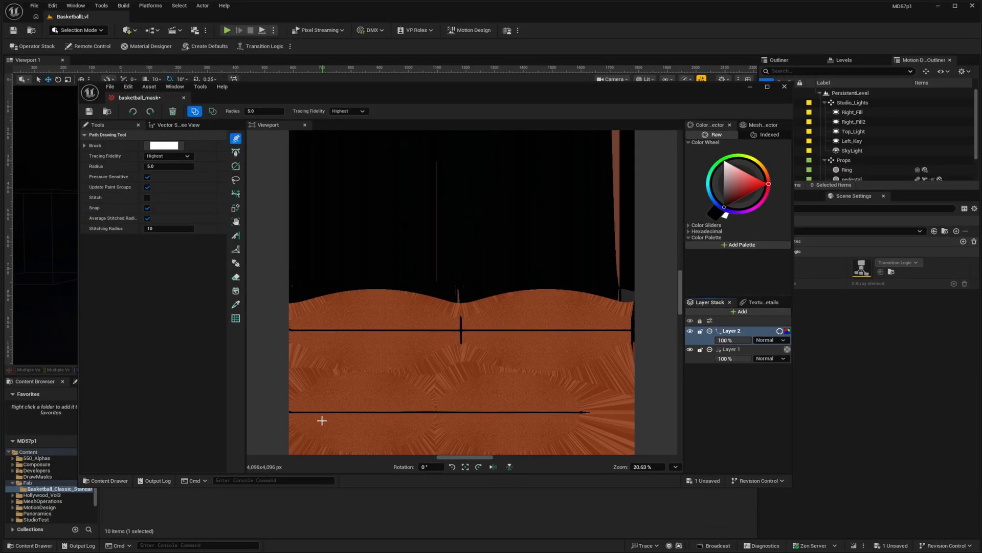
mouse_move(424, 418)
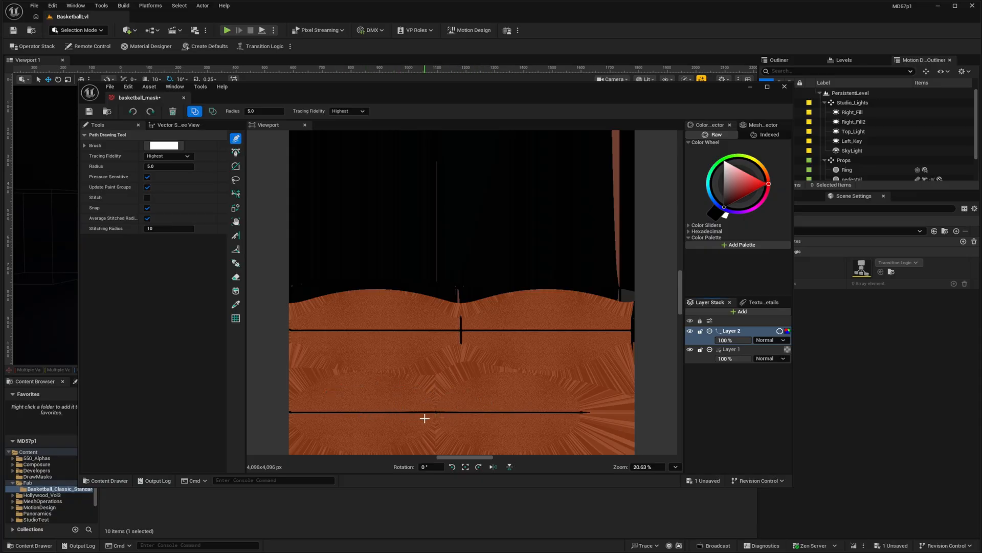
mouse_move(439, 331)
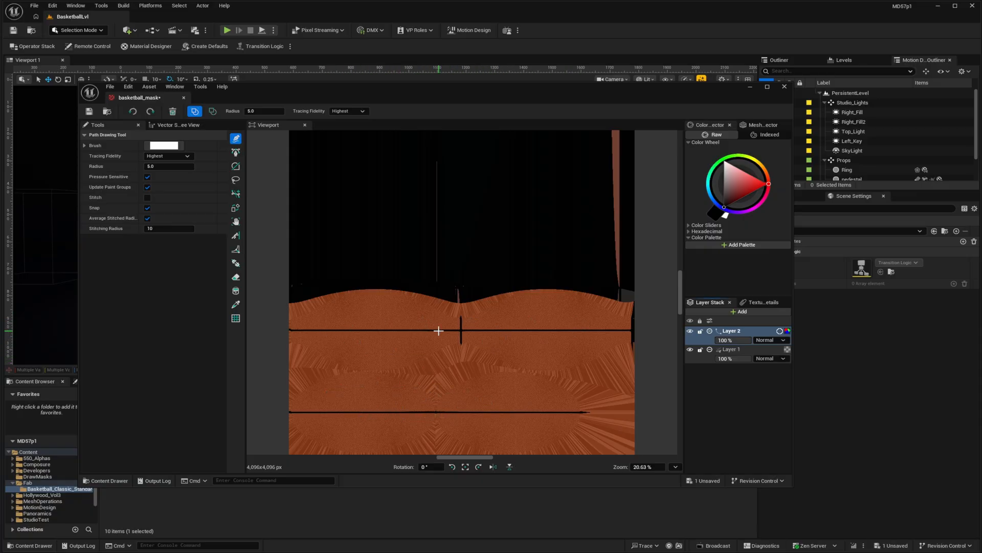
mouse_move(464, 373)
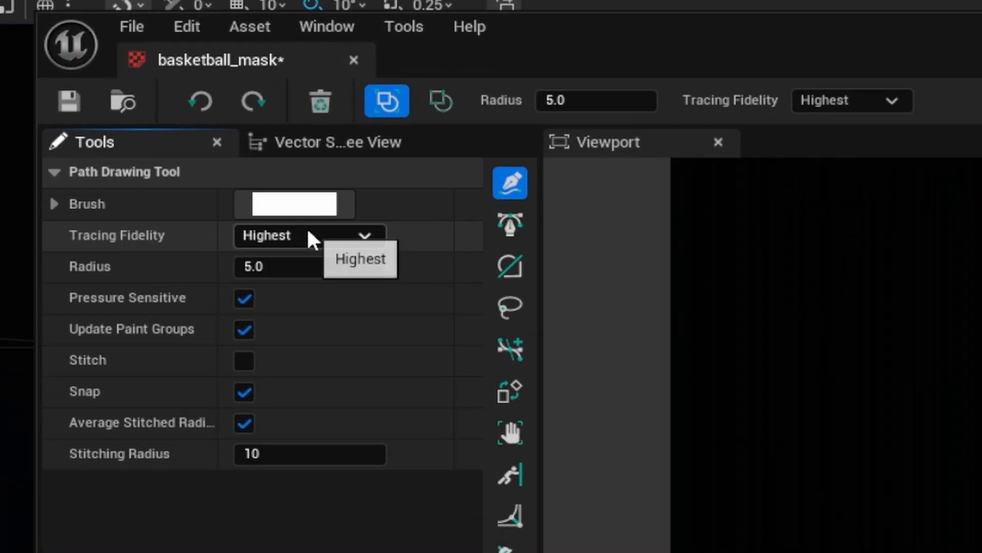
- Switch the Path Drawing Tool's tracing fidelity from Highest to Lowest
left_click(361, 258)
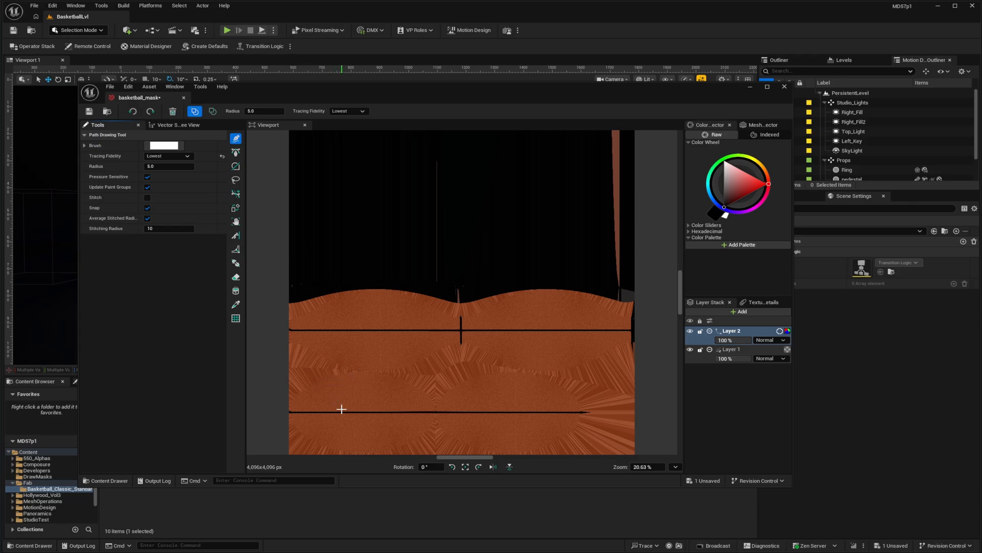
mouse_move(307, 376)
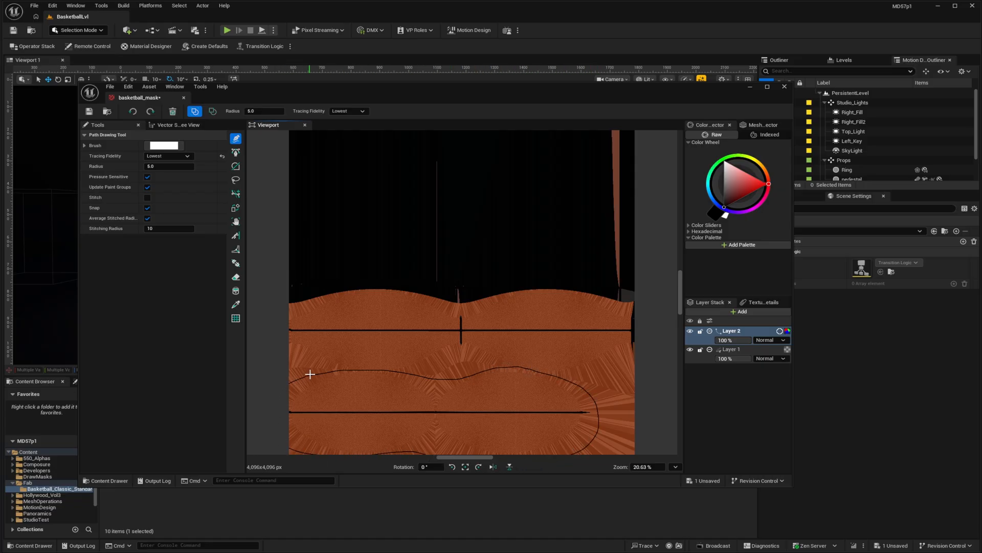
mouse_move(443, 350)
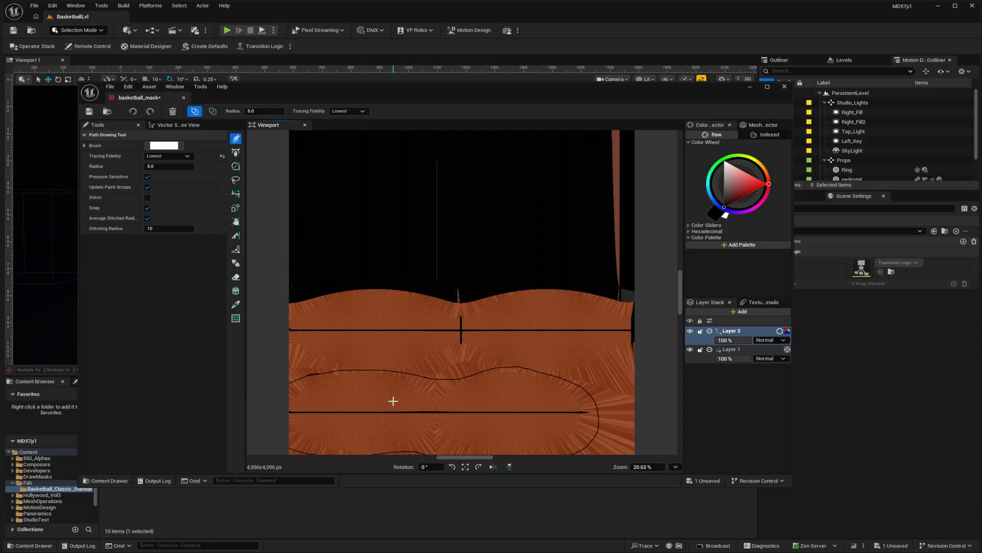
mouse_move(408, 407)
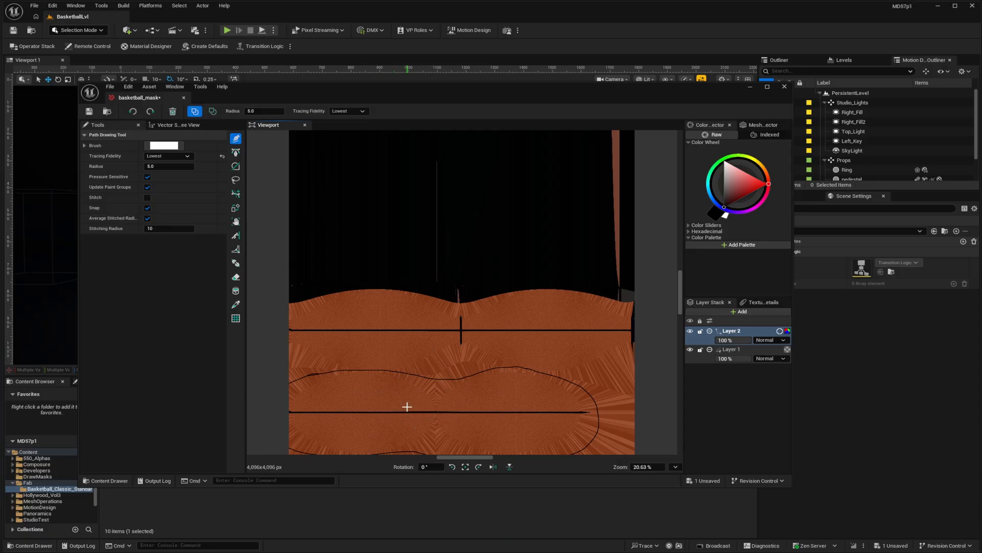
mouse_move(177, 125)
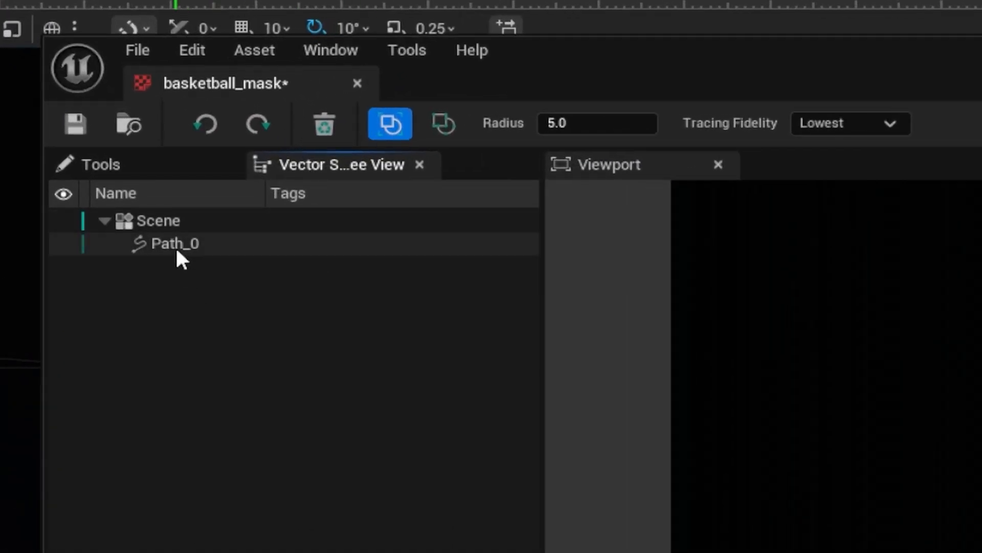
- Select the drawn outline and fill the bottom panel solid white with the Paint Bucket
left_click(175, 243)
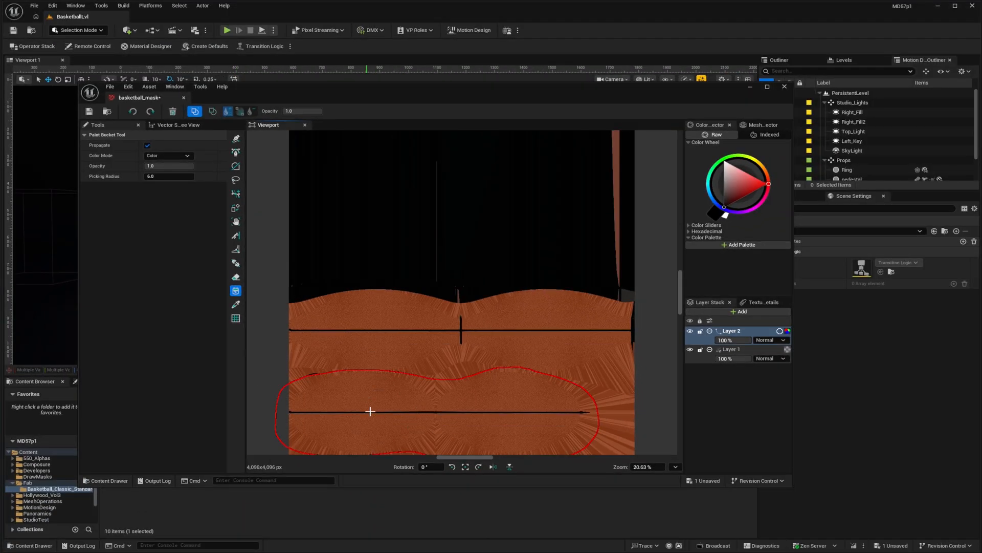
left_click(736, 189)
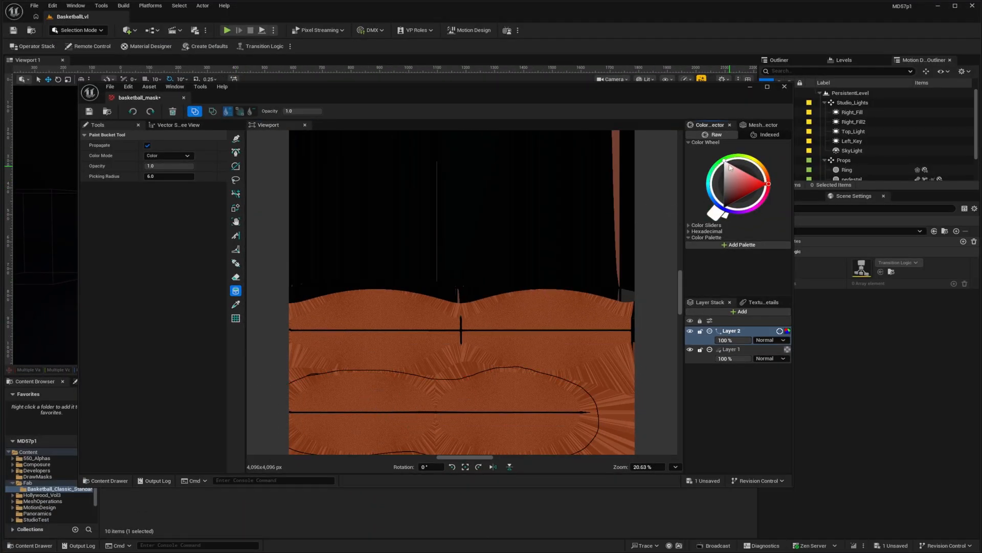
left_click(376, 400)
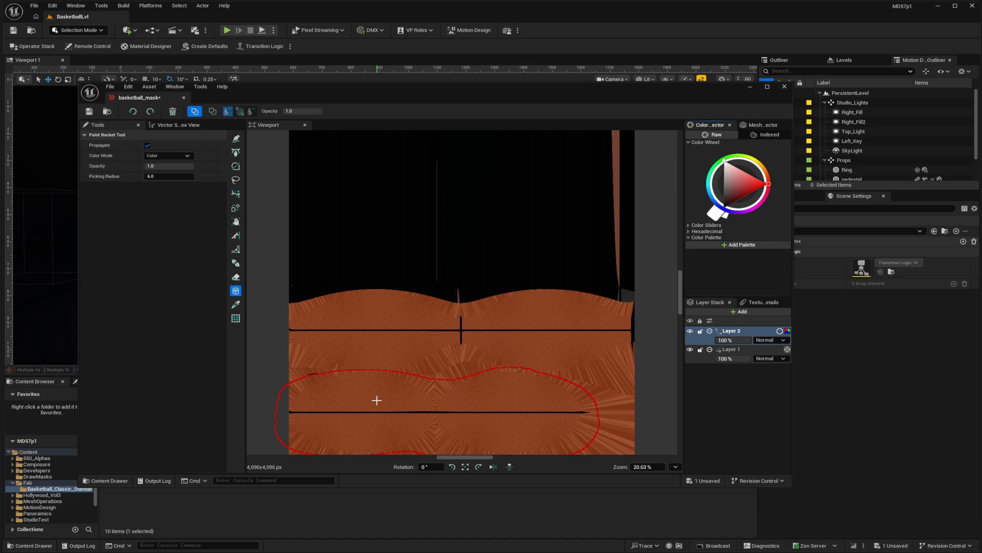
left_click(382, 401)
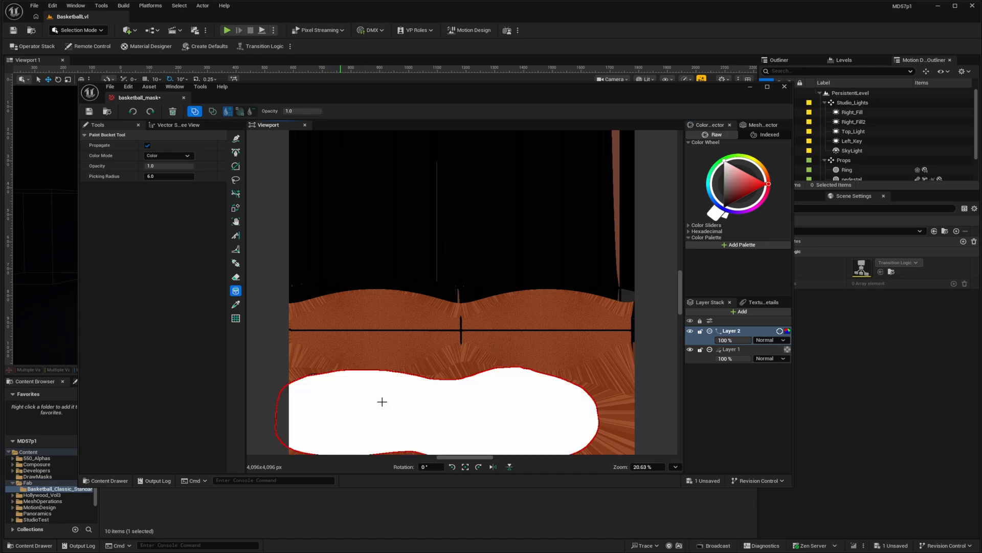
mouse_move(407, 412)
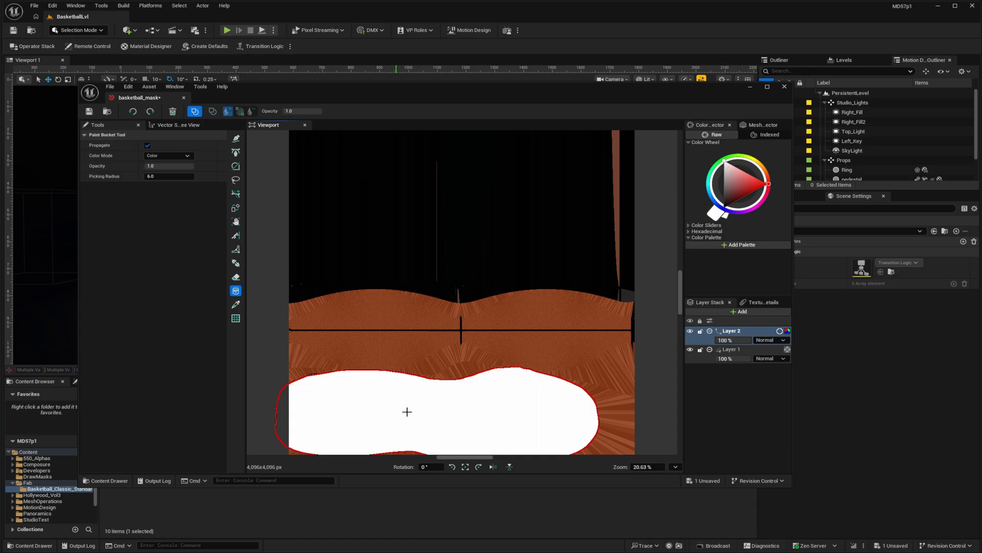
mouse_move(347, 385)
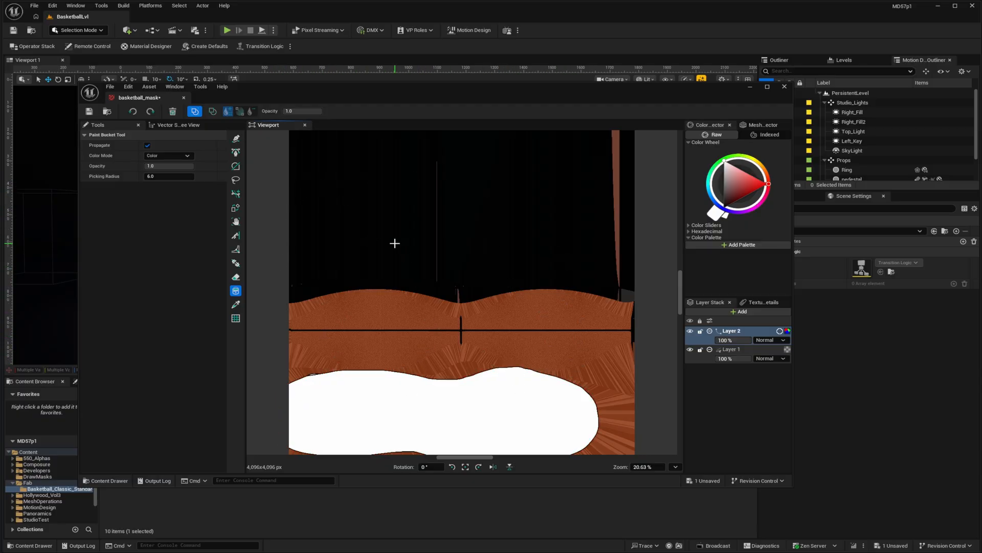
mouse_move(425, 253)
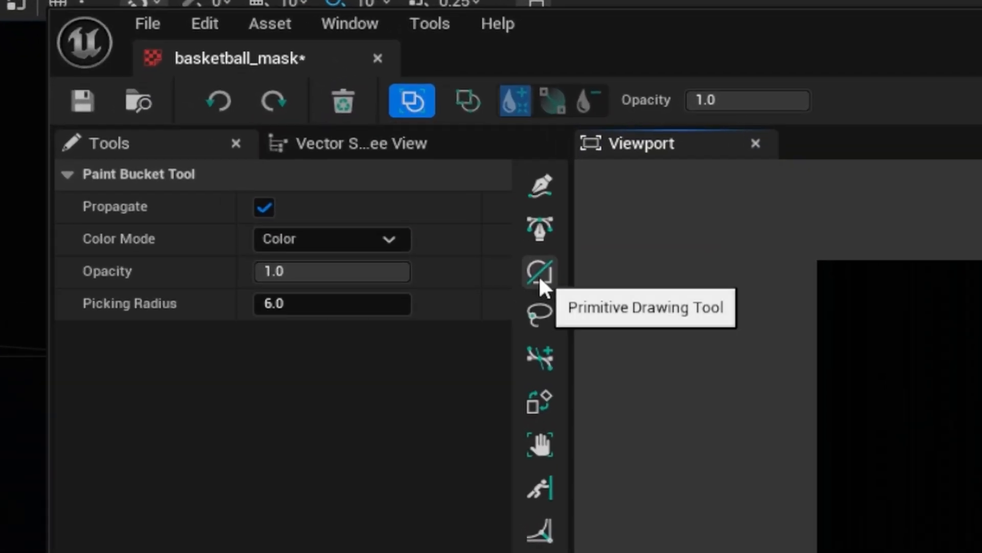
- Draw a full-canvas primitive rectangle and place it below Path_0 for the black background
left_click(540, 272)
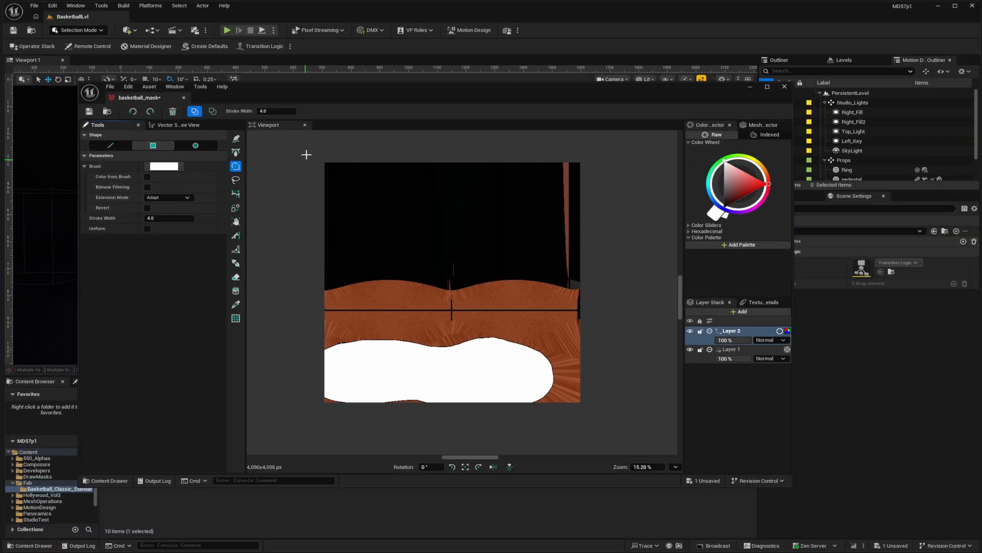
mouse_move(607, 417)
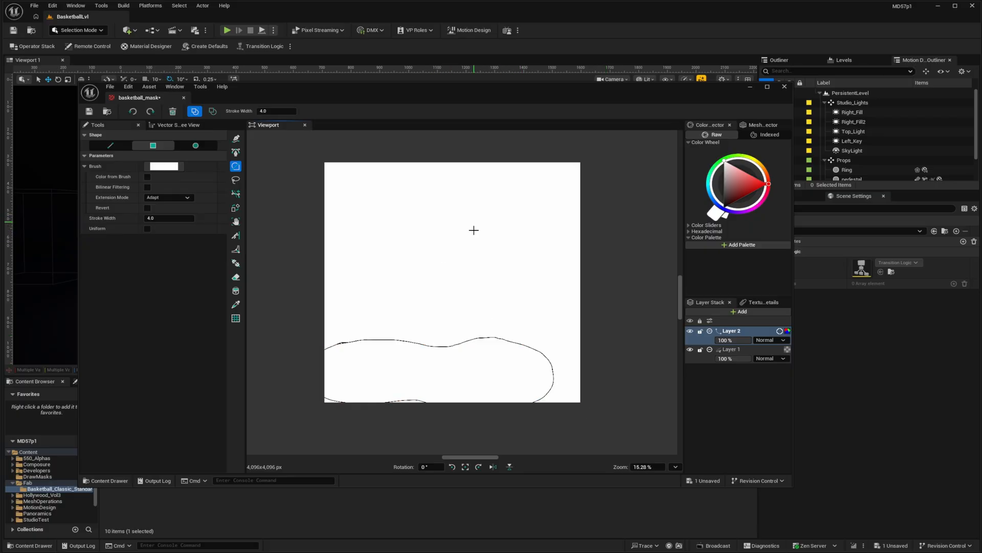
mouse_move(426, 226)
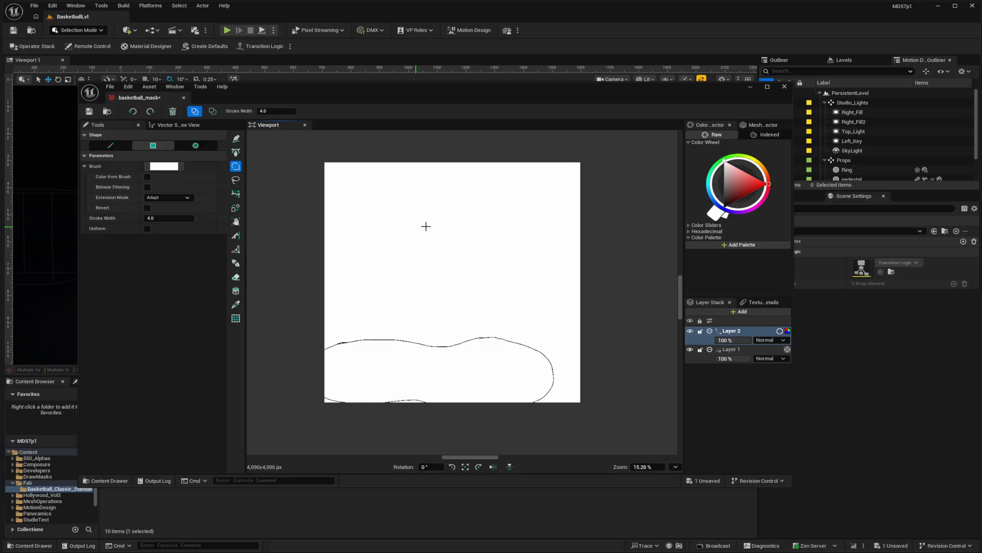
mouse_move(720, 172)
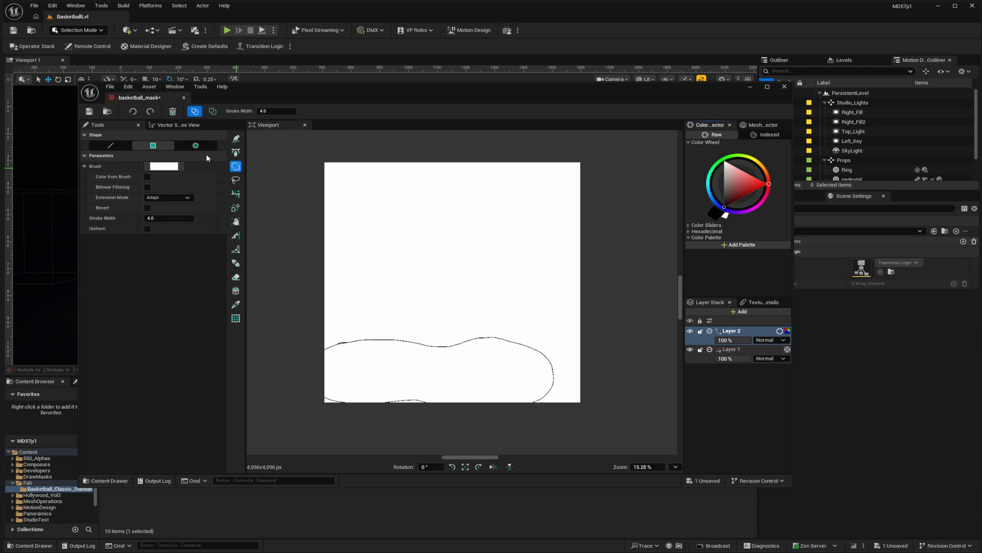
left_click(178, 125)
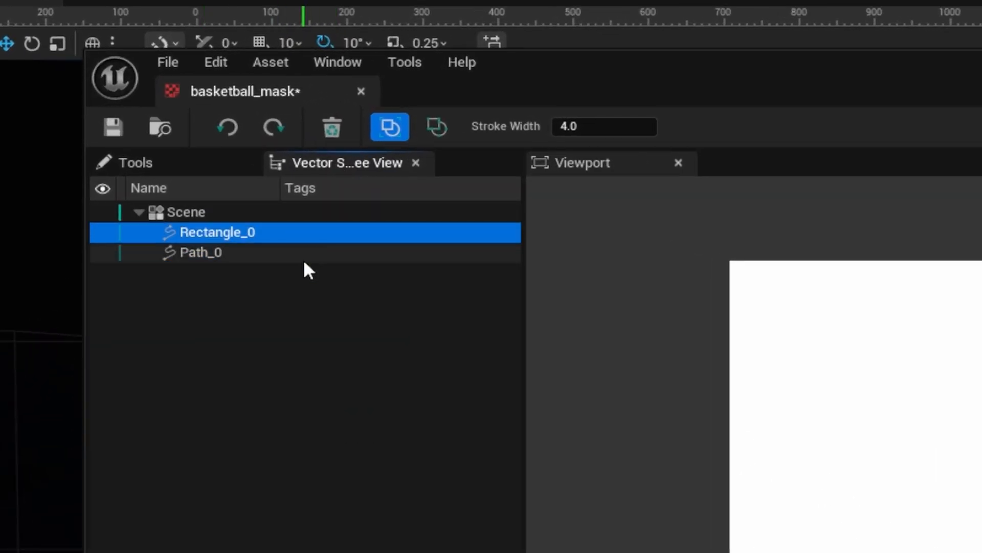
mouse_move(221, 237)
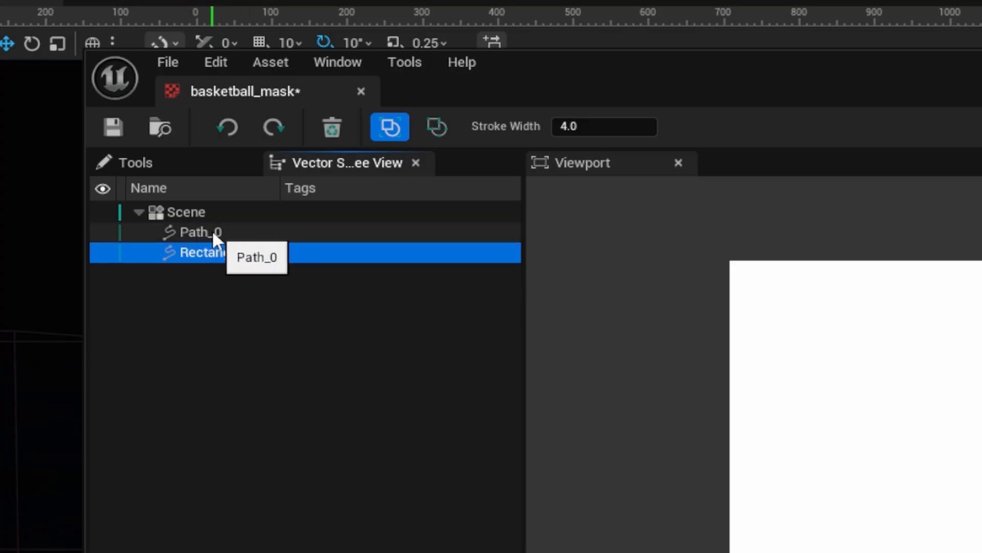
mouse_move(222, 263)
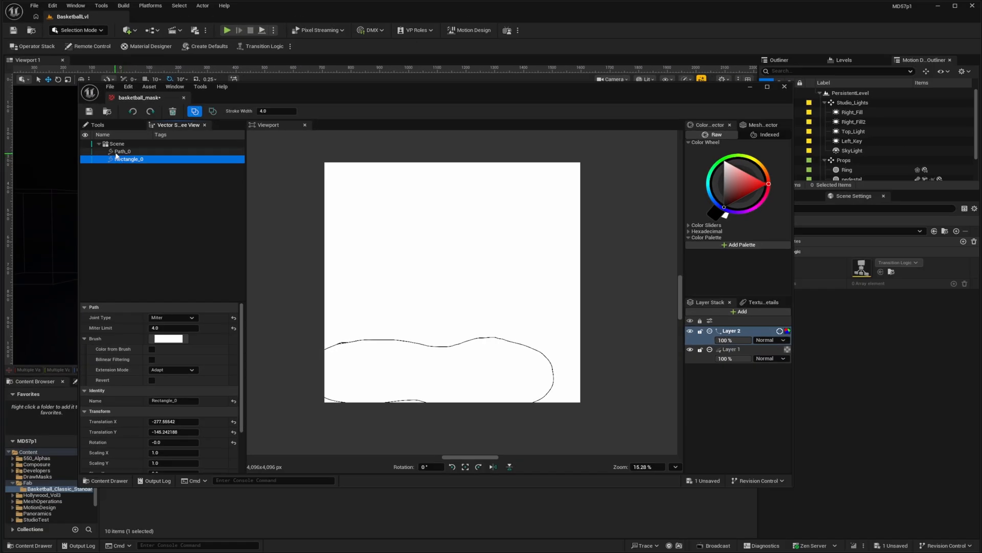
mouse_move(130, 162)
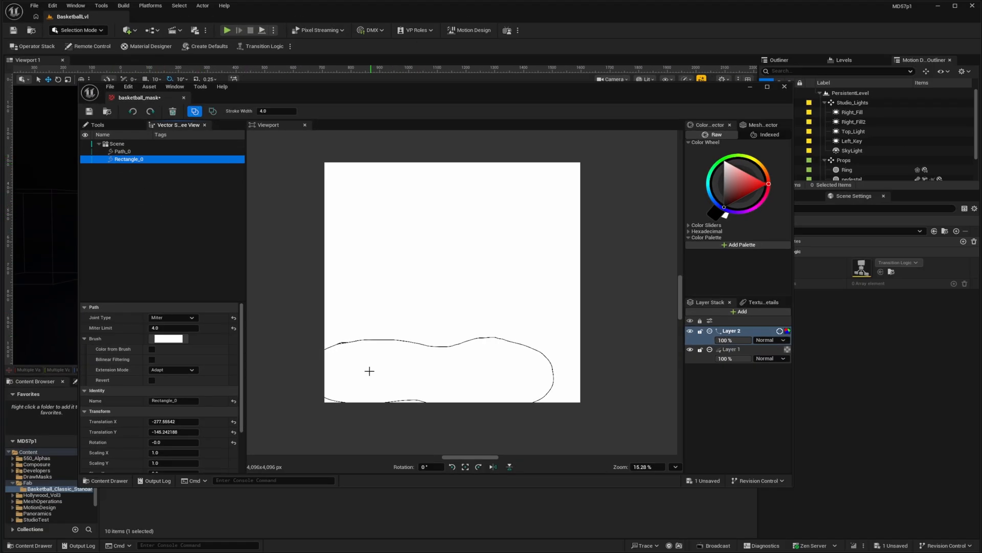
mouse_move(328, 201)
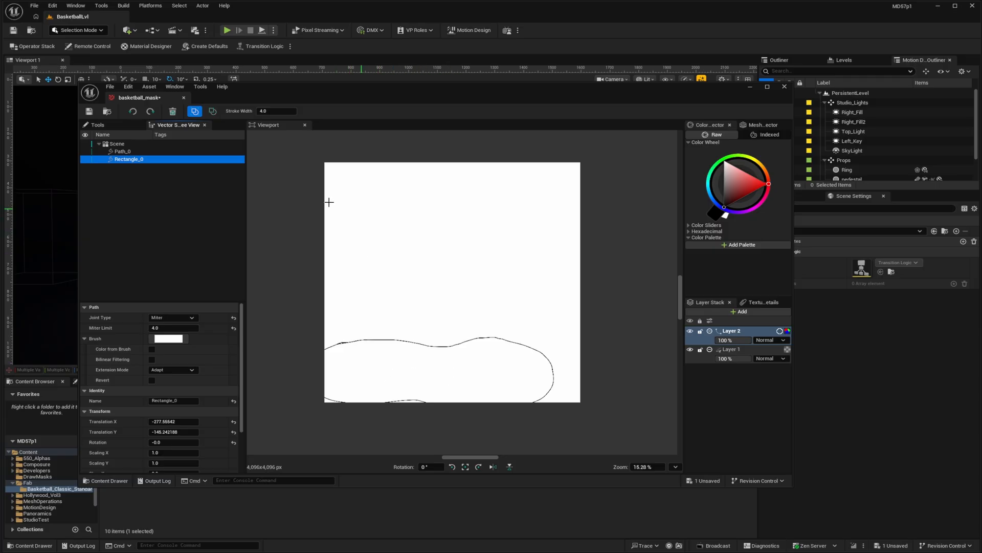
mouse_move(136, 168)
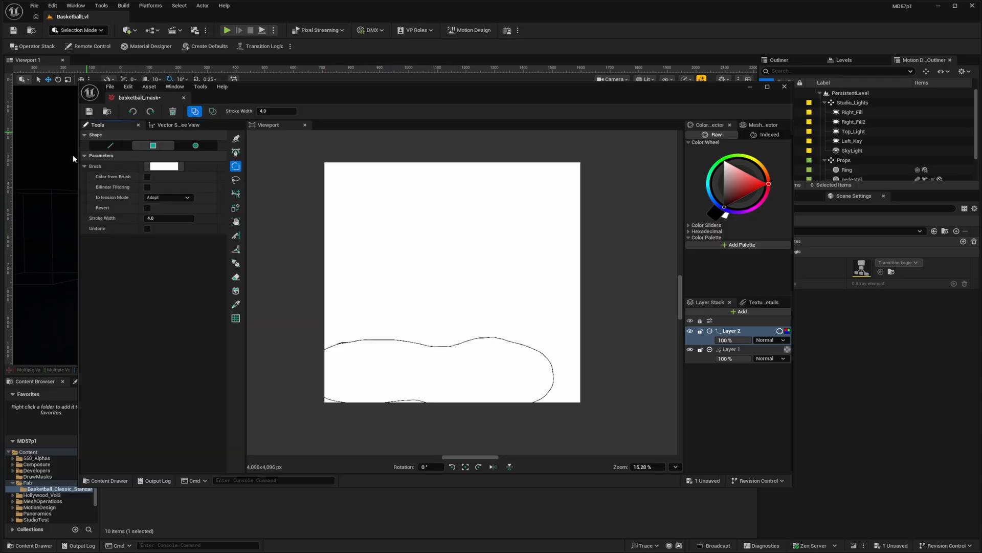
left_click(235, 290)
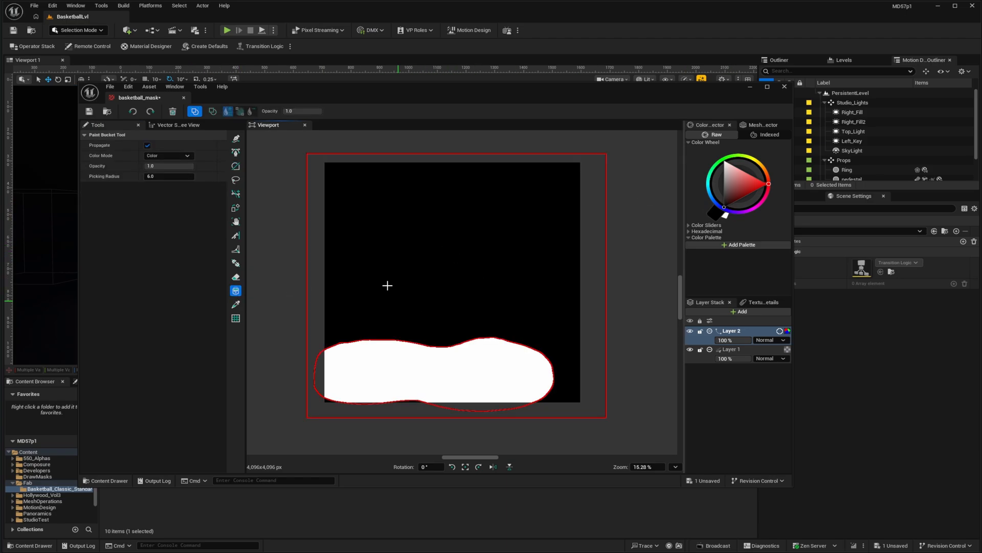
mouse_move(497, 267)
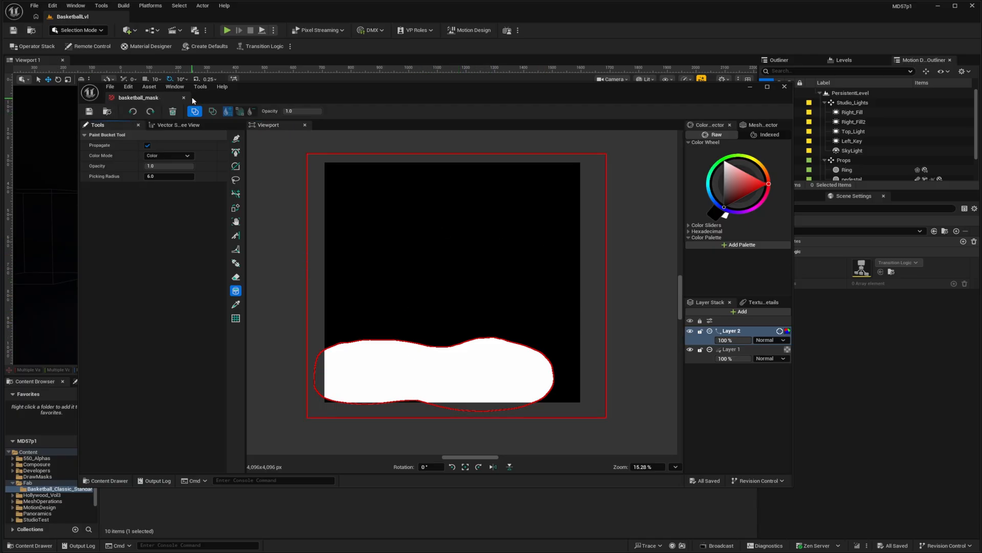
left_click(783, 86)
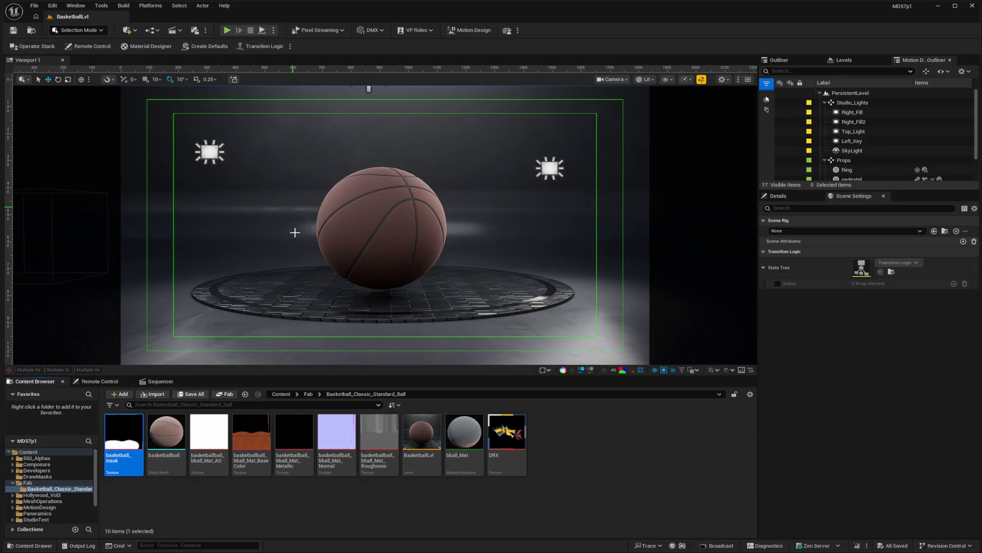
mouse_move(381, 208)
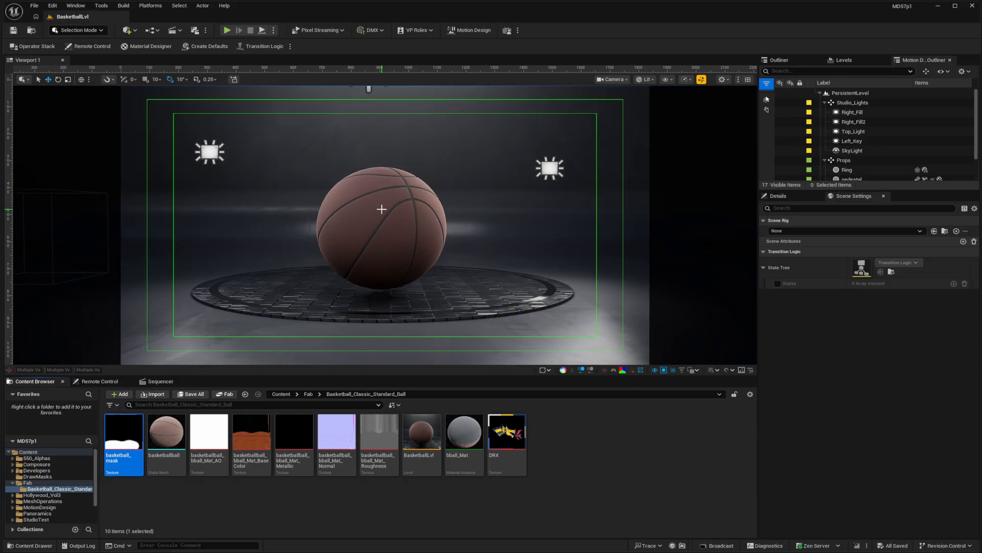
left_click(381, 225)
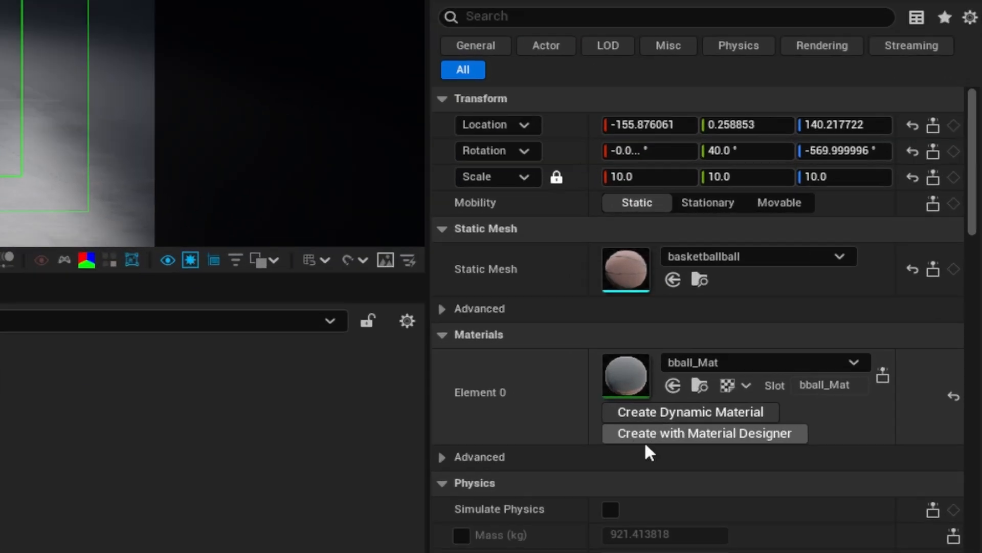
mouse_move(720, 452)
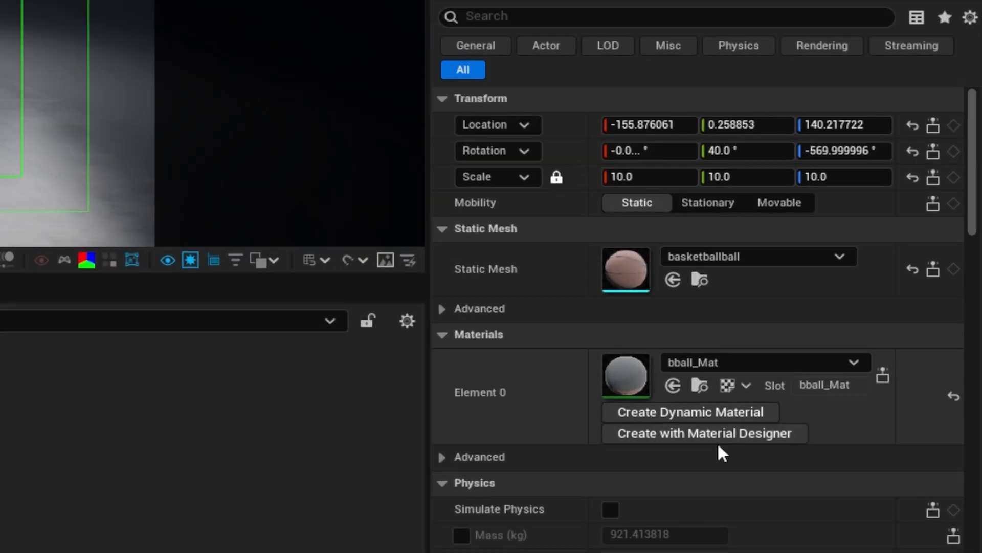
mouse_move(703, 434)
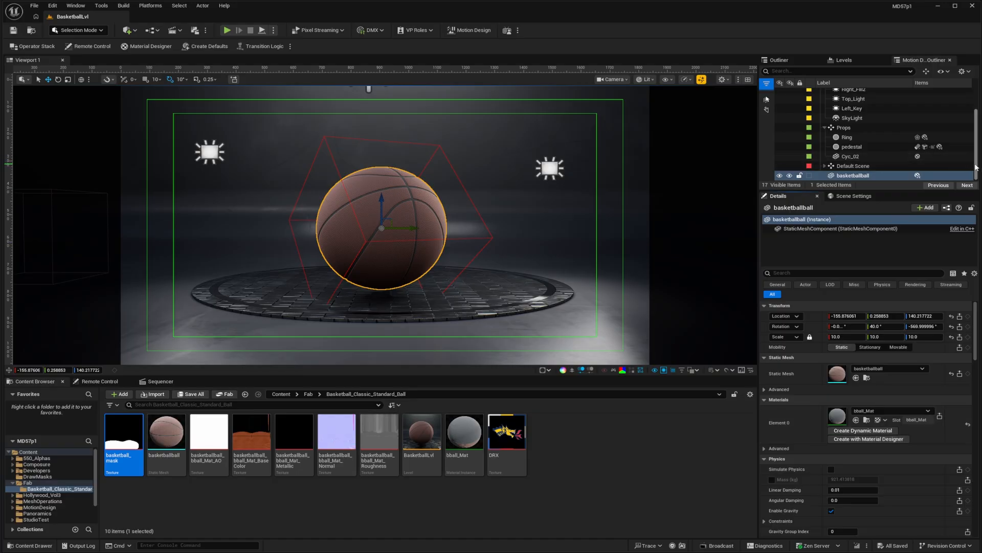
scroll("up", 3)
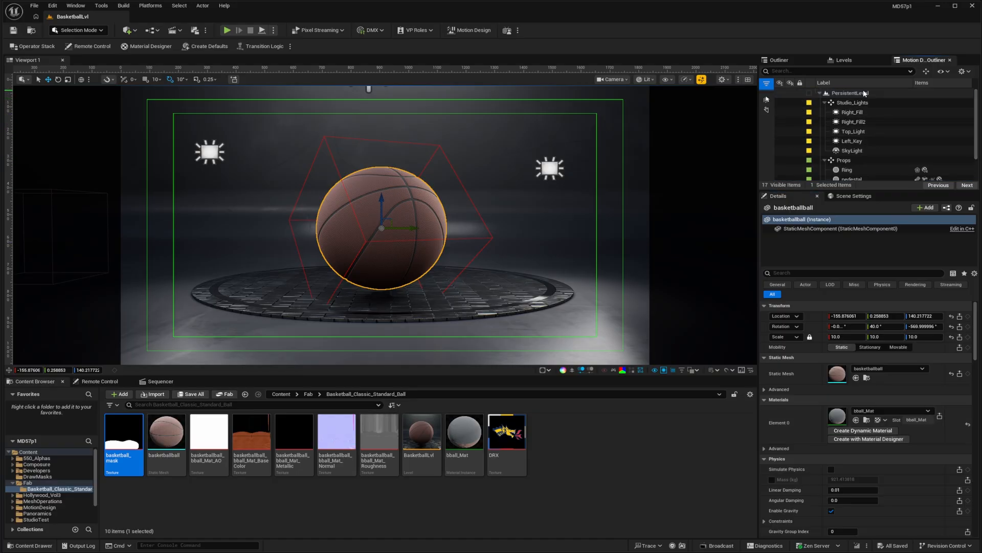
left_click(852, 93)
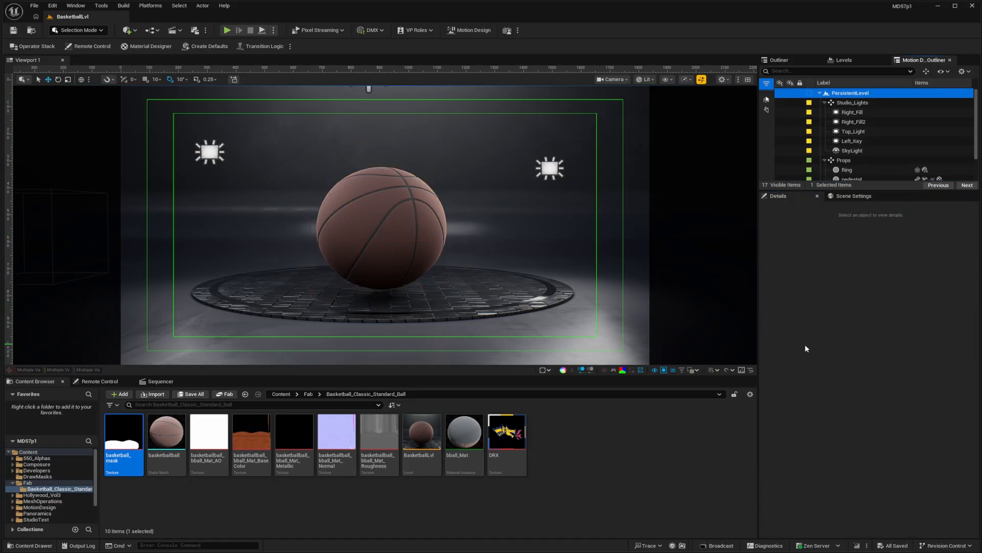
- Show the Material Designer plugin settings in Editor Preferences
left_click(52, 6)
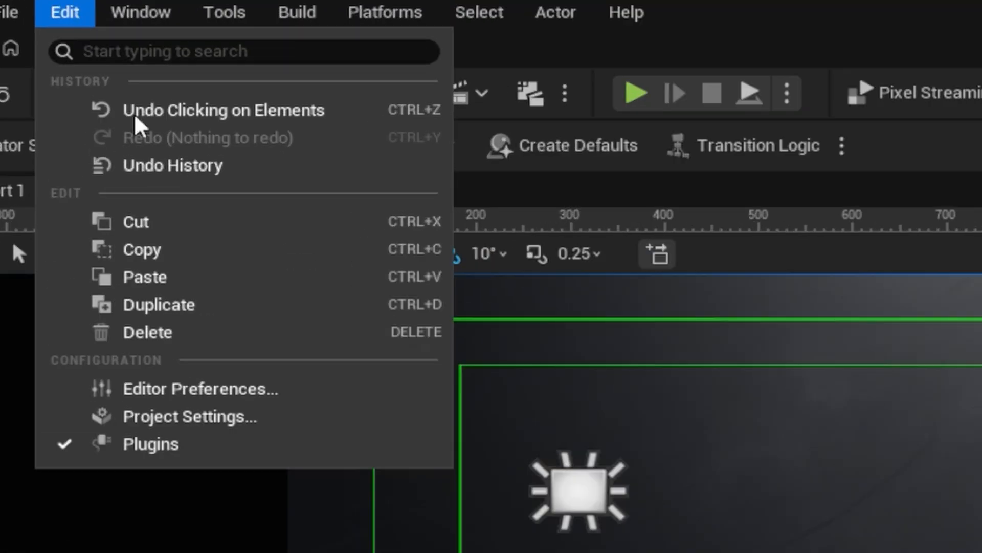
left_click(201, 388)
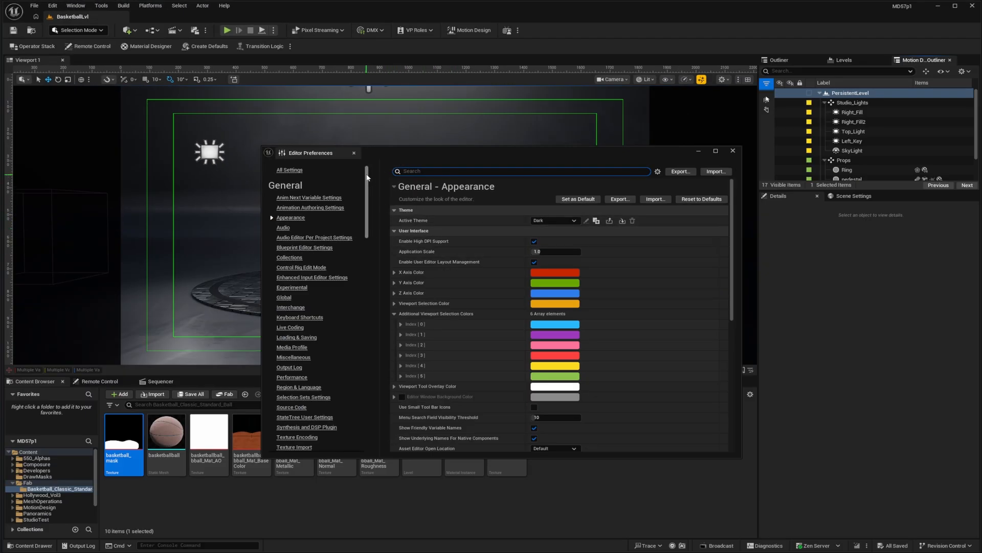
scroll("down", 3)
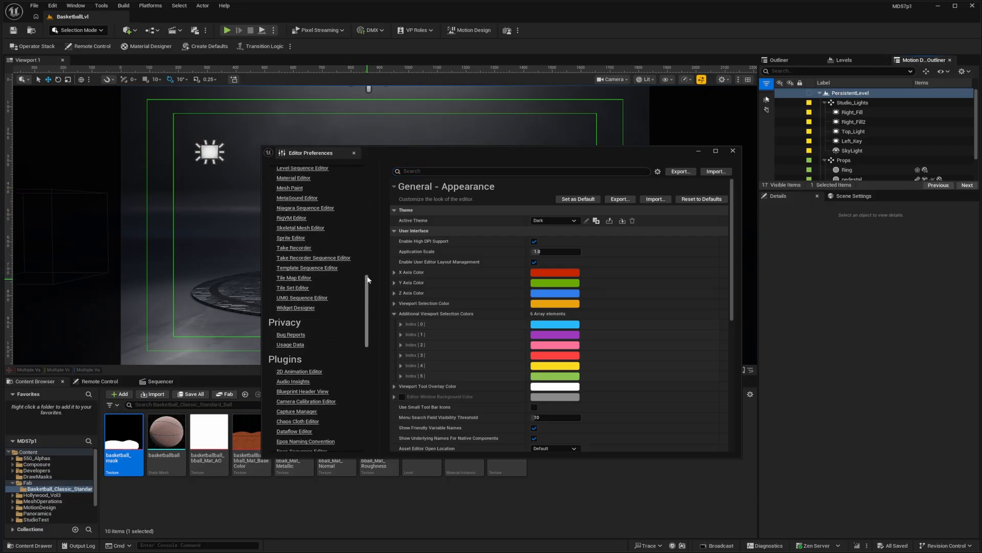
scroll("down", 3)
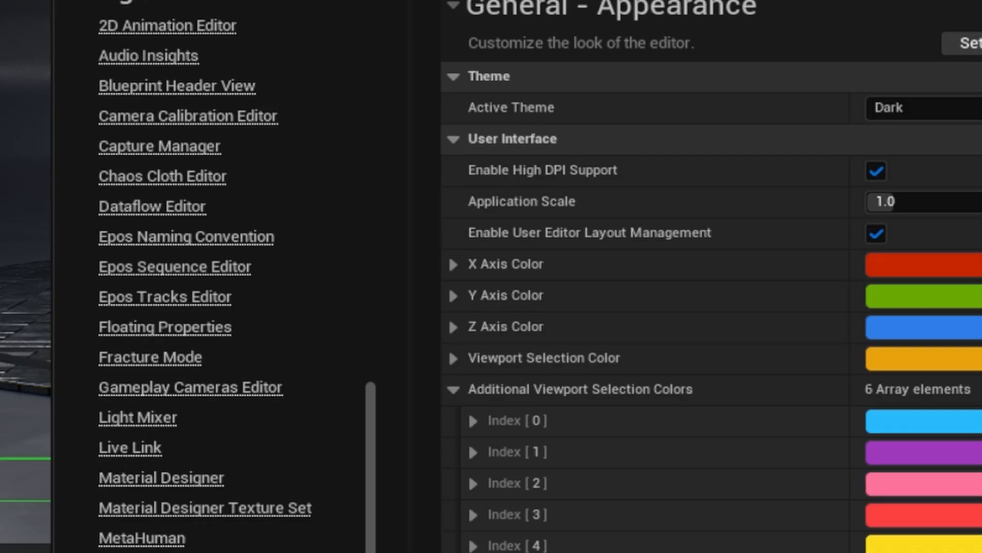
left_click(160, 477)
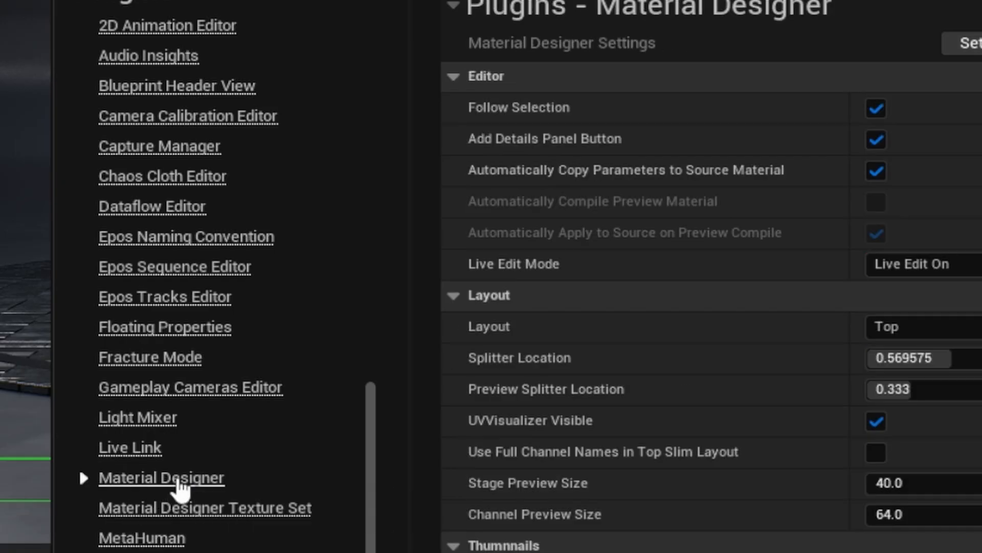
mouse_move(567, 165)
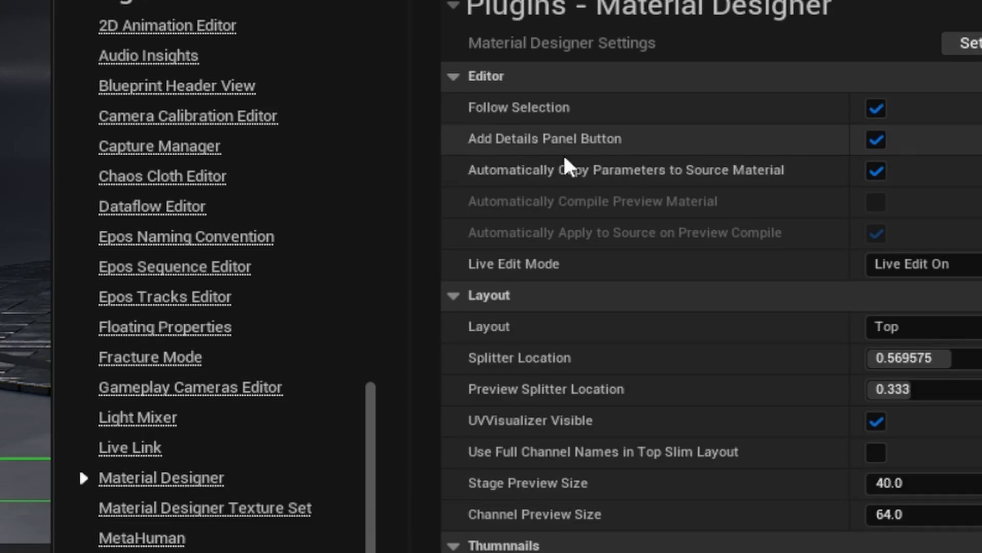
mouse_move(646, 159)
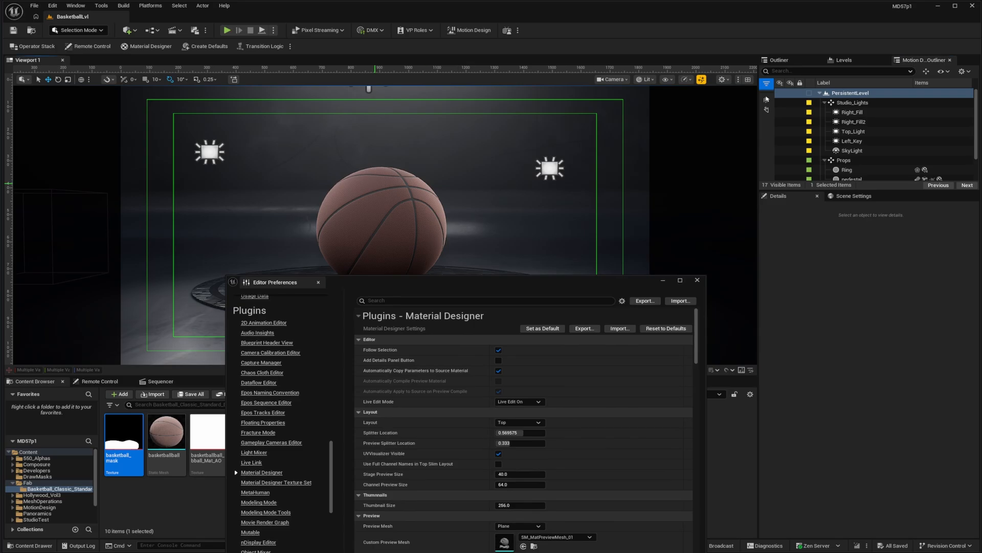
- Re-enable Add Details Panel Button and reselect the basketball to refresh its material options
left_click(382, 225)
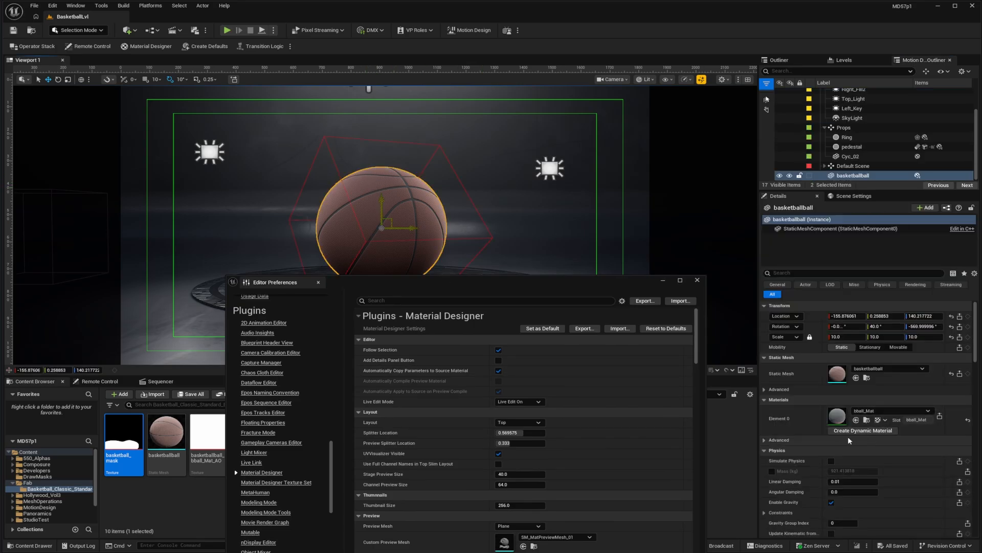
mouse_move(863, 440)
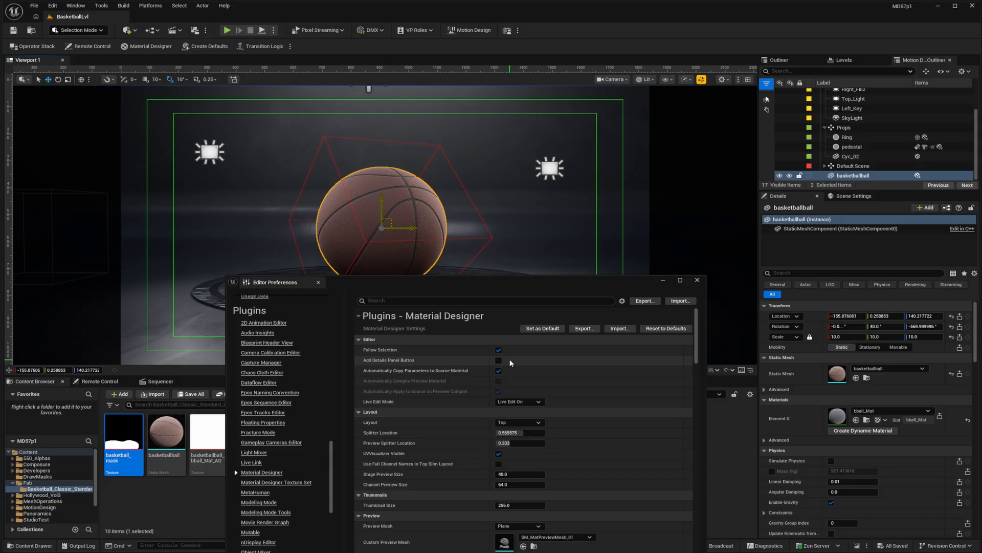
left_click(498, 359)
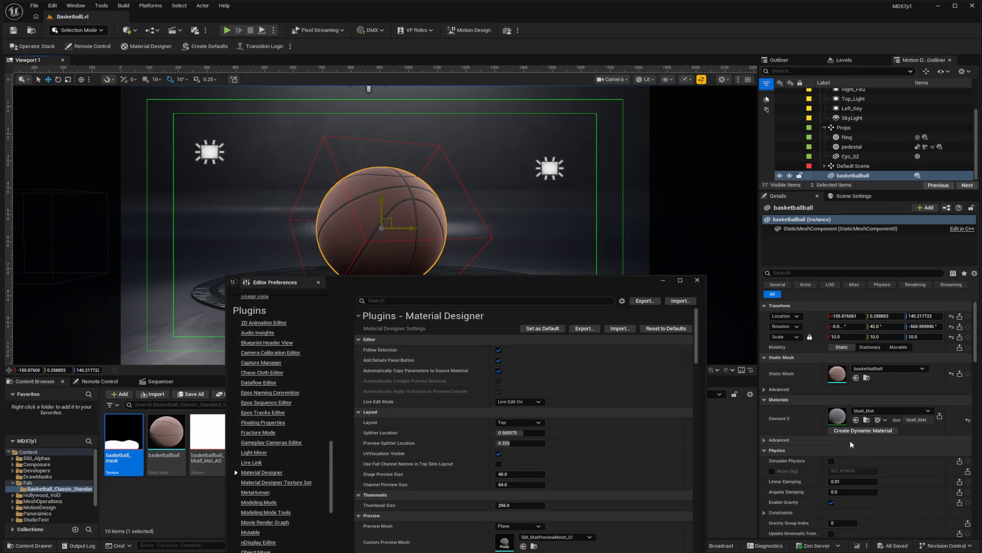
left_click(852, 165)
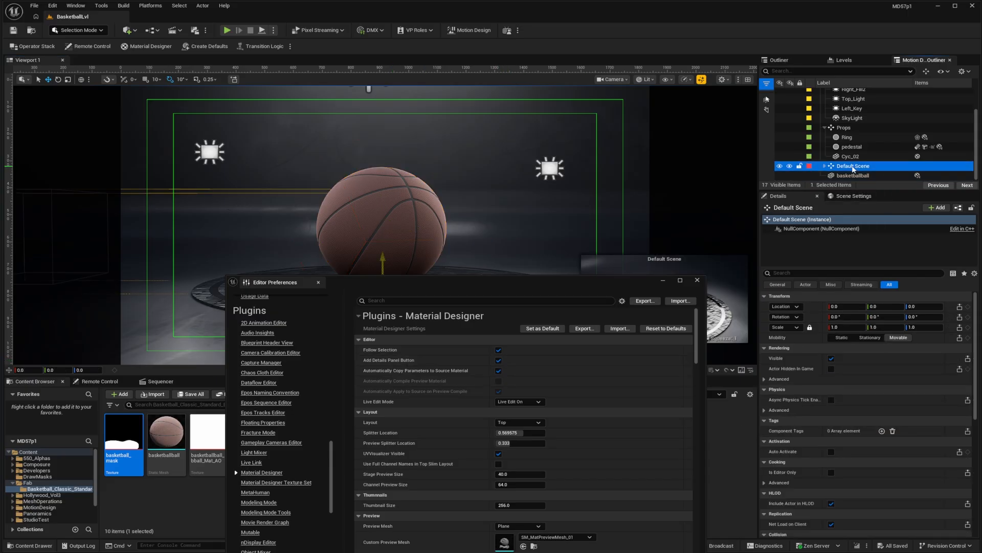
left_click(853, 175)
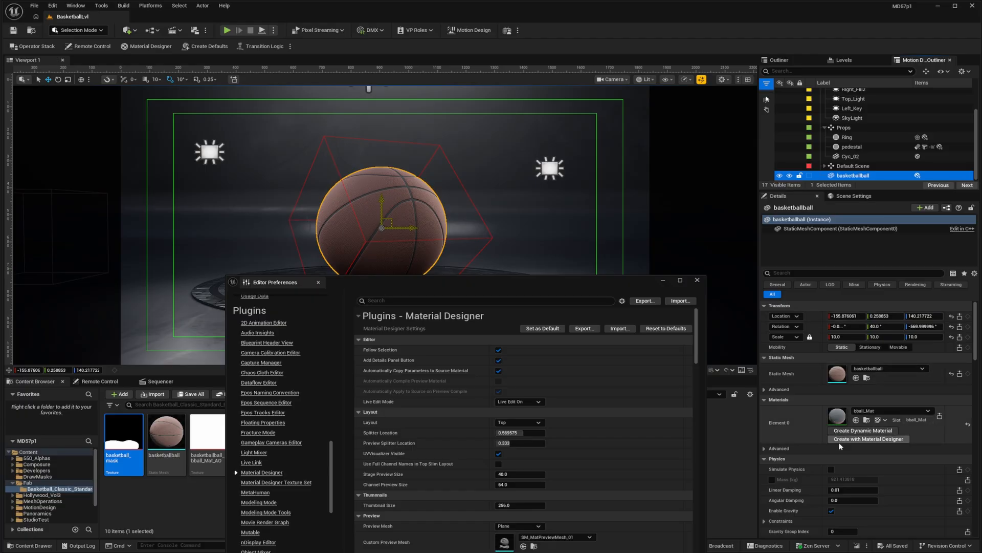
mouse_move(867, 445)
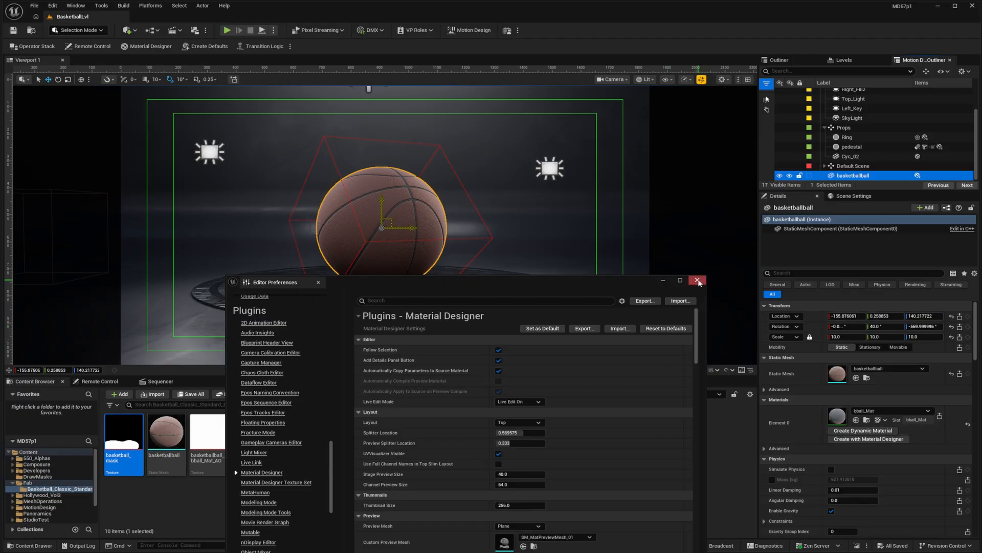
- Create a new opaque Material Designer material on the basketball
left_click(697, 282)
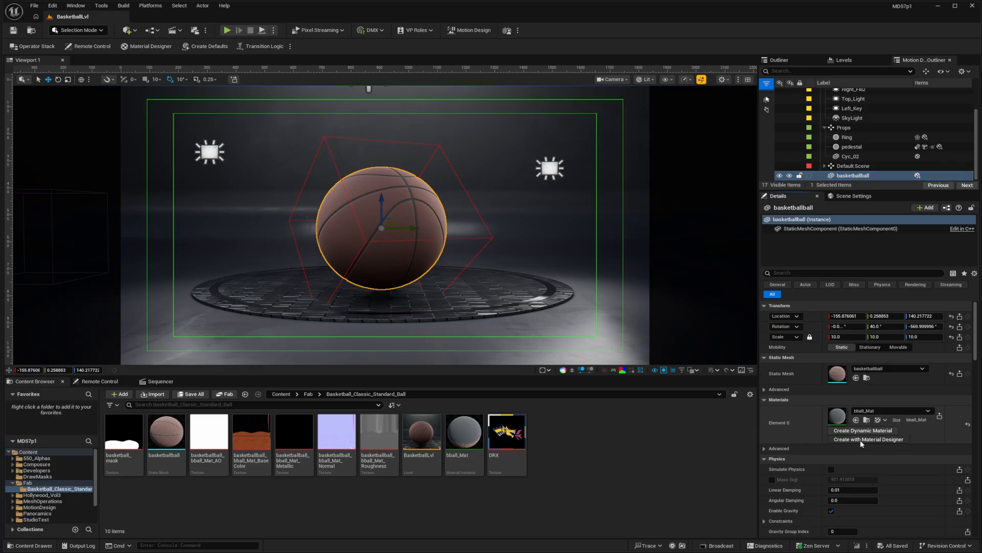
left_click(867, 439)
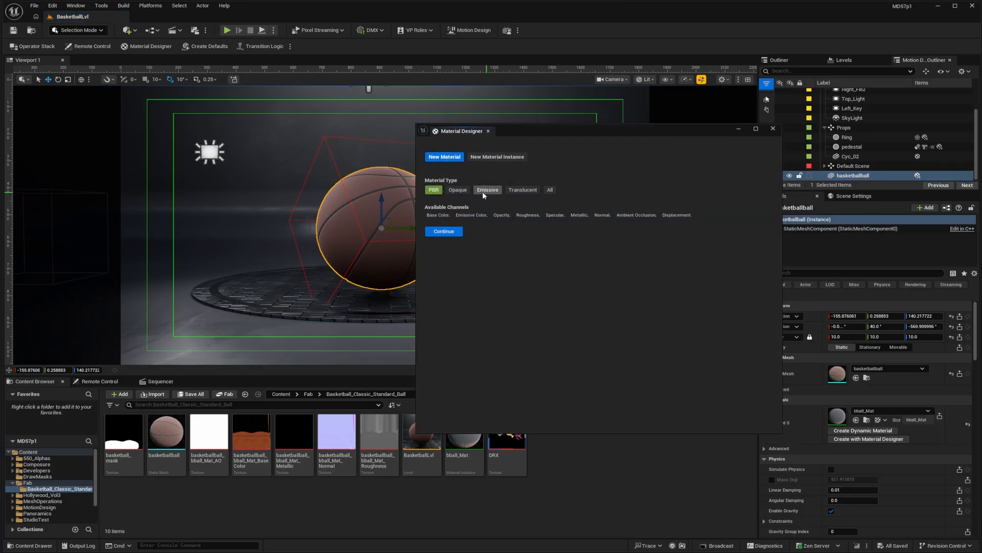
left_click(457, 189)
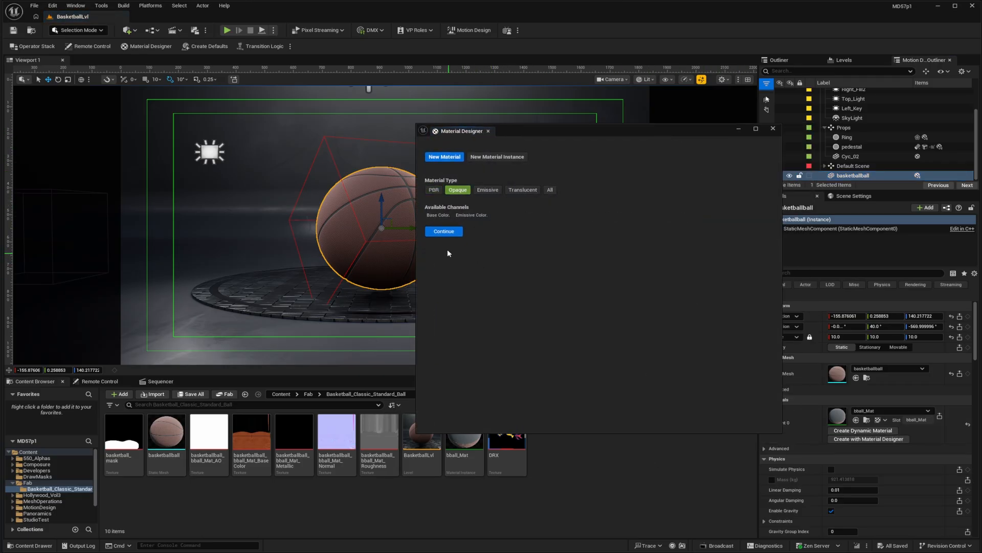
left_click(443, 231)
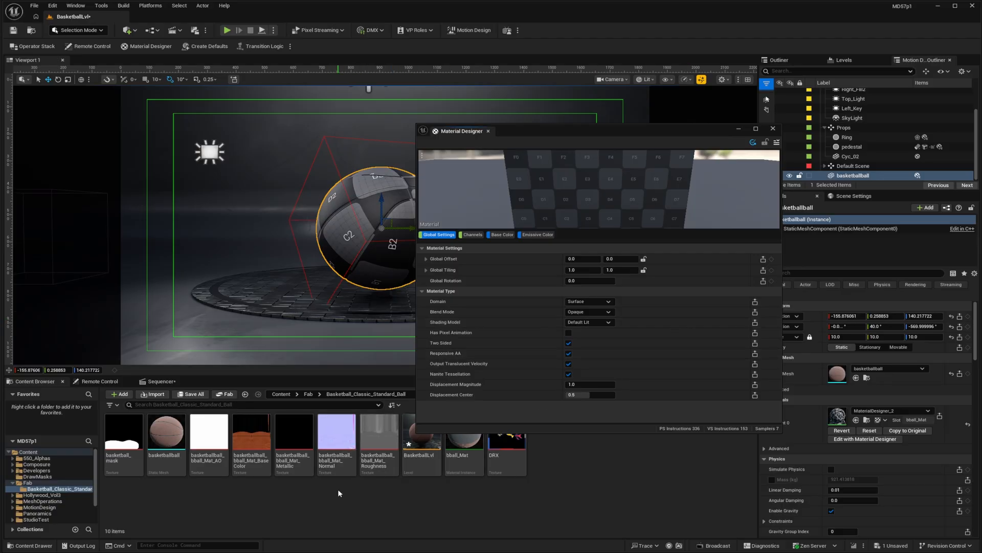
mouse_move(578, 509)
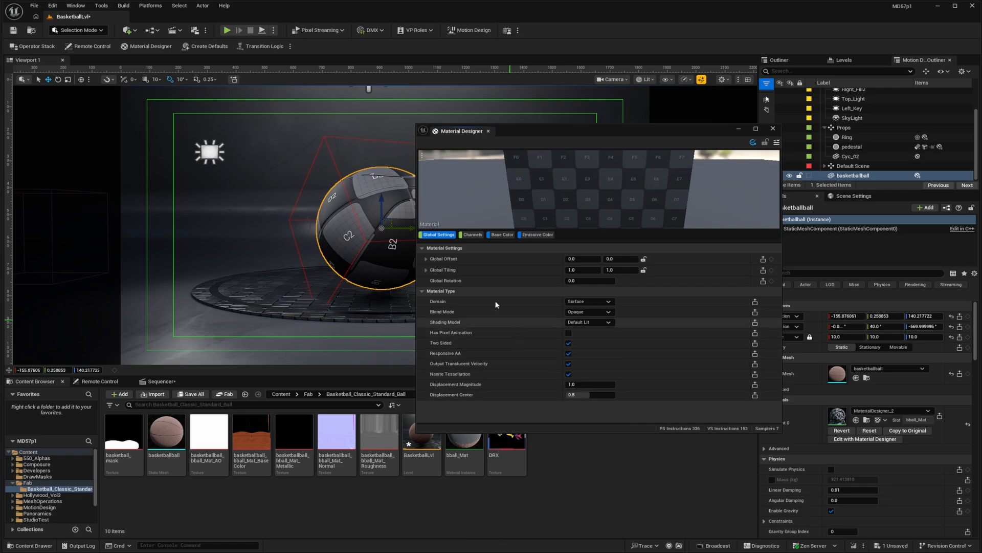
- Enable the Roughness channel and assign bball_Mat_Normal and bball_Mat_Roughness to their channels
left_click(472, 235)
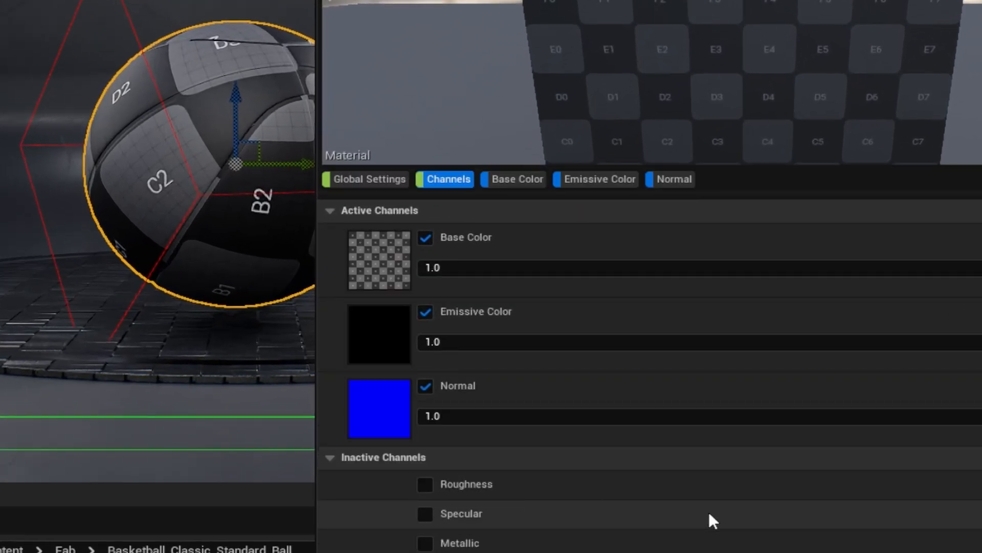
left_click(425, 484)
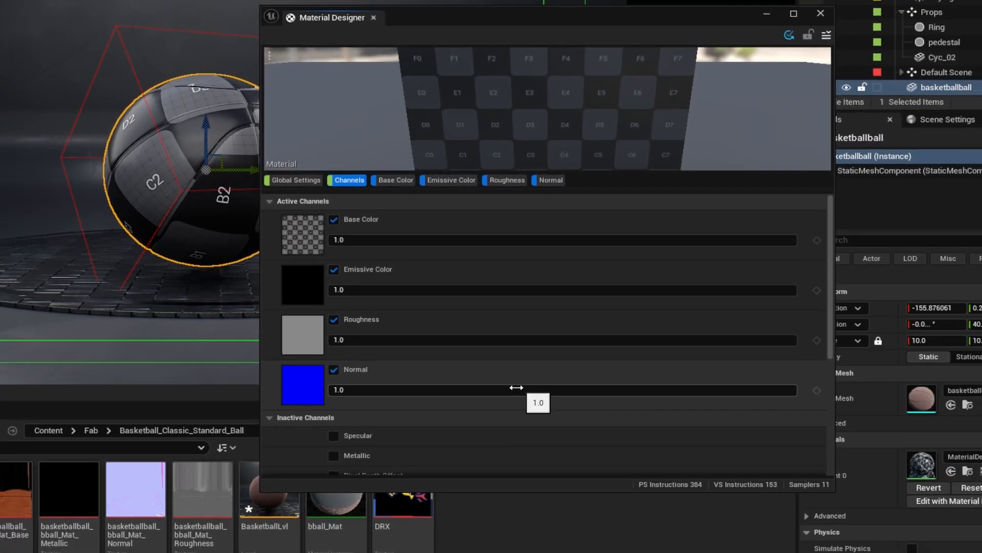
left_click(551, 180)
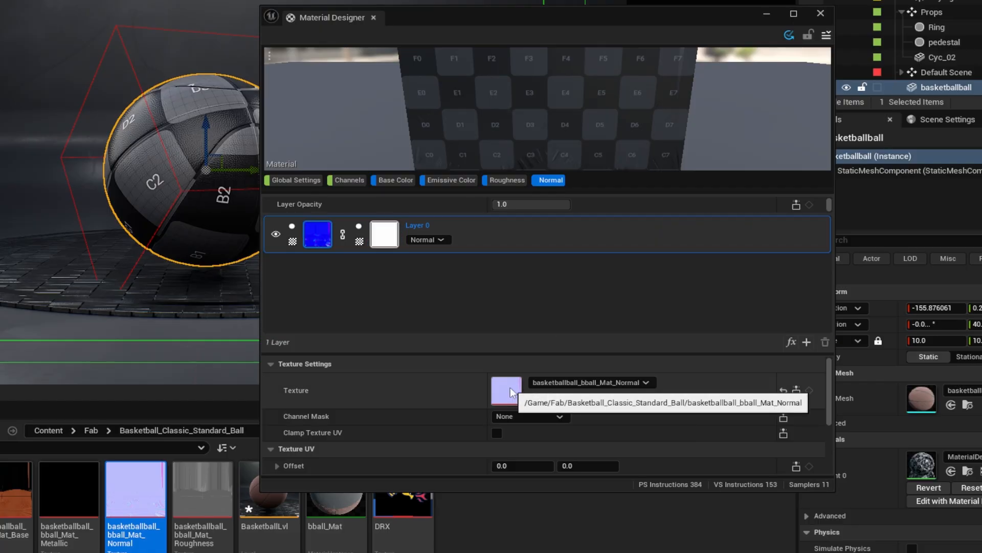
mouse_move(517, 291)
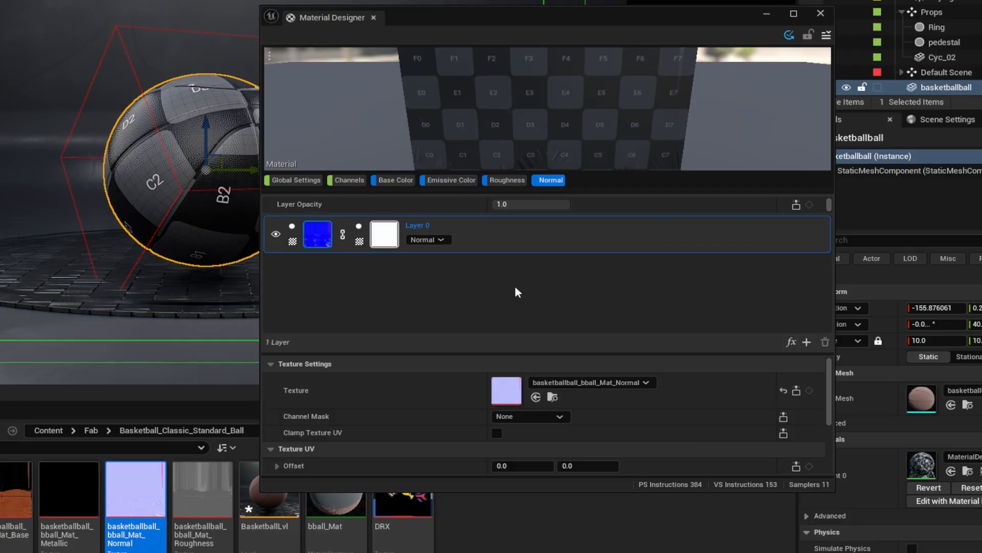
left_click(508, 180)
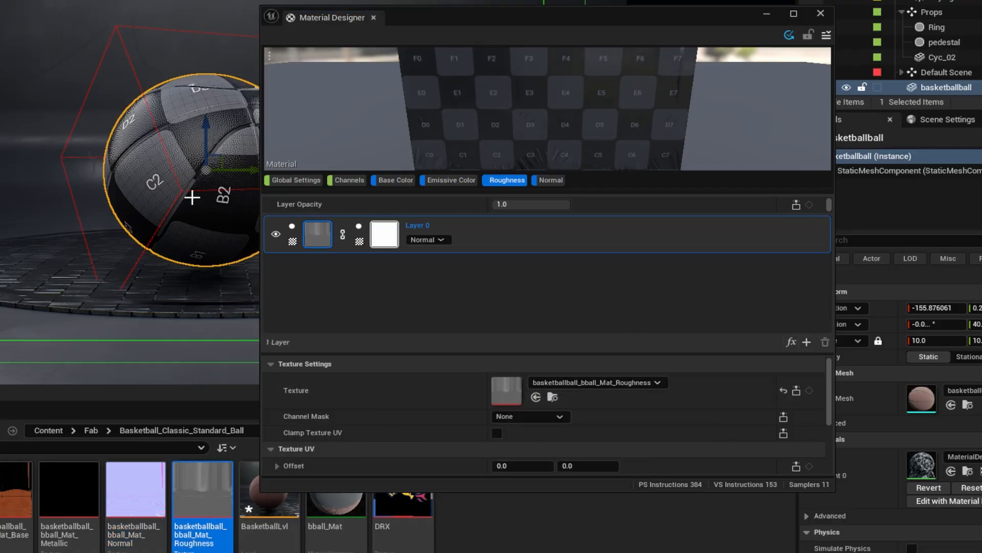
mouse_move(469, 375)
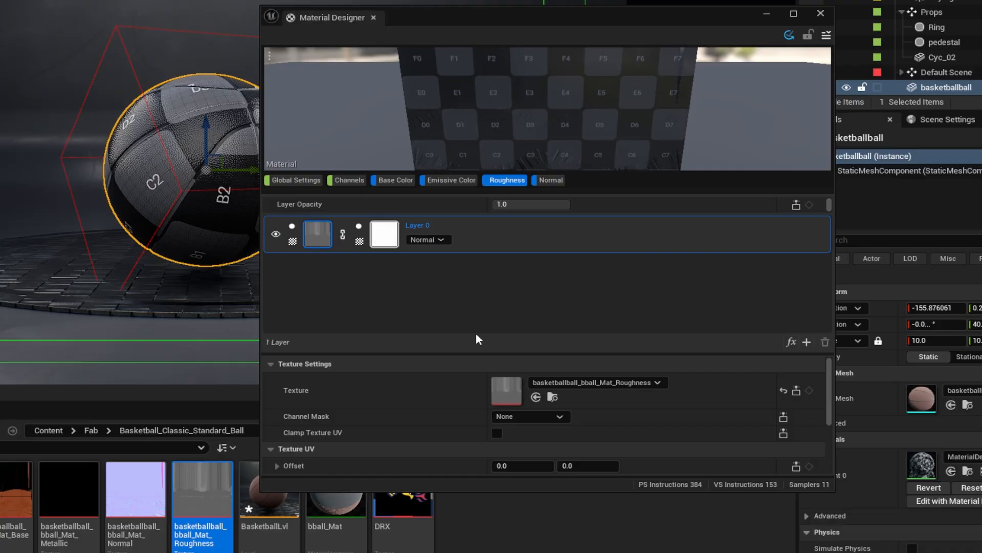
- Add a Texture Edge Color layer in Base Color sampling navy from DRX's Top Right edge
left_click(396, 180)
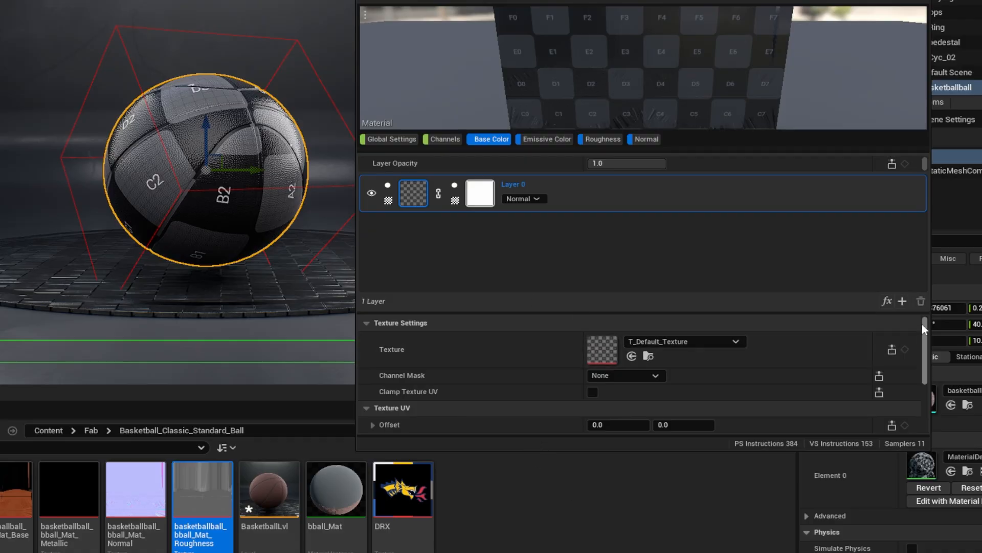
left_click(903, 301)
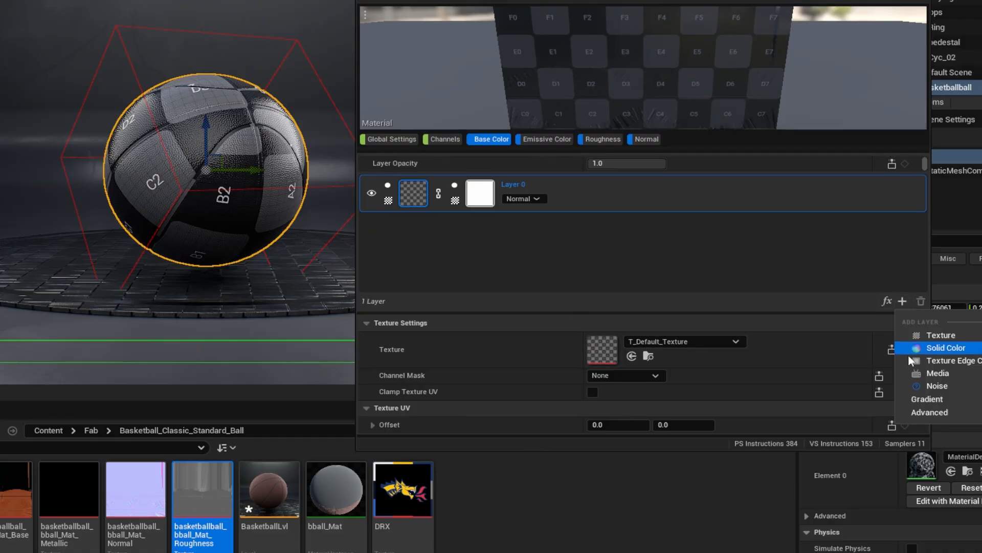
left_click(946, 348)
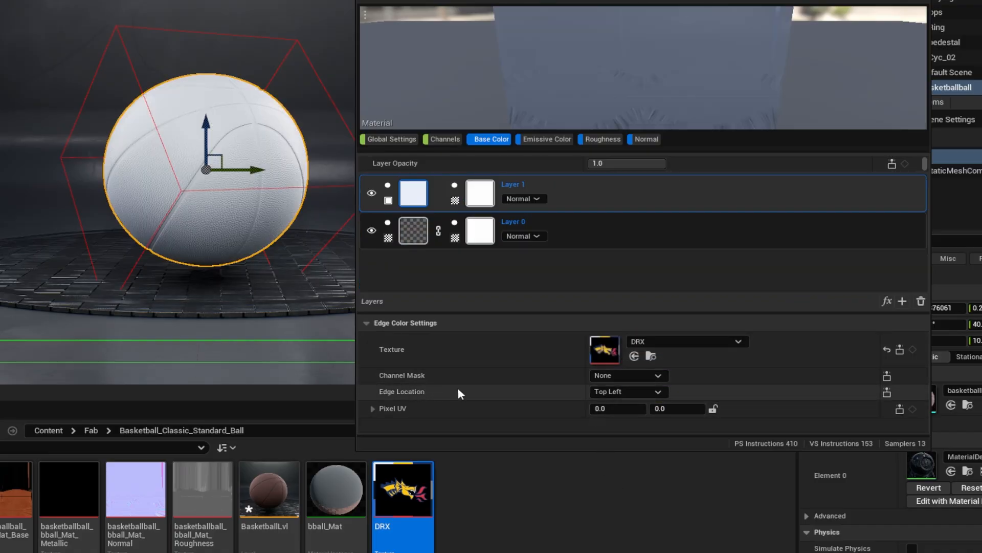
mouse_move(501, 397)
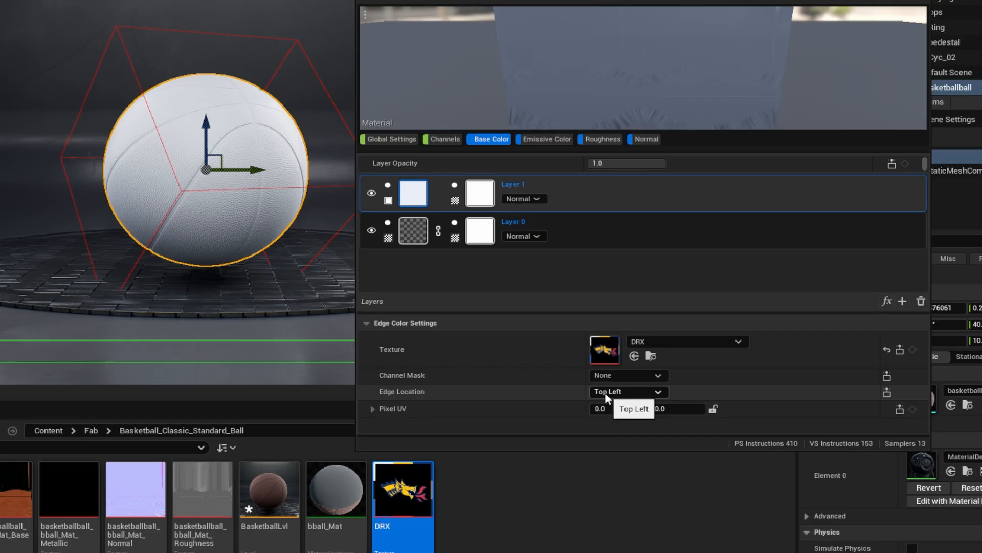
left_click(627, 391)
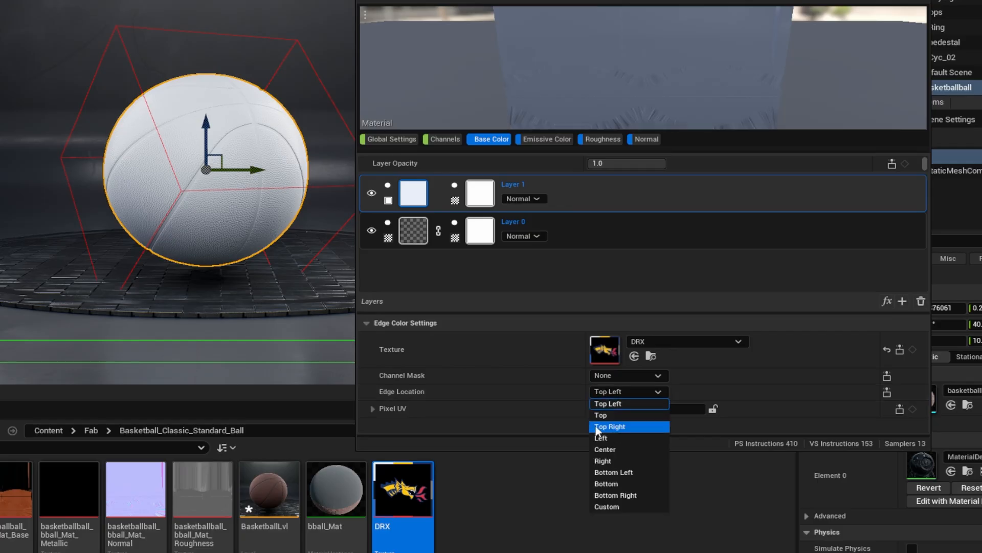
left_click(609, 426)
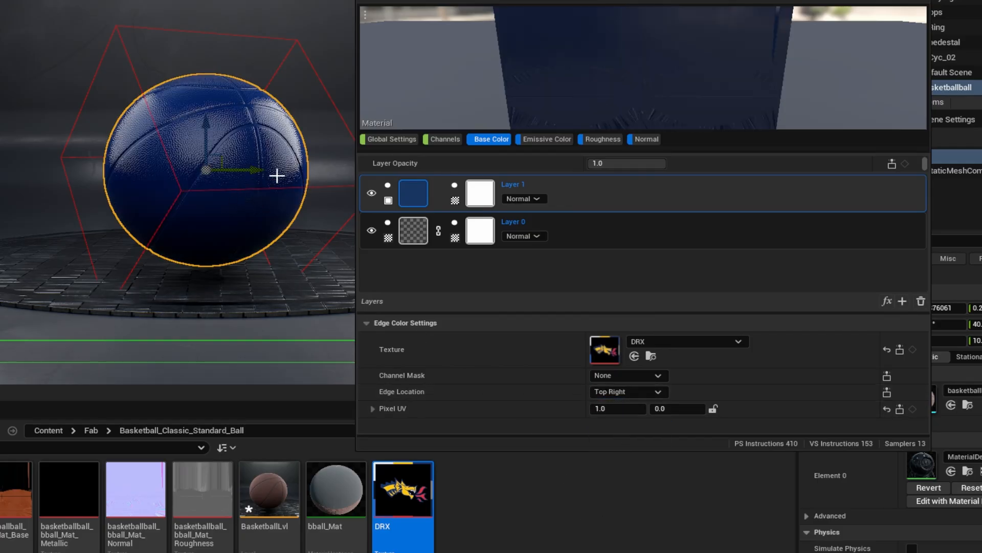
mouse_move(562, 526)
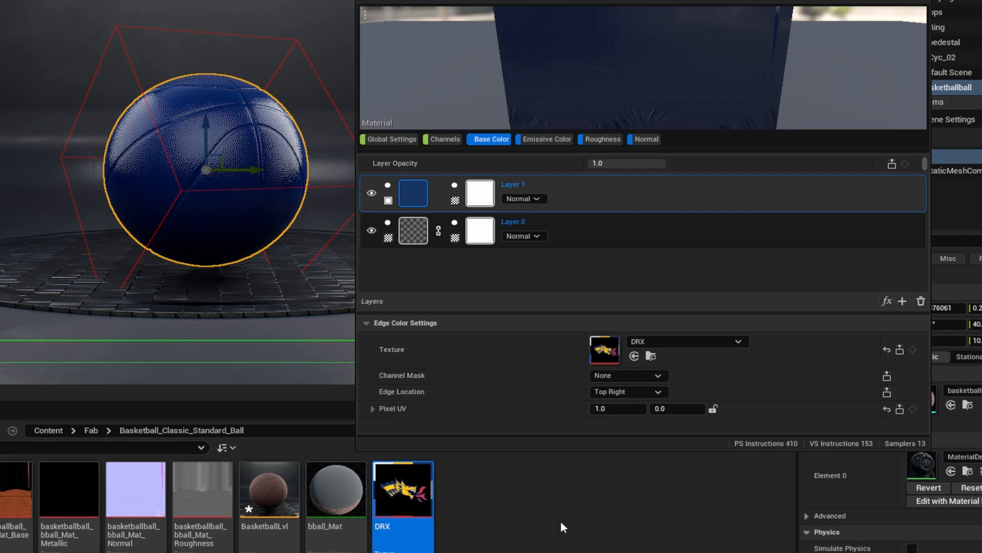
mouse_move(570, 193)
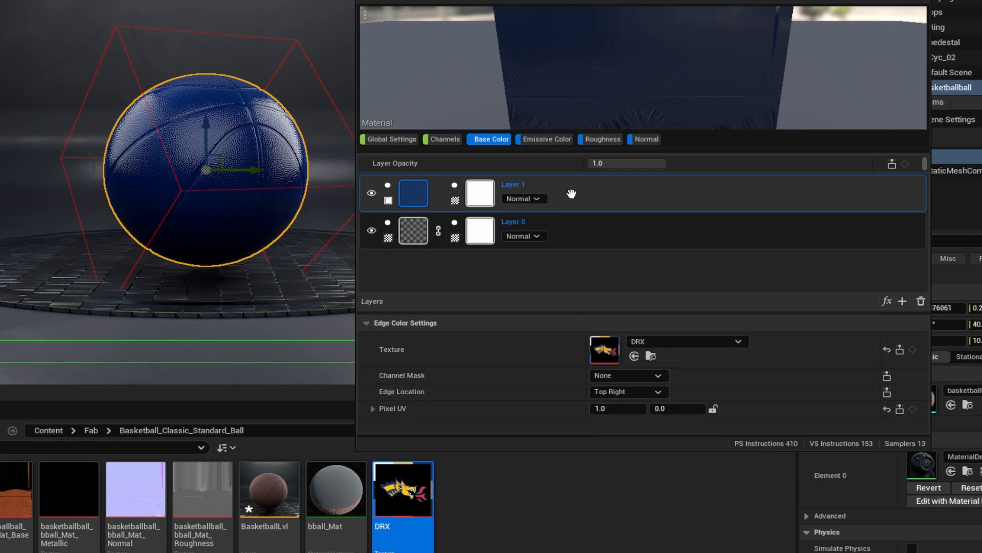
mouse_move(611, 200)
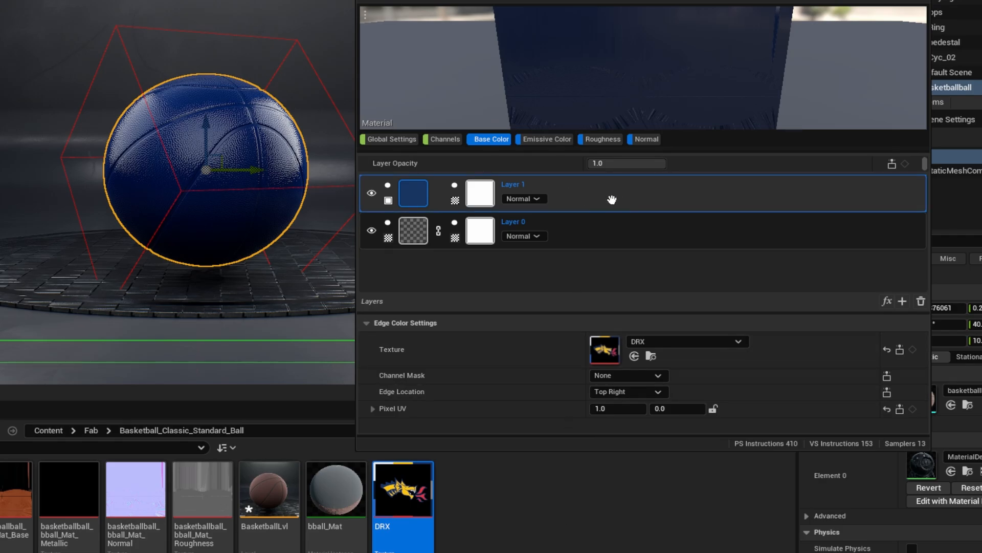
- Add a second edge-colour layer sampling yellow from the DRX logo's Top edge
left_click(901, 301)
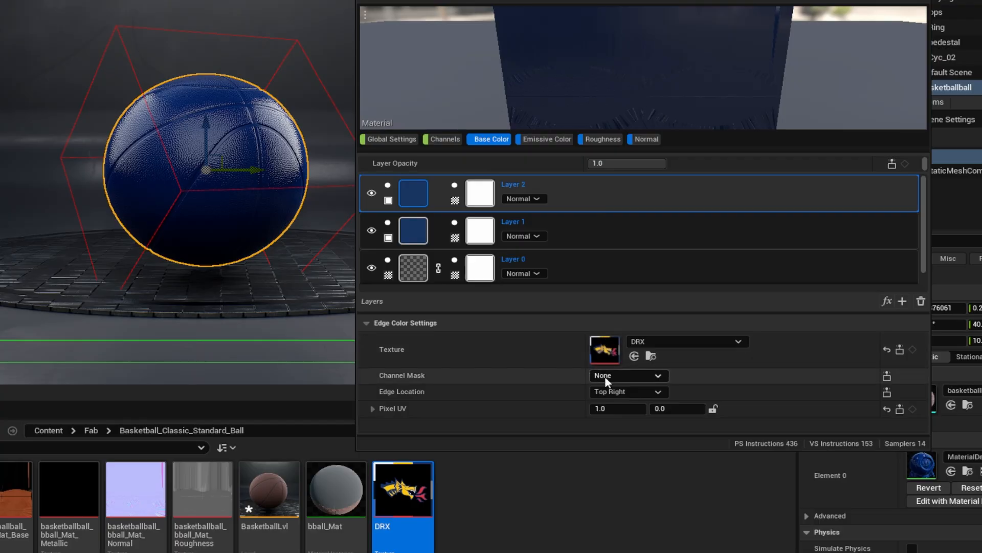
mouse_move(603, 349)
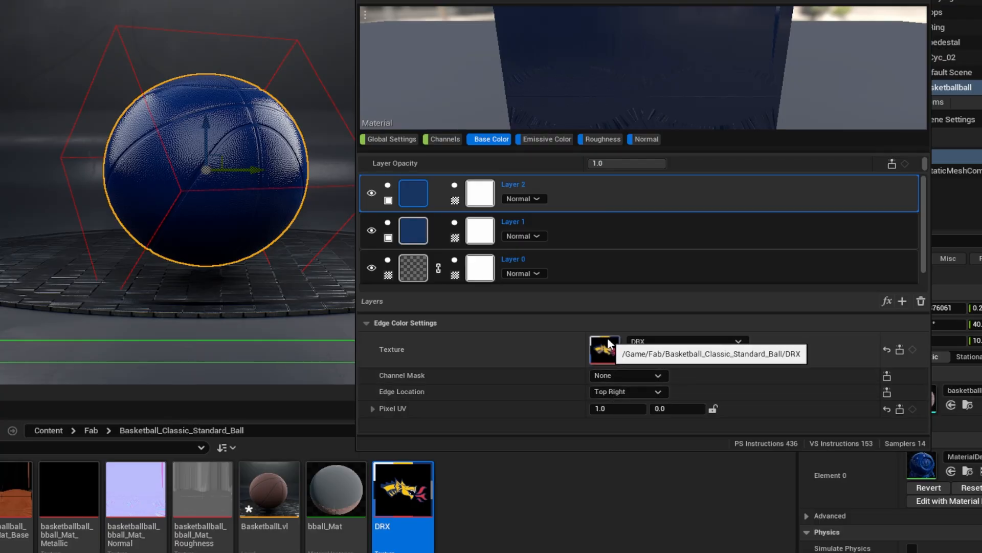
left_click(629, 391)
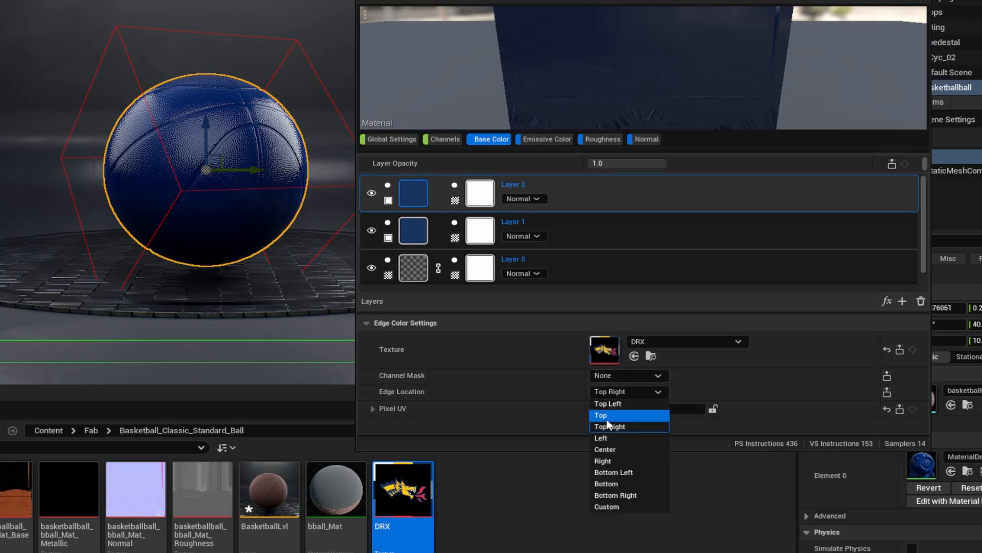
left_click(600, 414)
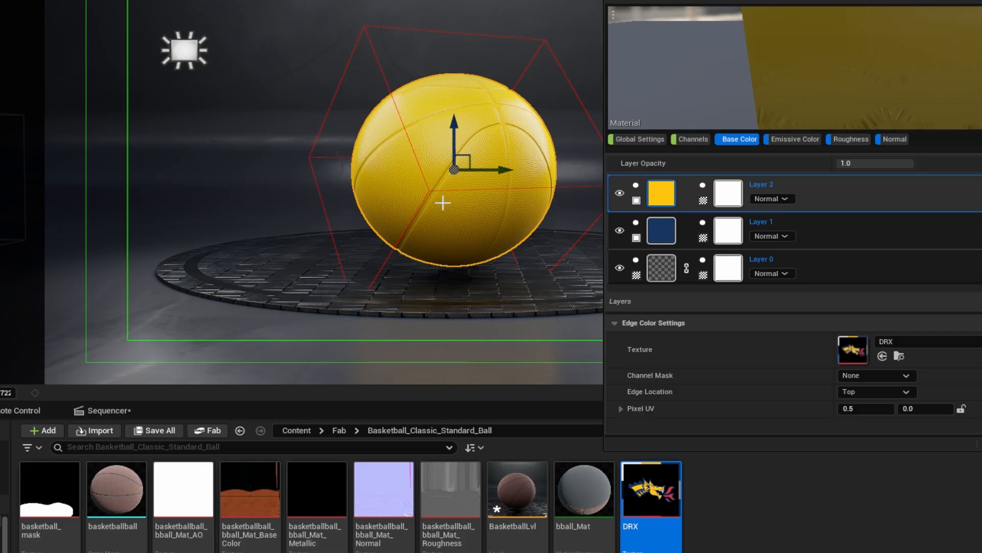
mouse_move(467, 219)
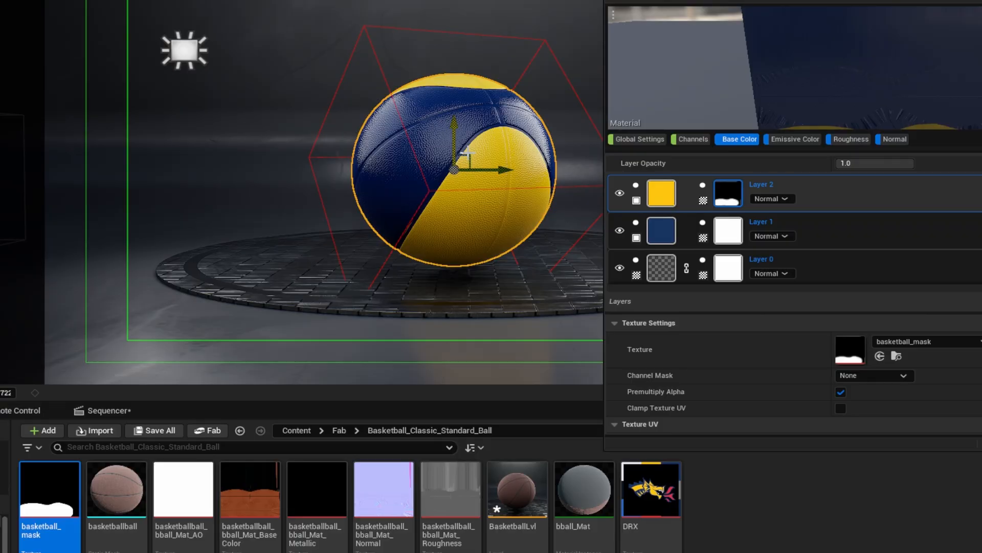
mouse_move(449, 206)
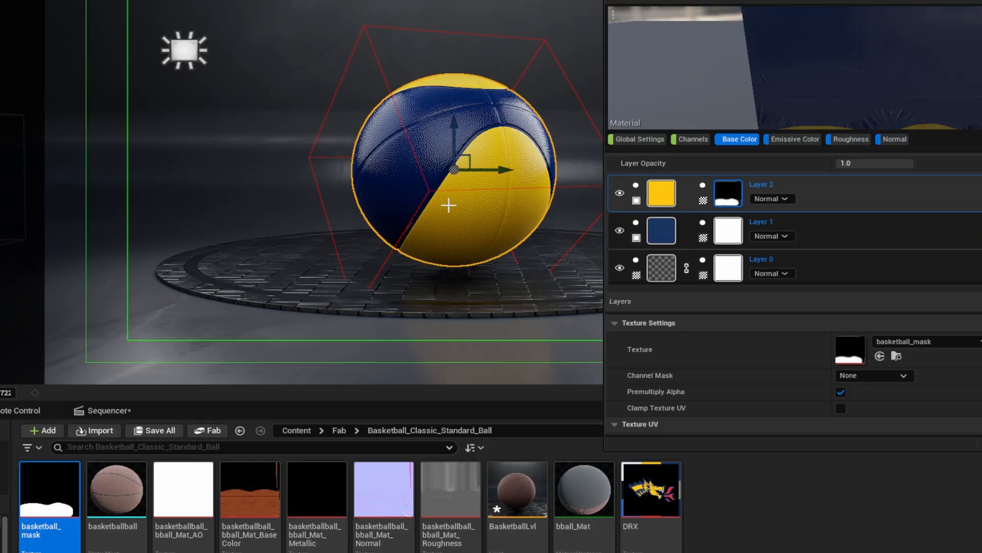
mouse_move(420, 223)
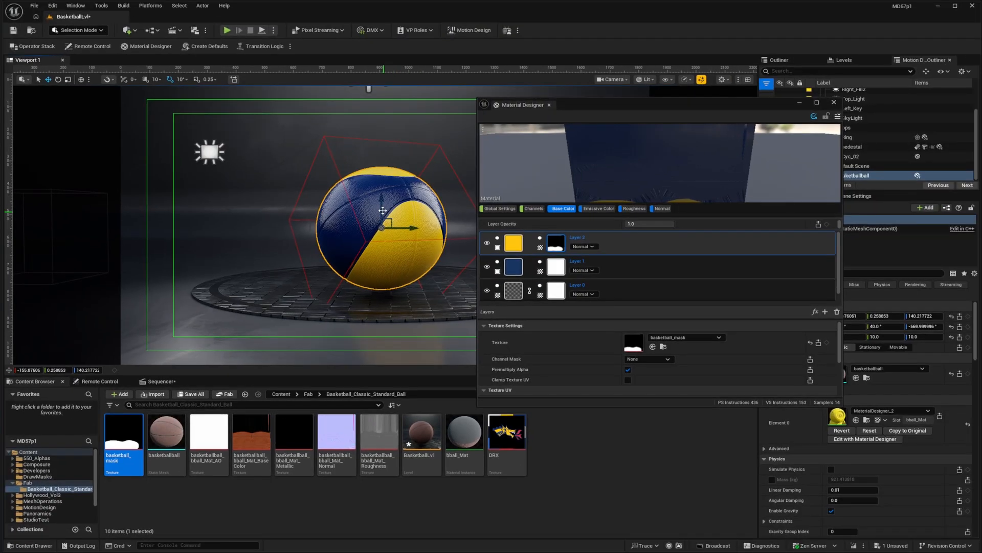
- Assign basketball_mask to Layer 2's mask slot, splitting the ball navy and yellow
left_click(500, 208)
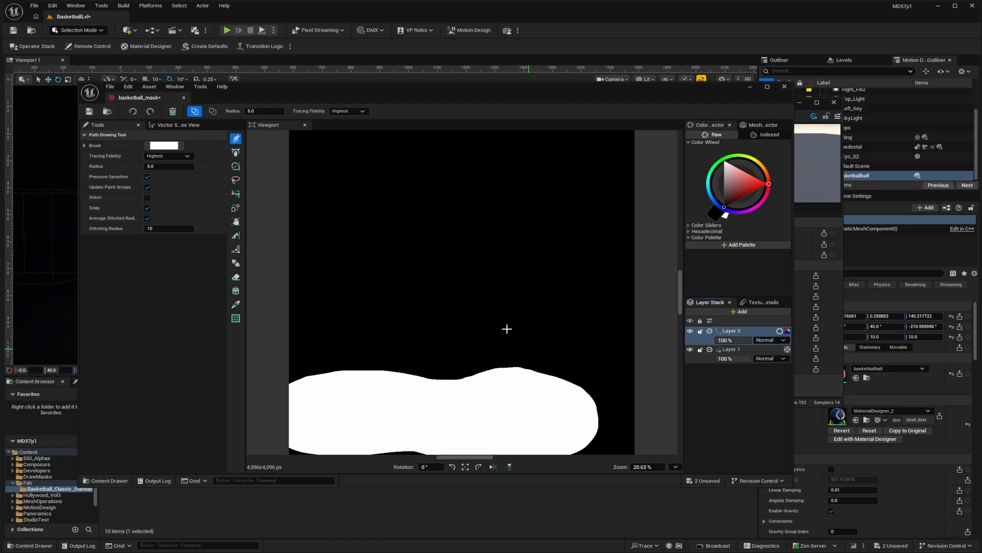
mouse_move(236, 153)
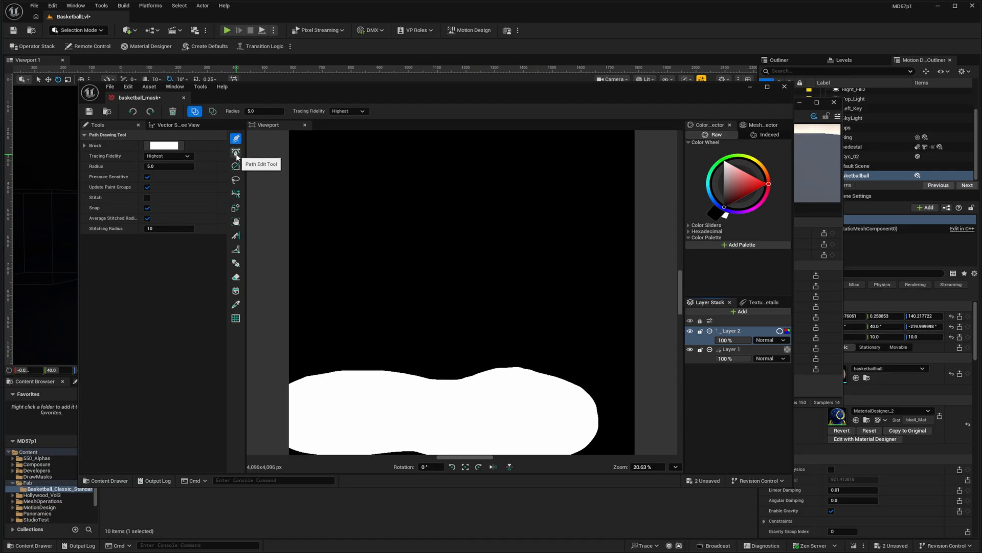
- Select the mask's path in the Vector Scene Tree with the Path Edit Tool active
left_click(235, 151)
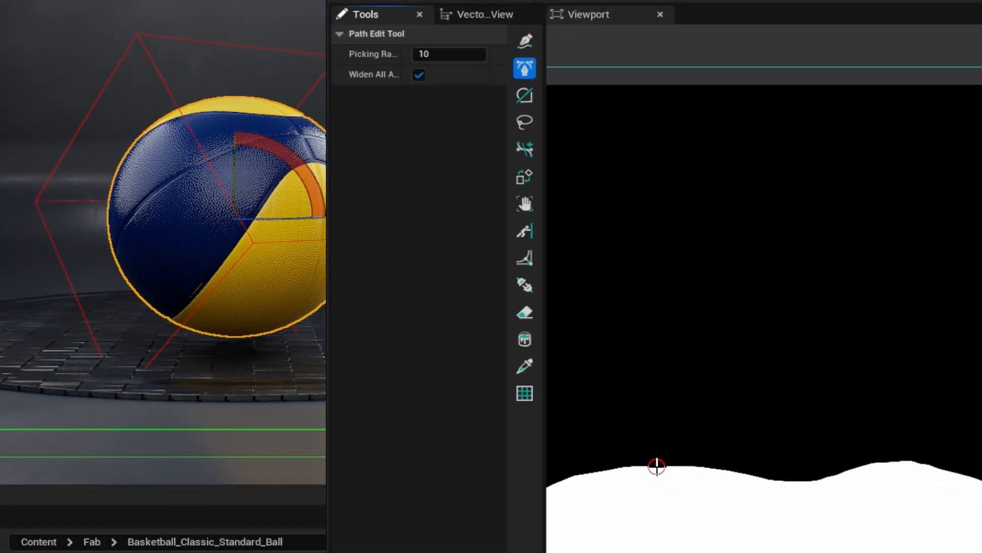
left_click(484, 13)
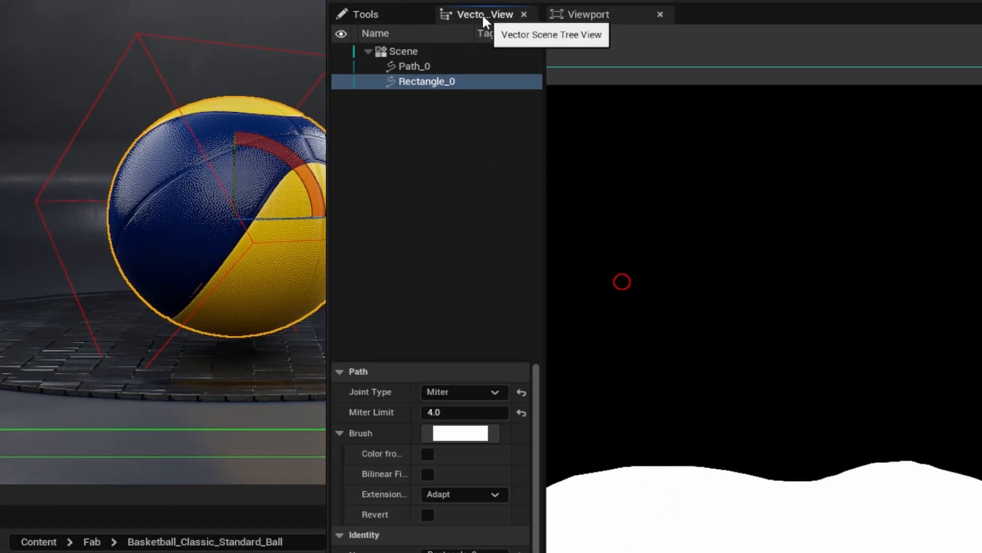
left_click(413, 65)
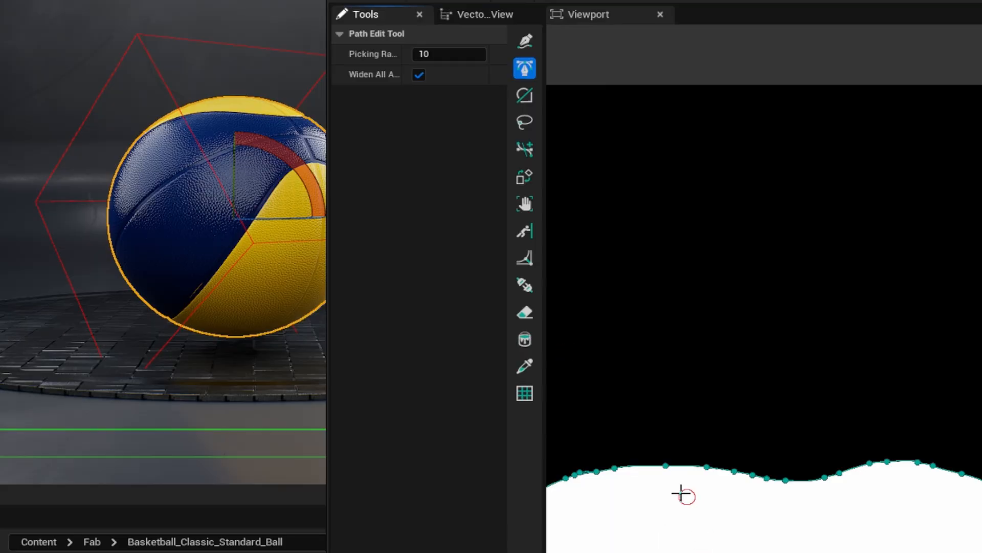
mouse_move(666, 466)
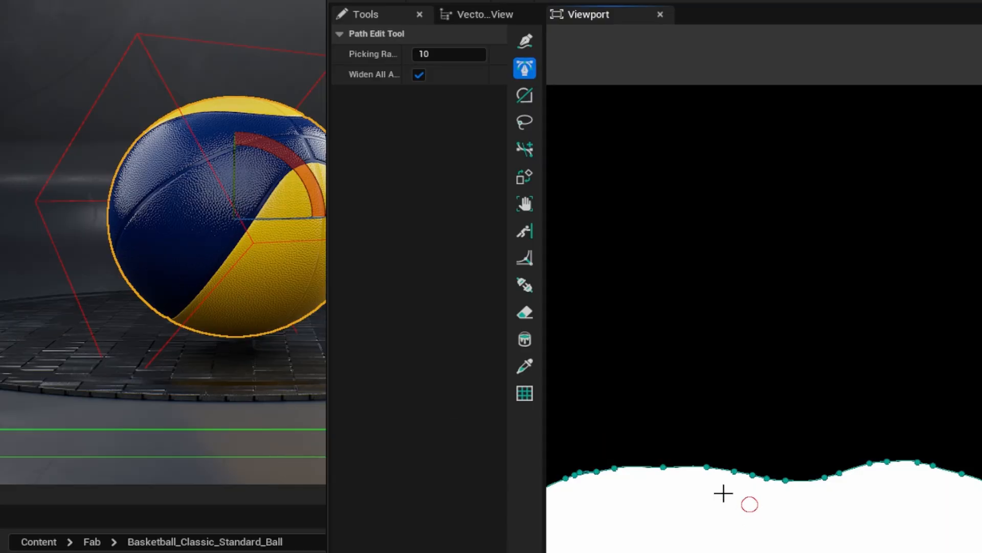
mouse_move(700, 541)
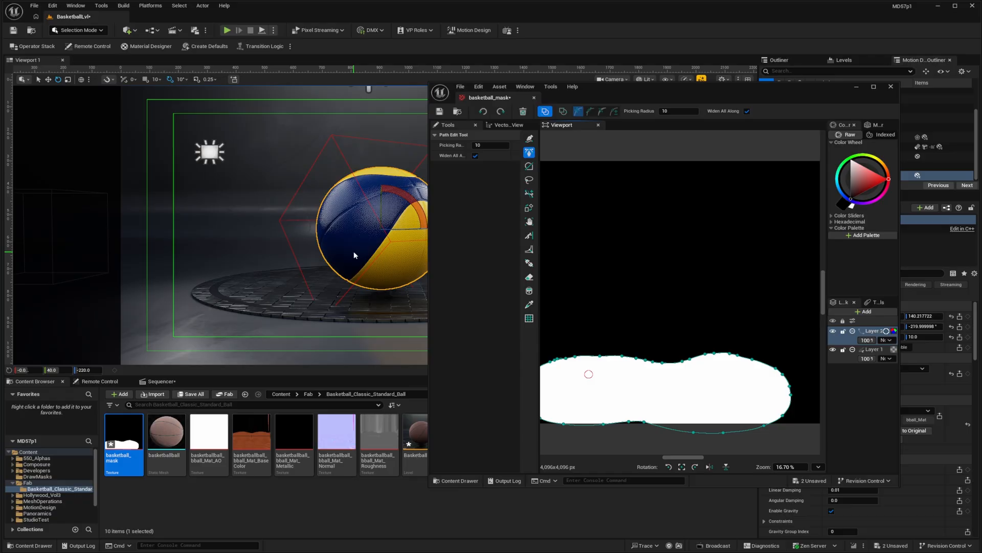
mouse_move(366, 247)
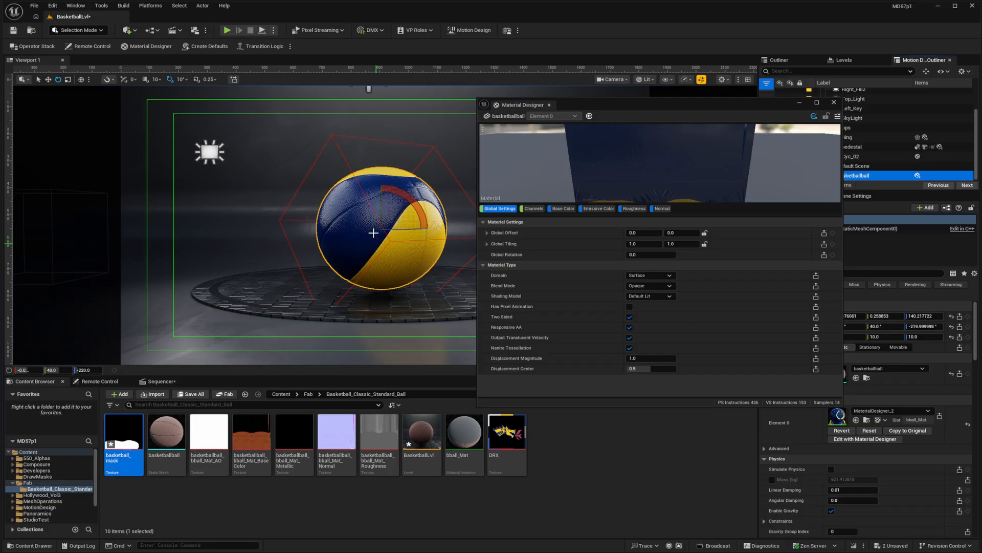
mouse_move(605, 259)
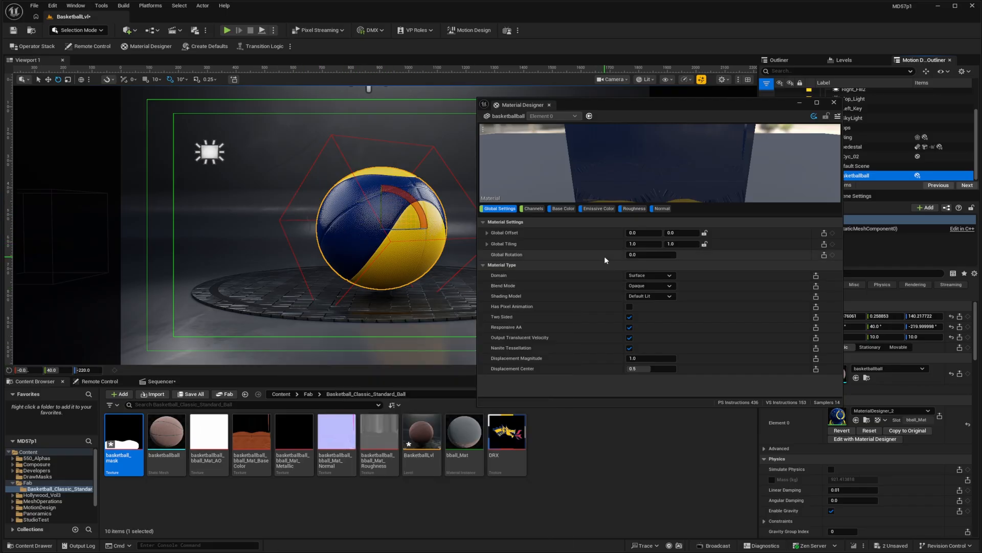
- Add a BaseColor texture layer over the colours in Base Color, blended as Multiply
left_click(563, 208)
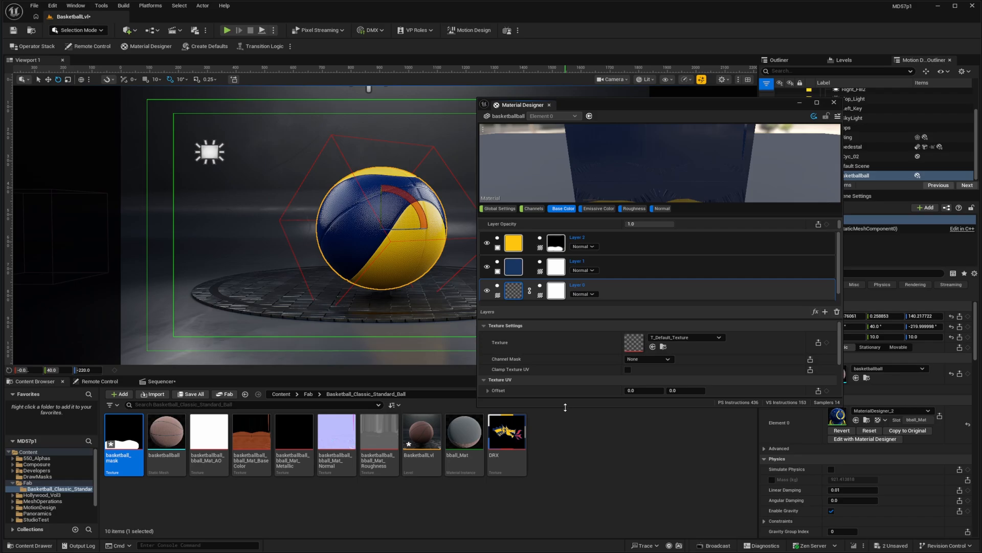
left_click(825, 356)
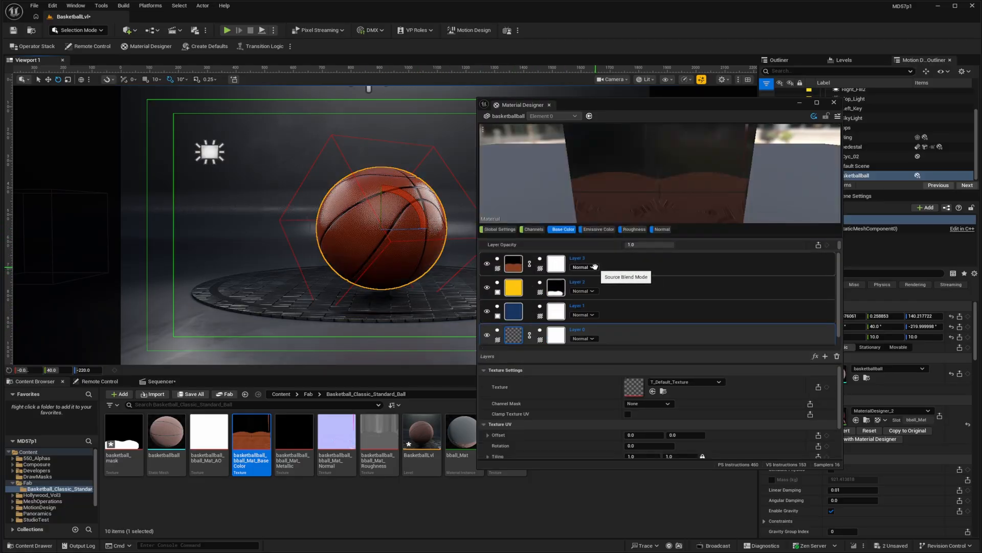
mouse_move(626, 313)
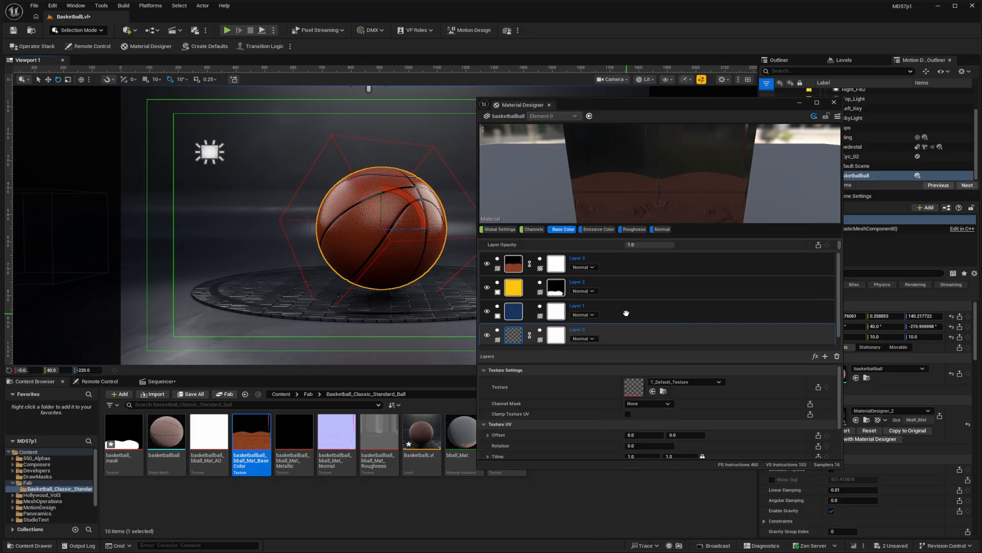
left_click(582, 267)
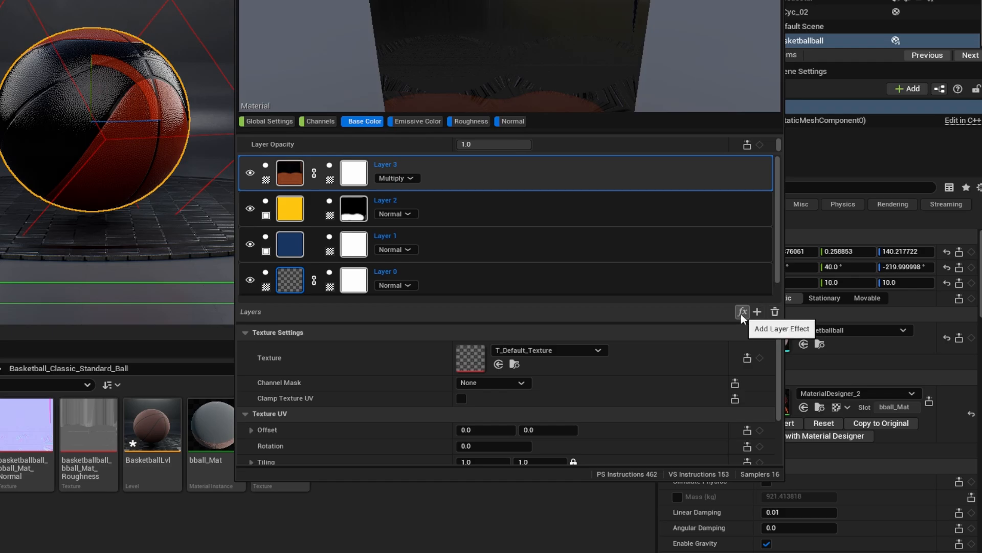
- Desaturate the seam layer with Hue Saturation Value (Saturation 0) and begin adding a Levels effect
left_click(741, 311)
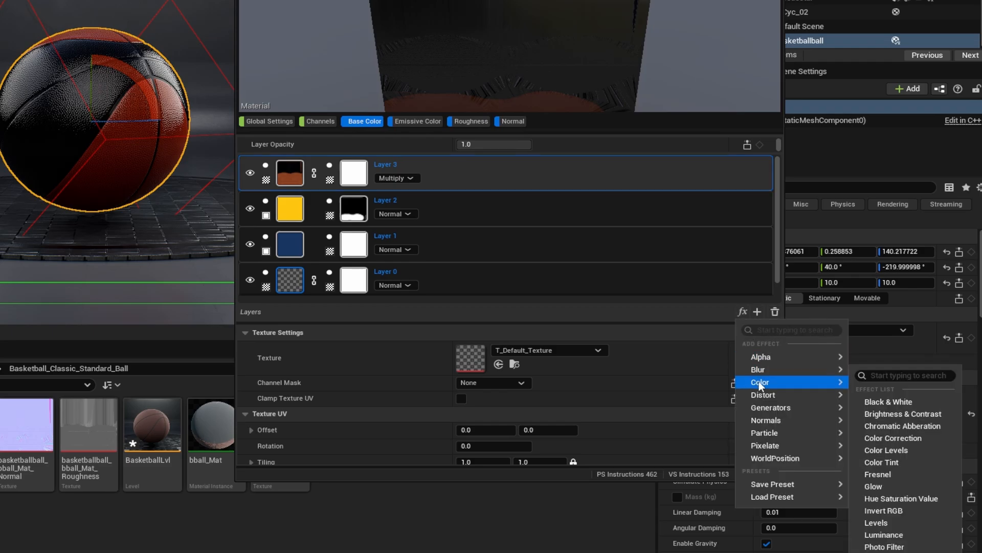
left_click(900, 498)
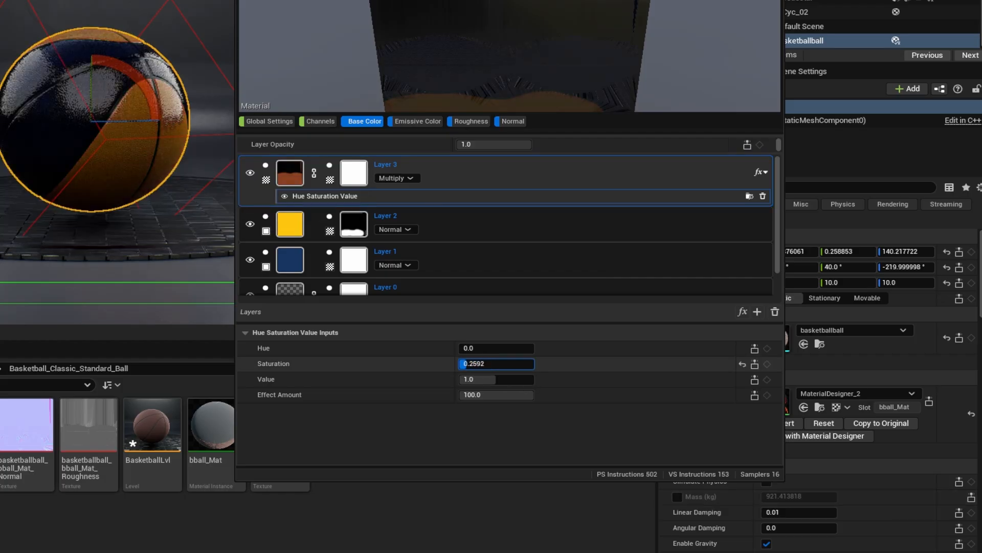
type("0.0")
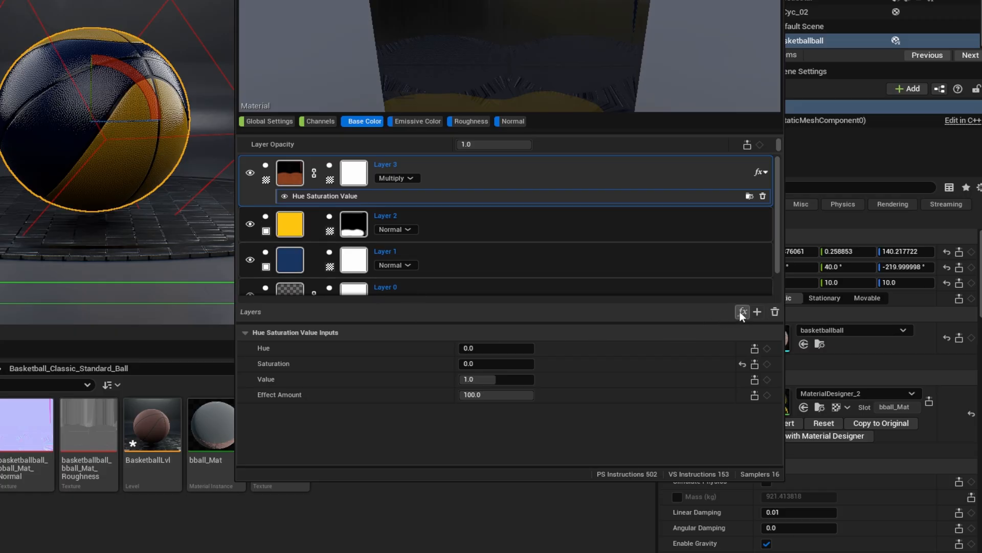
left_click(742, 311)
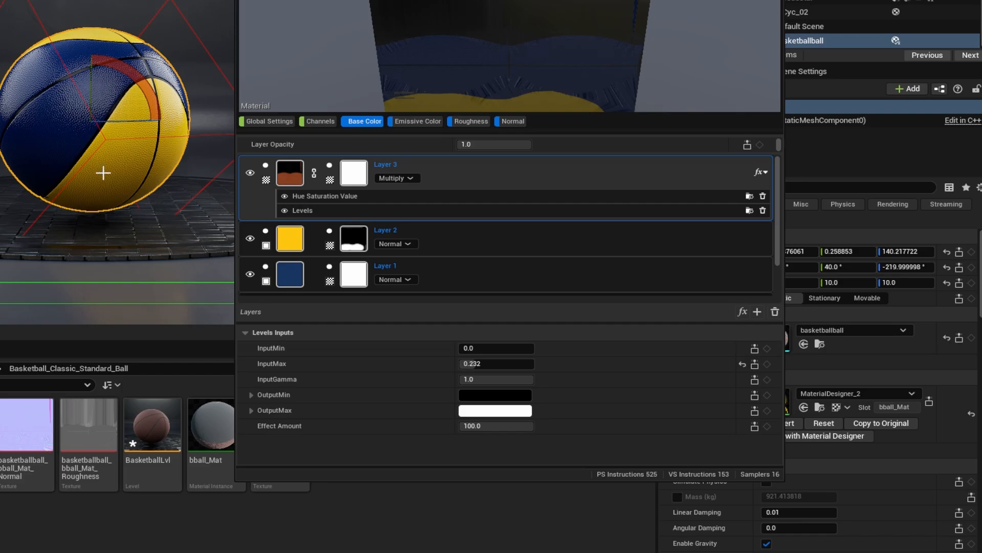
mouse_move(46, 124)
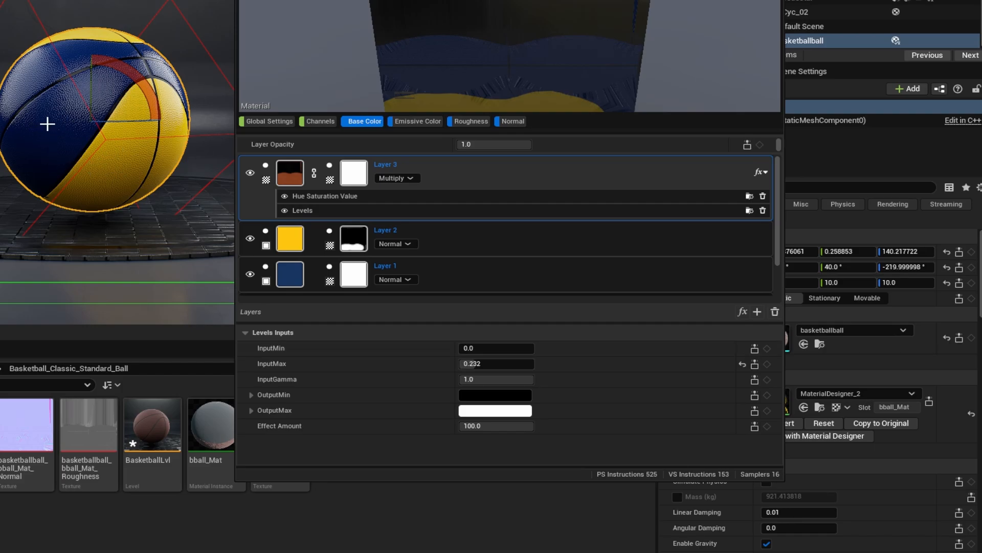
- Give the Roughness channel's texture layer a Color > Levels effect with InputMax 0.2944
left_click(471, 120)
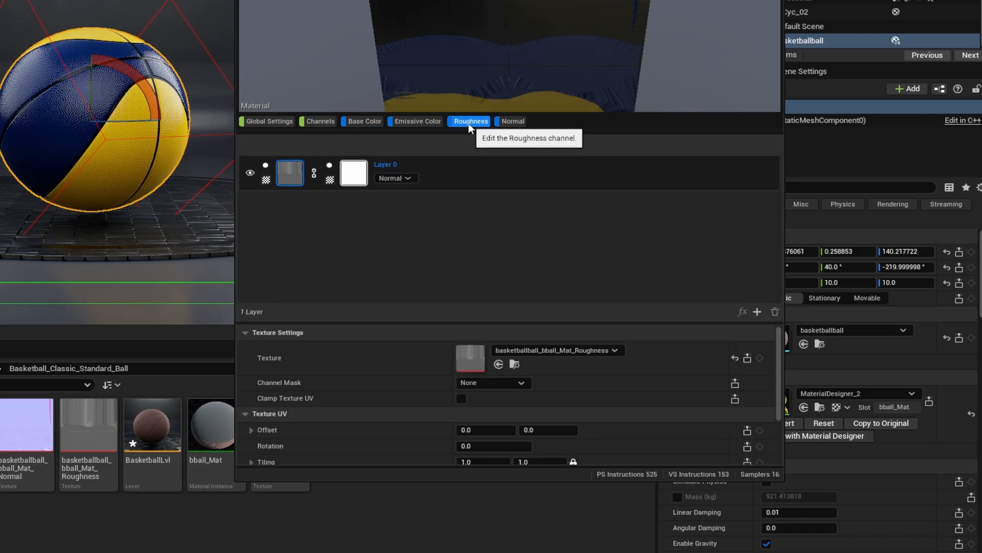
mouse_move(295, 224)
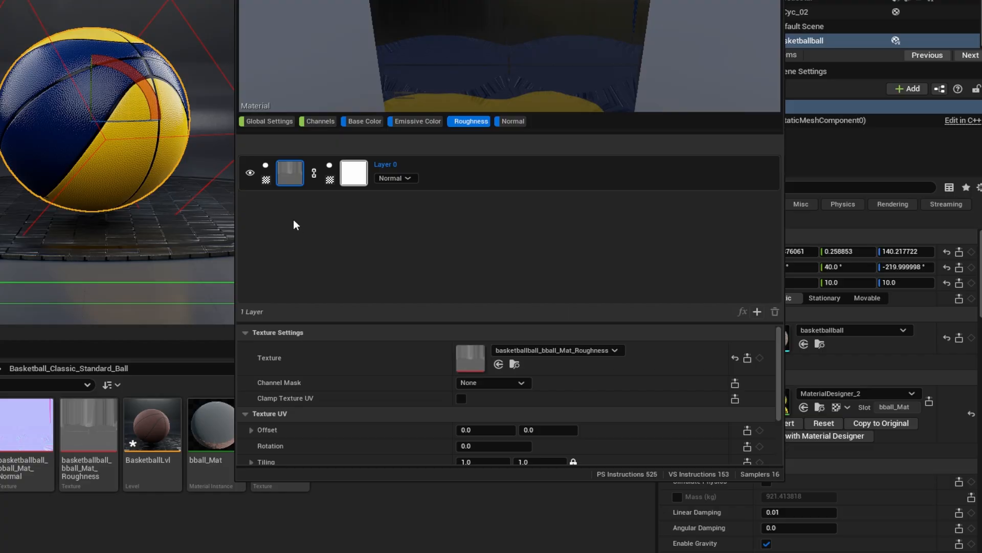
mouse_move(489, 191)
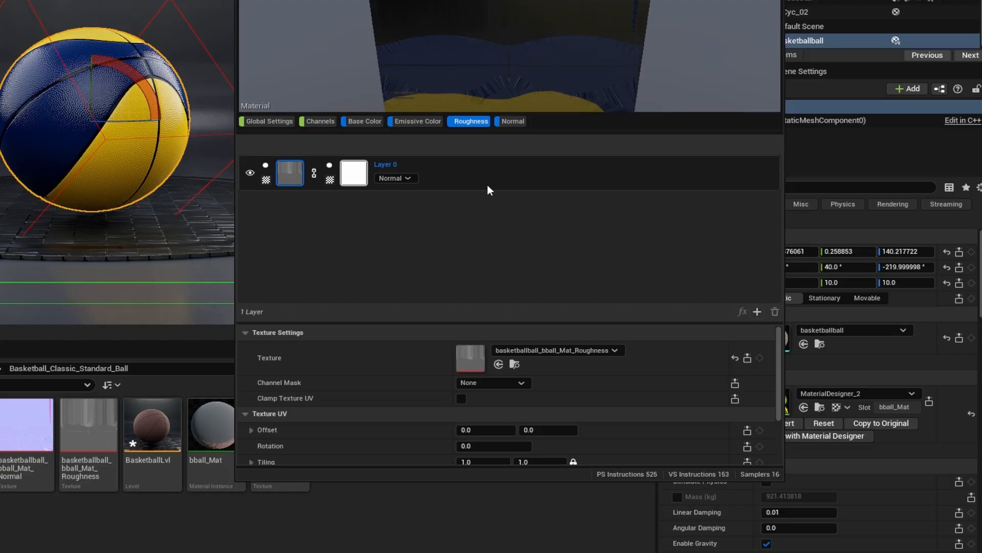
left_click(741, 311)
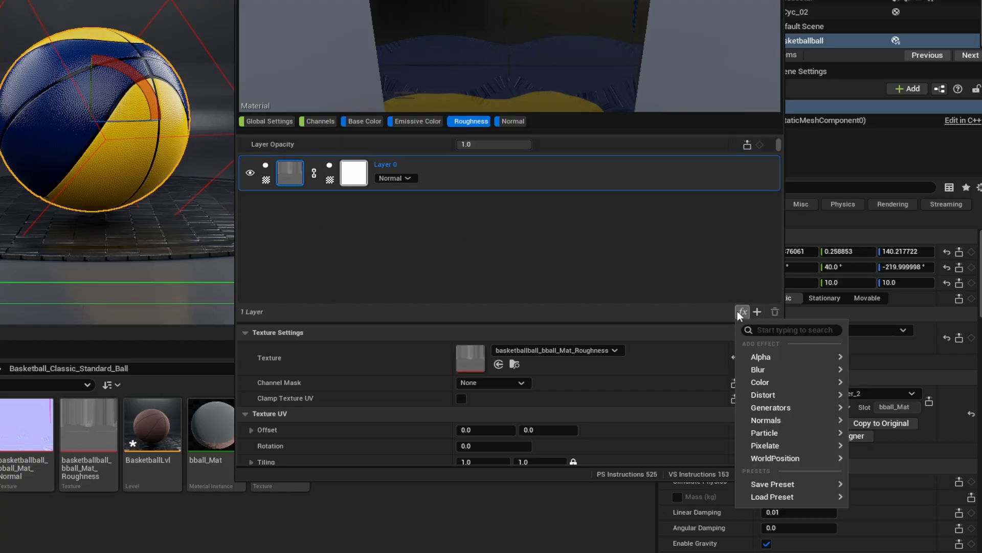
mouse_move(742, 311)
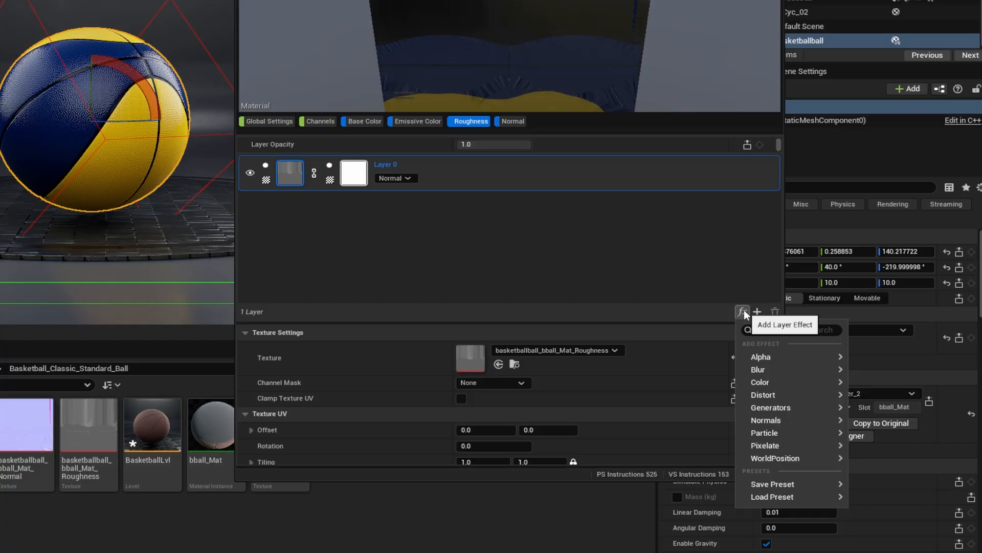
left_click(761, 382)
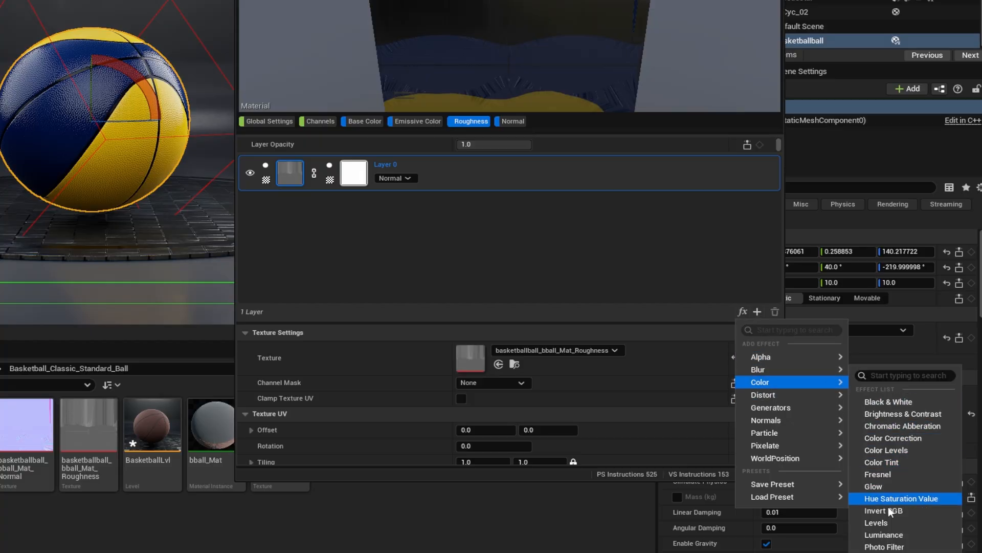
left_click(876, 522)
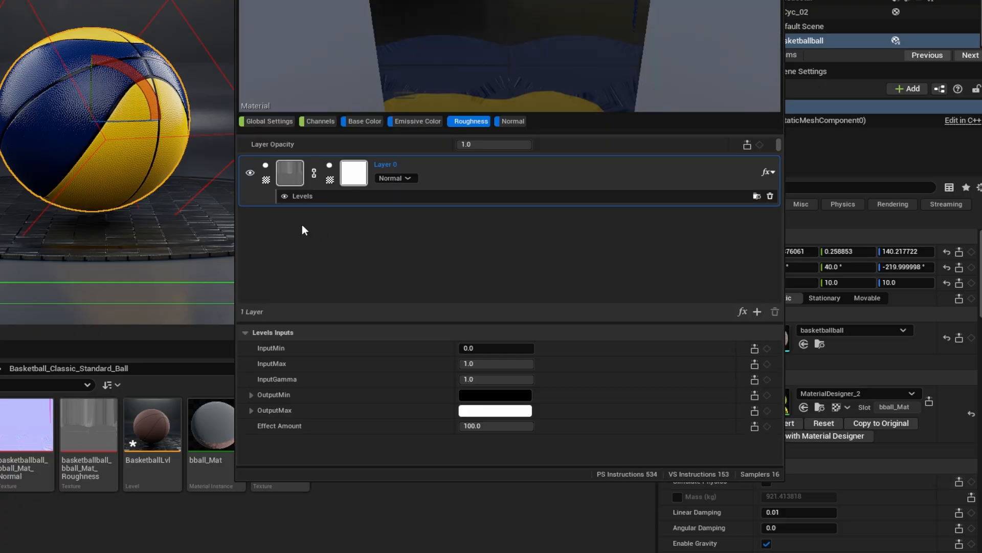
mouse_move(323, 242)
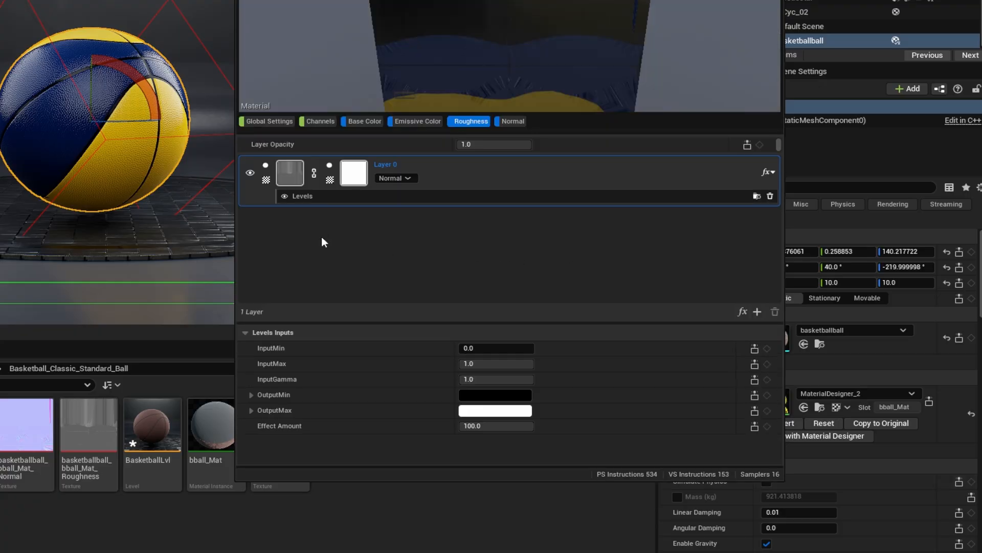
mouse_move(406, 290)
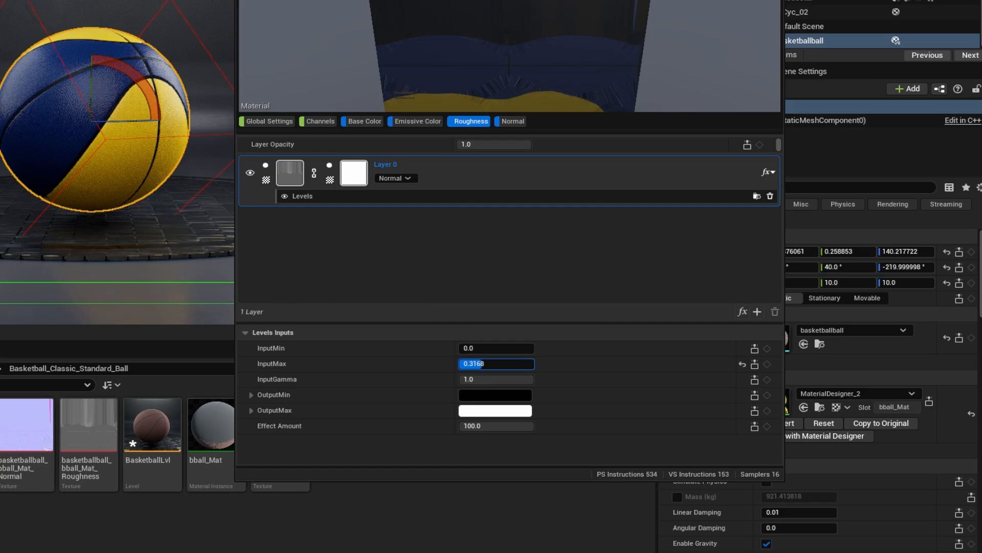
type("0.2944")
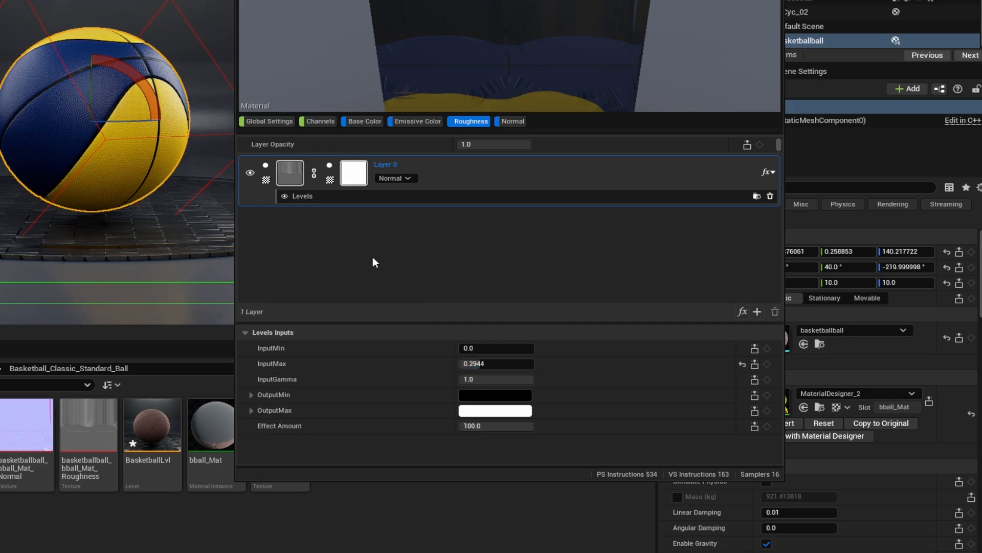
mouse_move(136, 169)
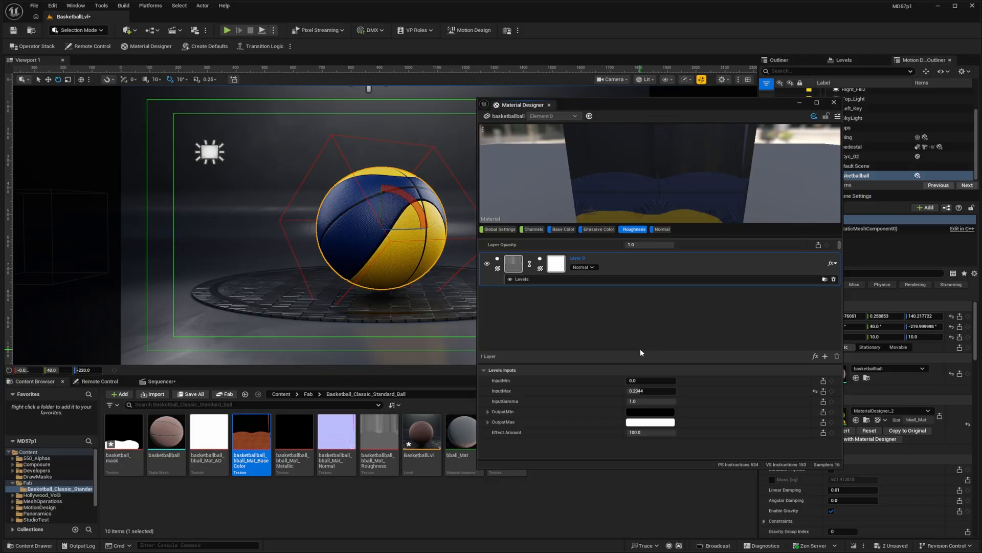
mouse_move(290, 509)
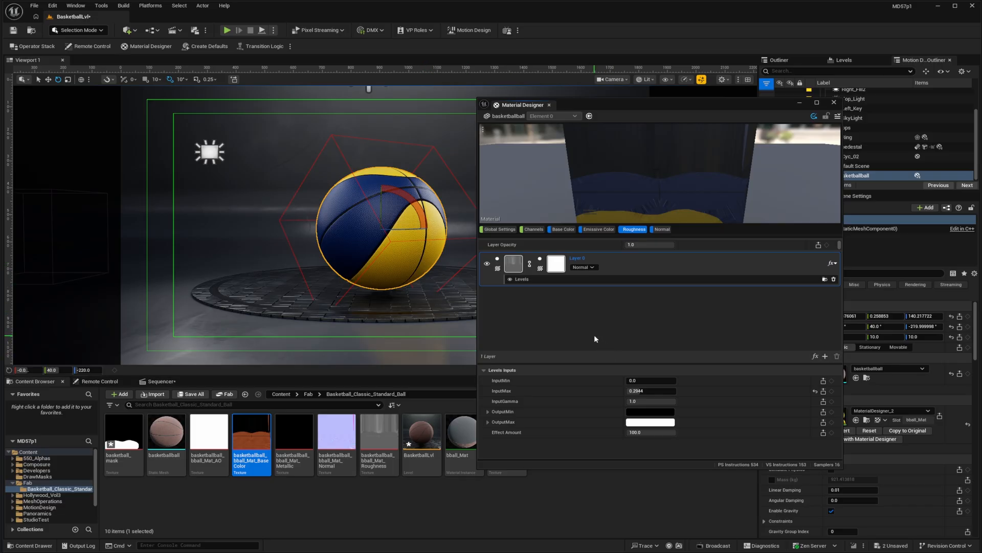
mouse_move(591, 331)
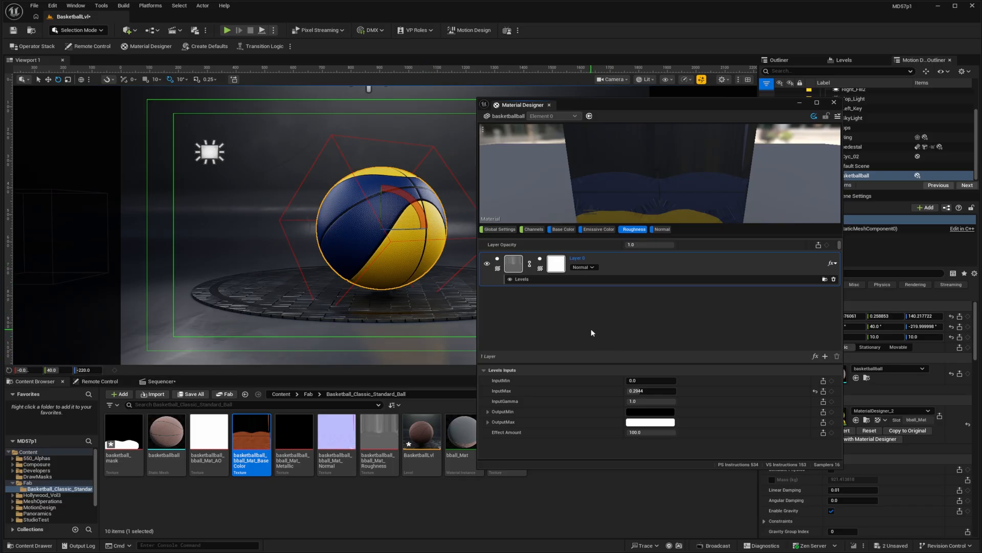